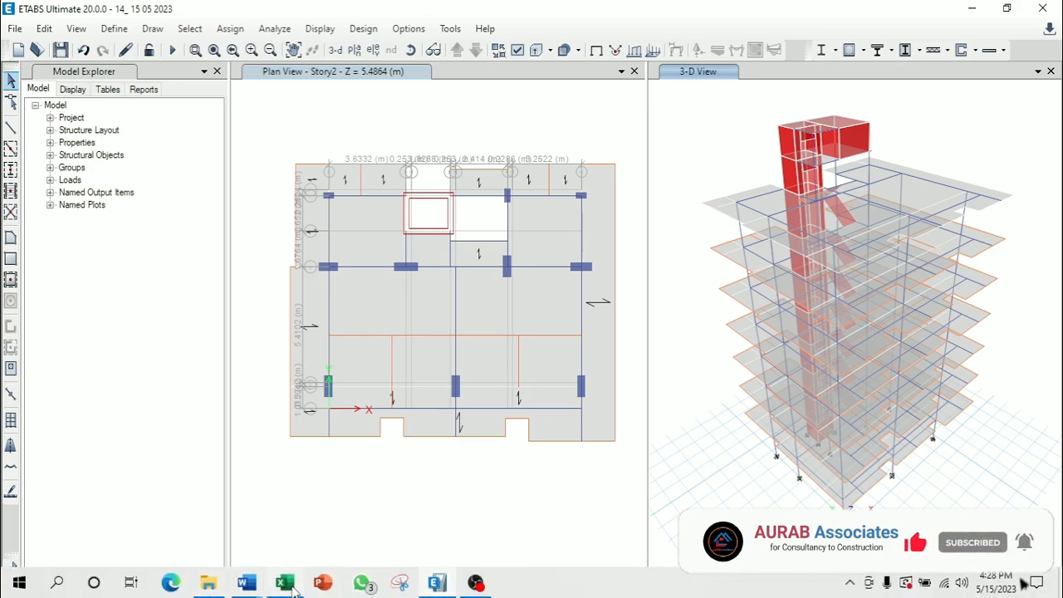
Bring the STOREY DRIFT workbook in Excel to the front over the ETABS model
left_click(284, 582)
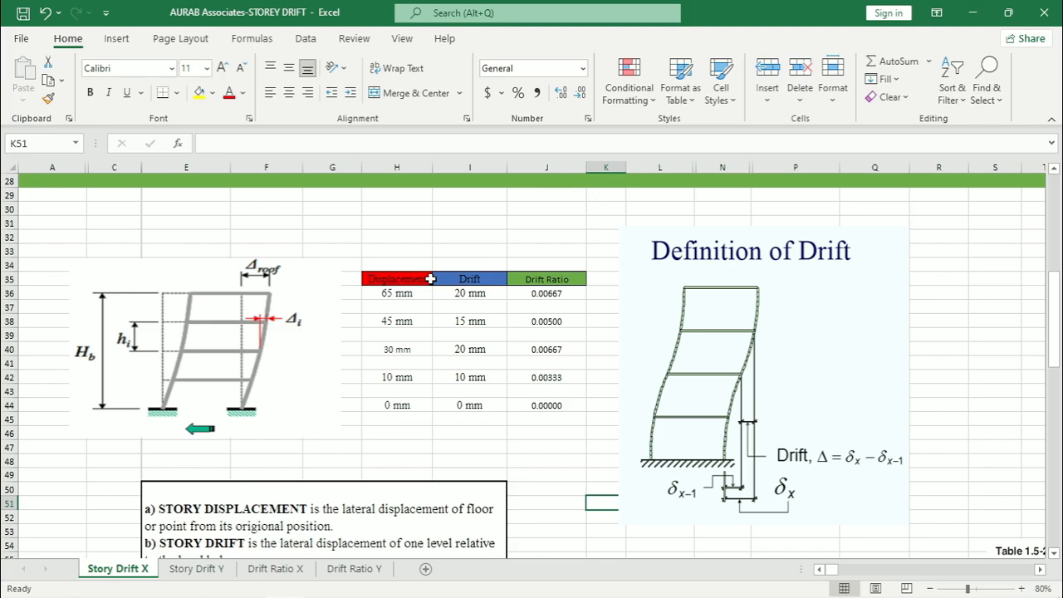
scroll("down", 3)
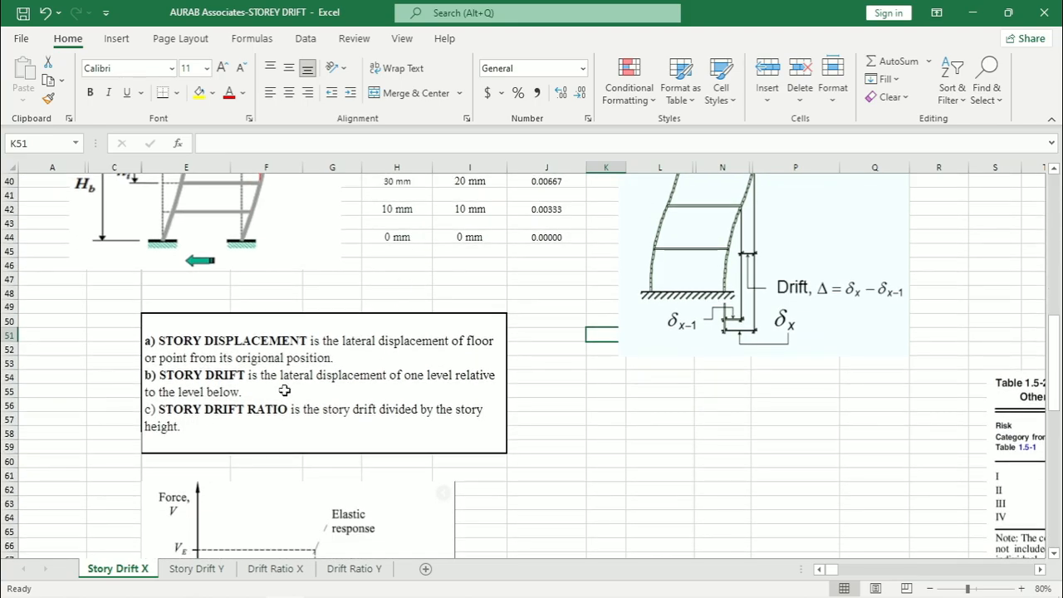
mouse_move(247, 355)
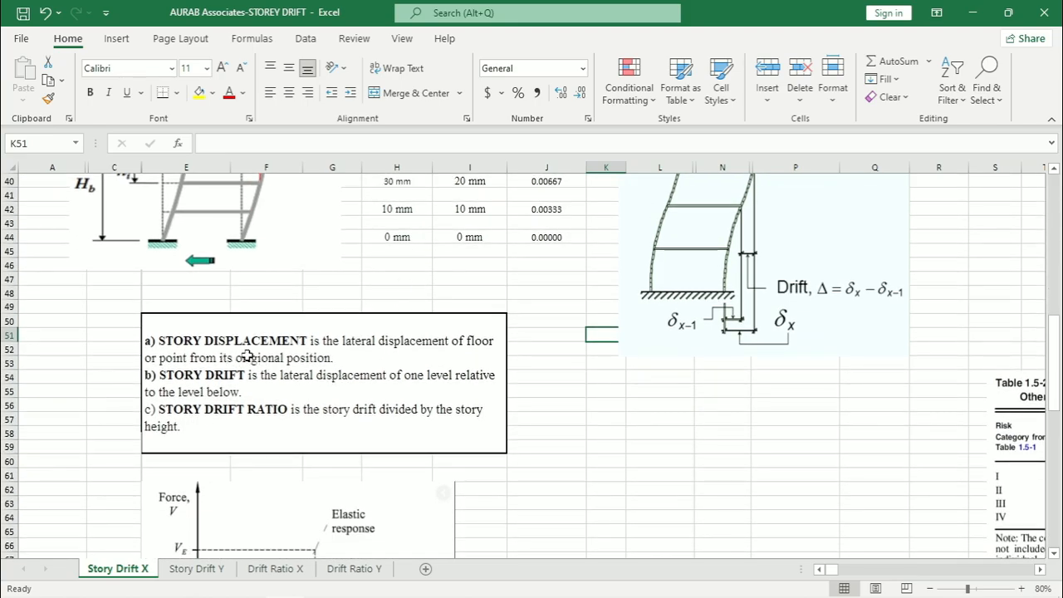
mouse_move(352, 352)
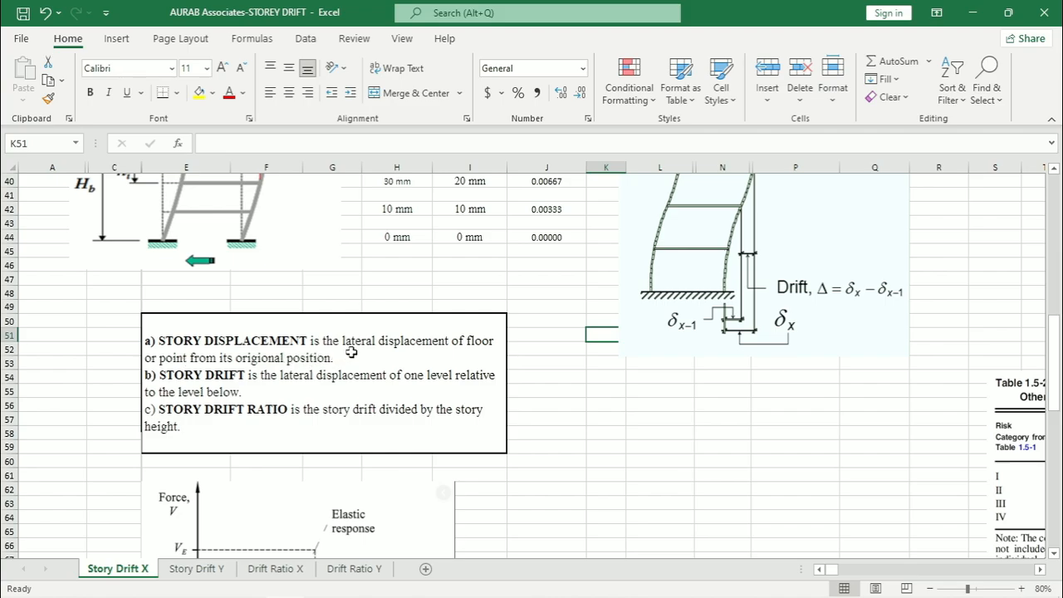
mouse_move(493, 349)
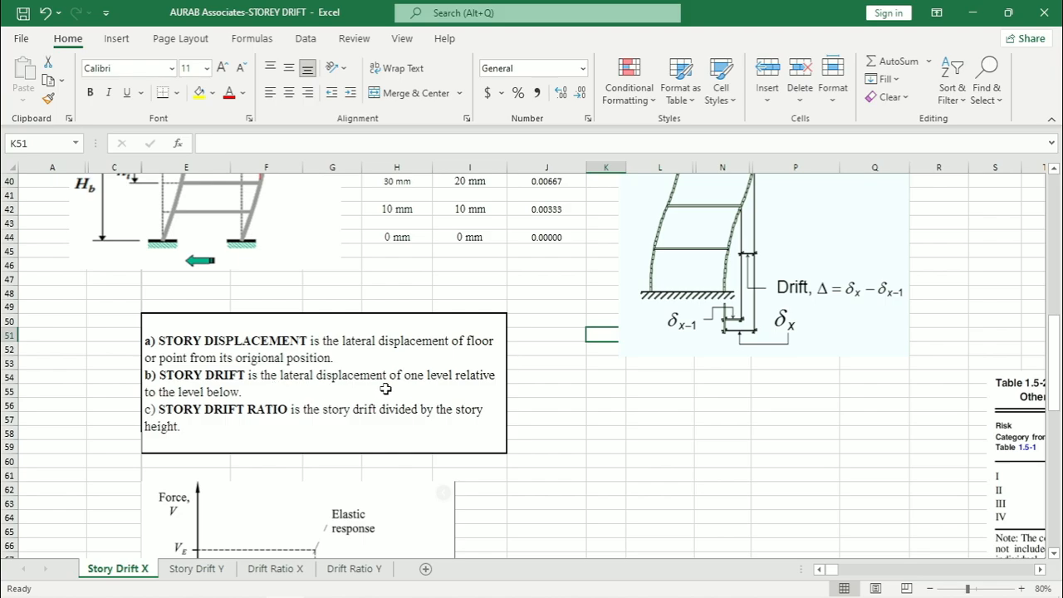
mouse_move(432, 382)
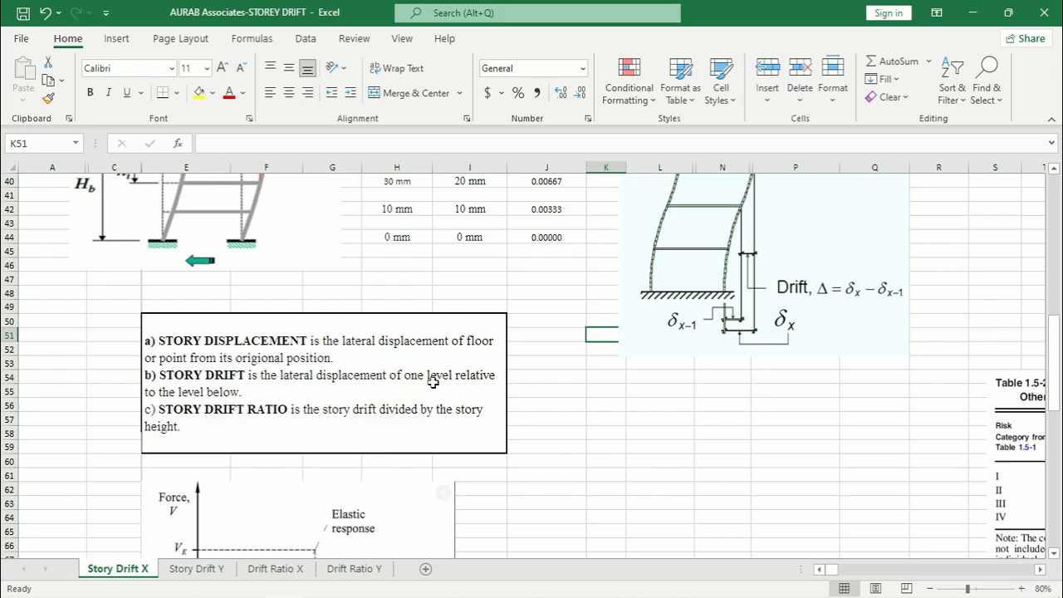
mouse_move(191, 410)
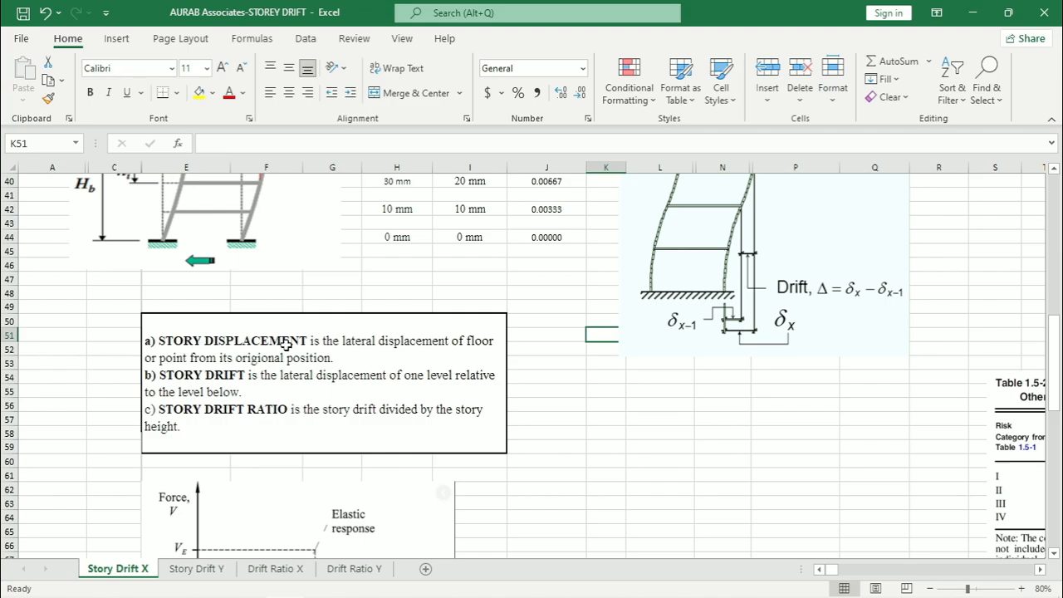
mouse_move(189, 377)
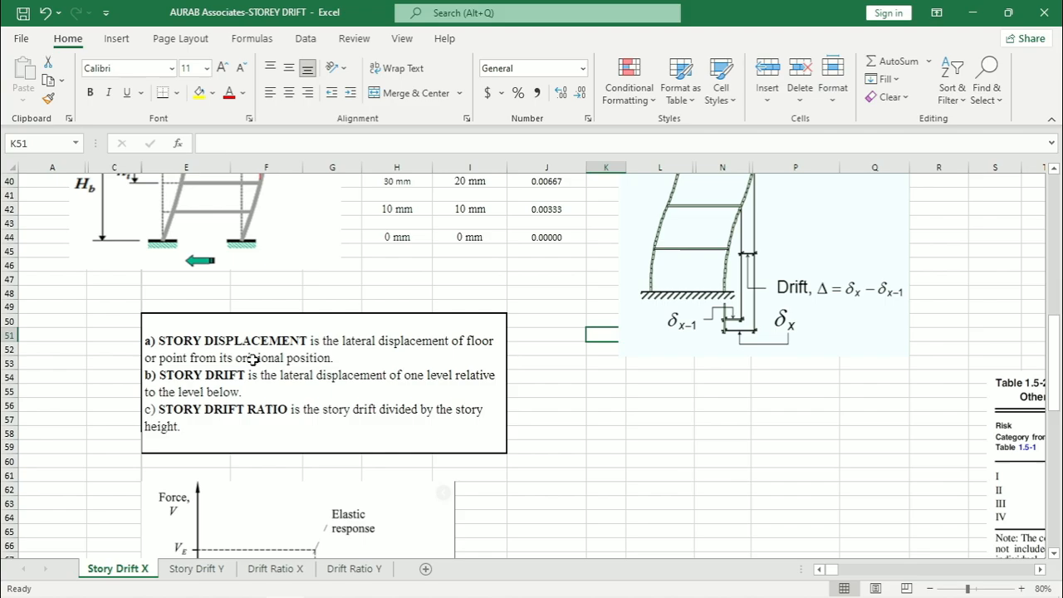
mouse_move(205, 425)
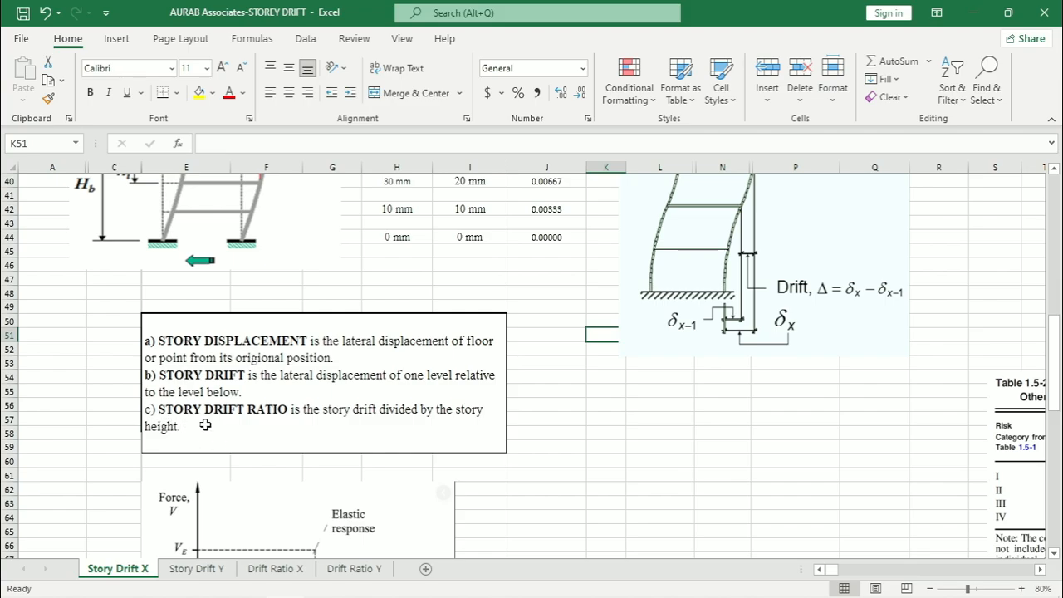
mouse_move(318, 426)
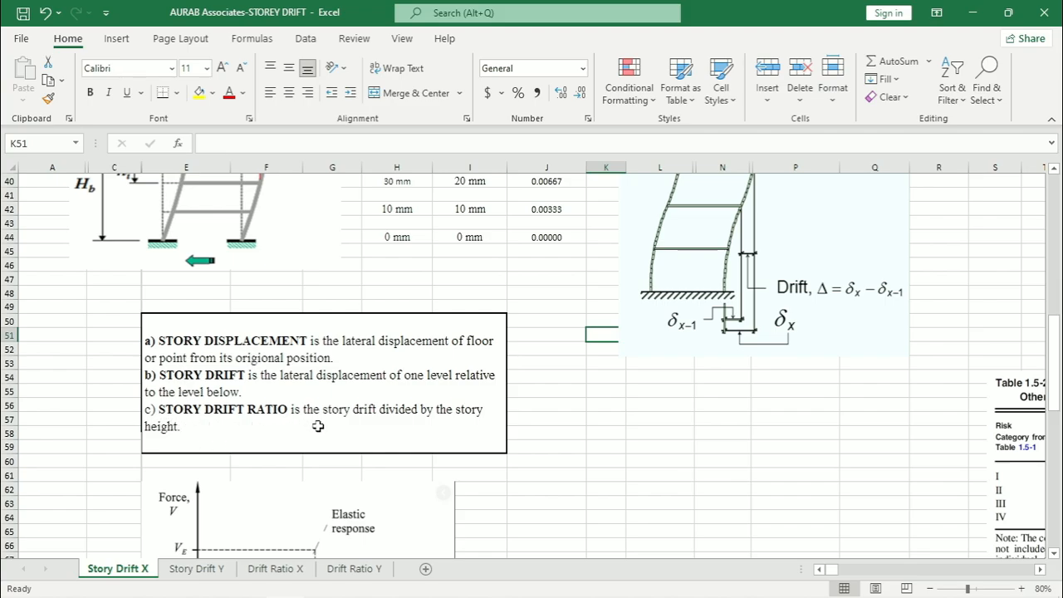
mouse_move(421, 427)
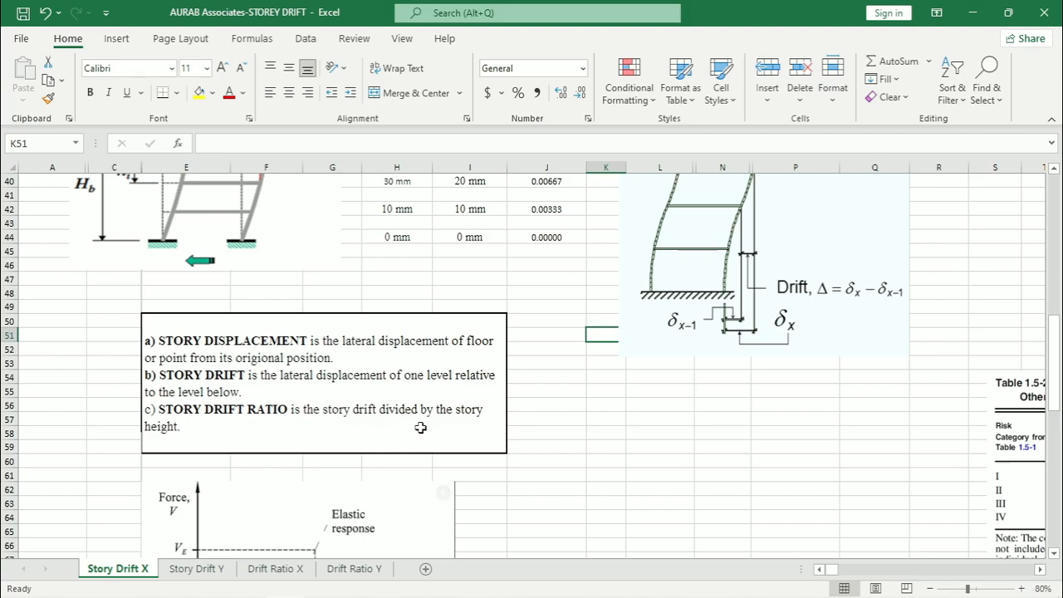
mouse_move(452, 430)
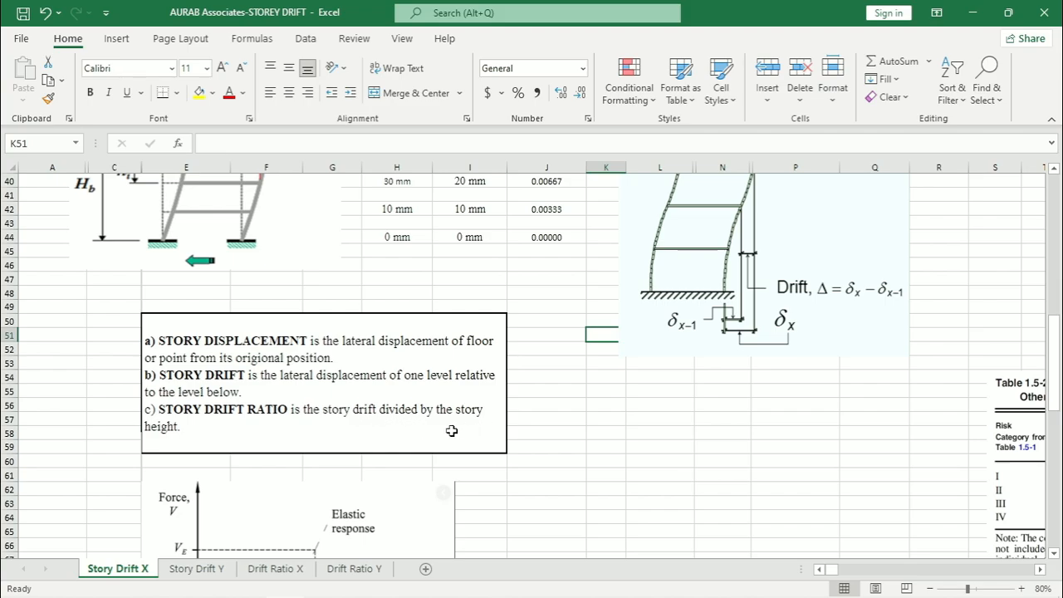
scroll("up", 3)
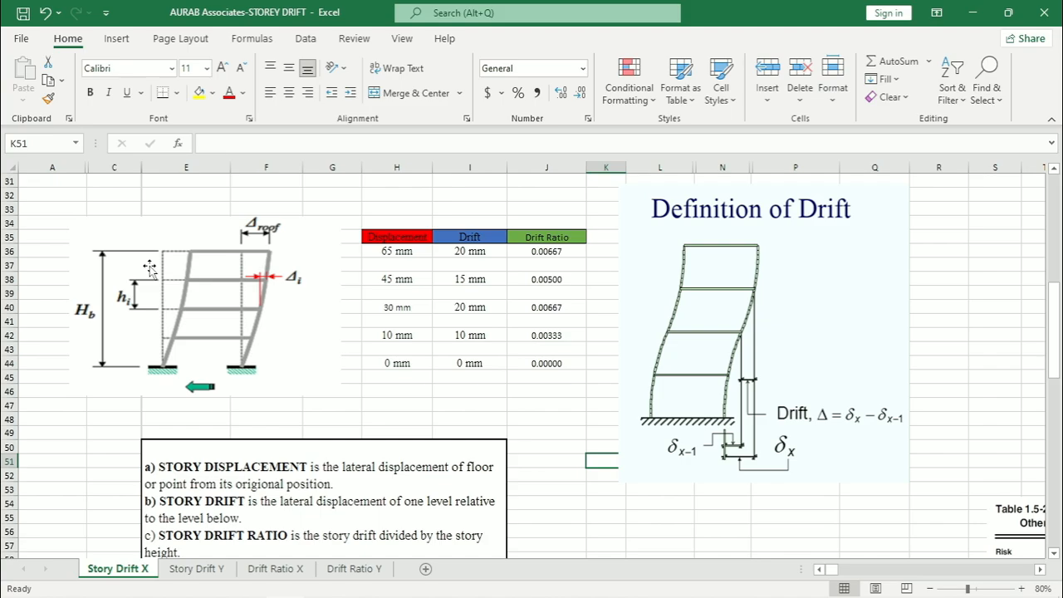
mouse_move(156, 368)
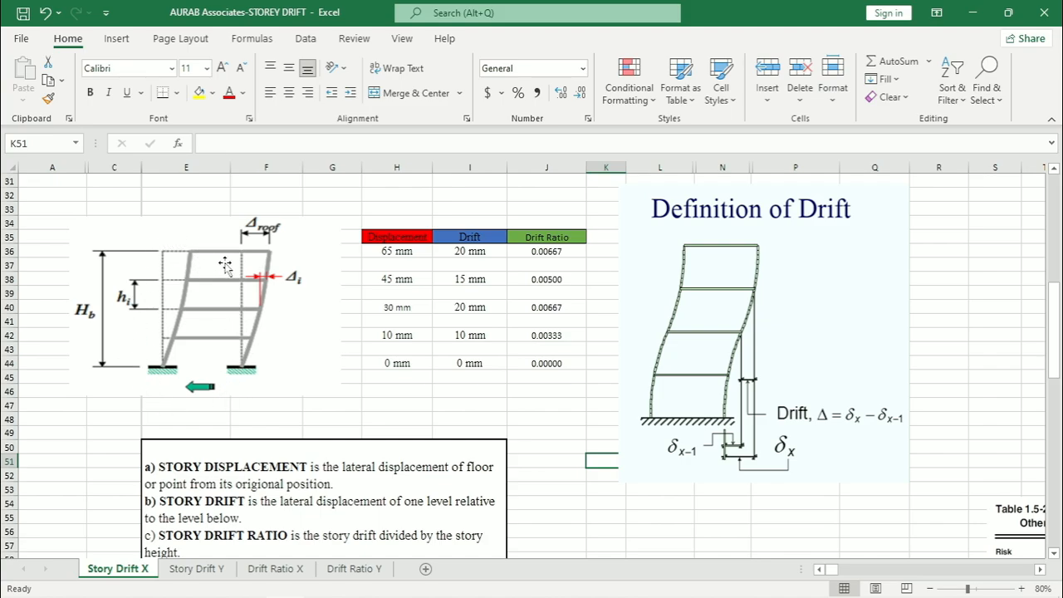
mouse_move(123, 412)
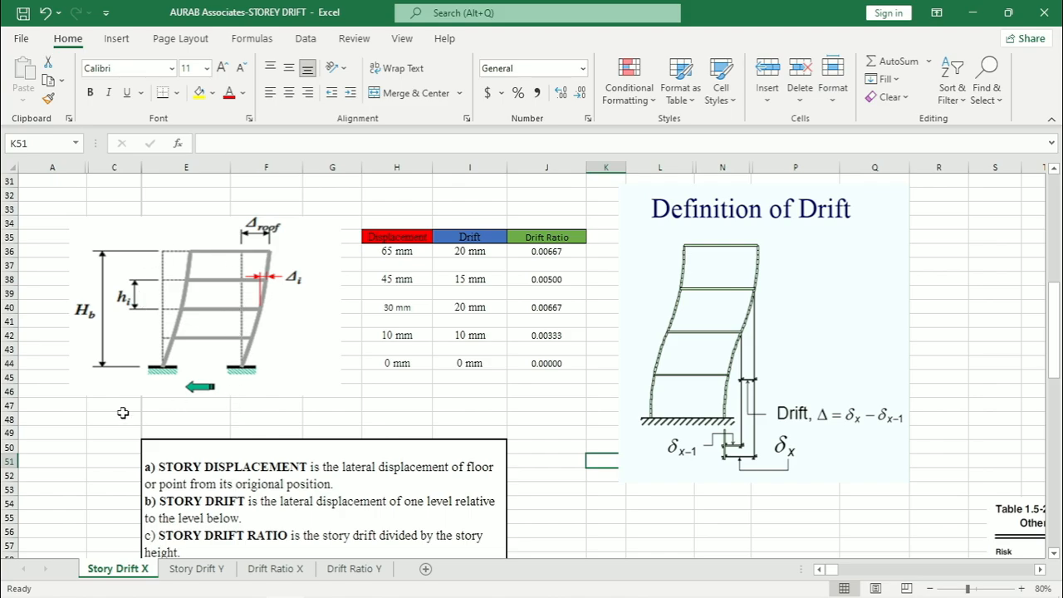
mouse_move(137, 322)
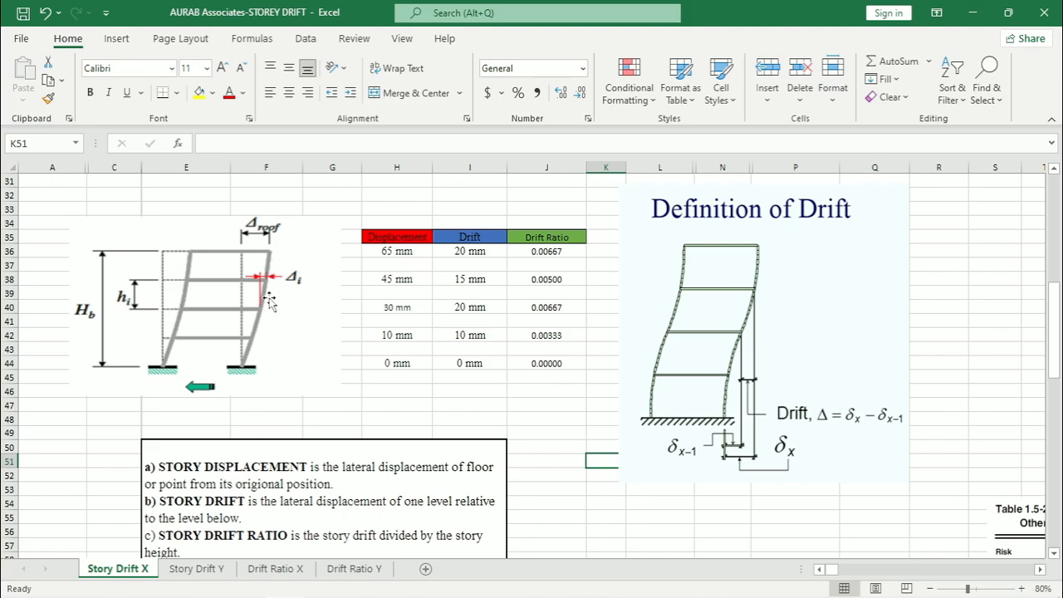
left_click(396, 363)
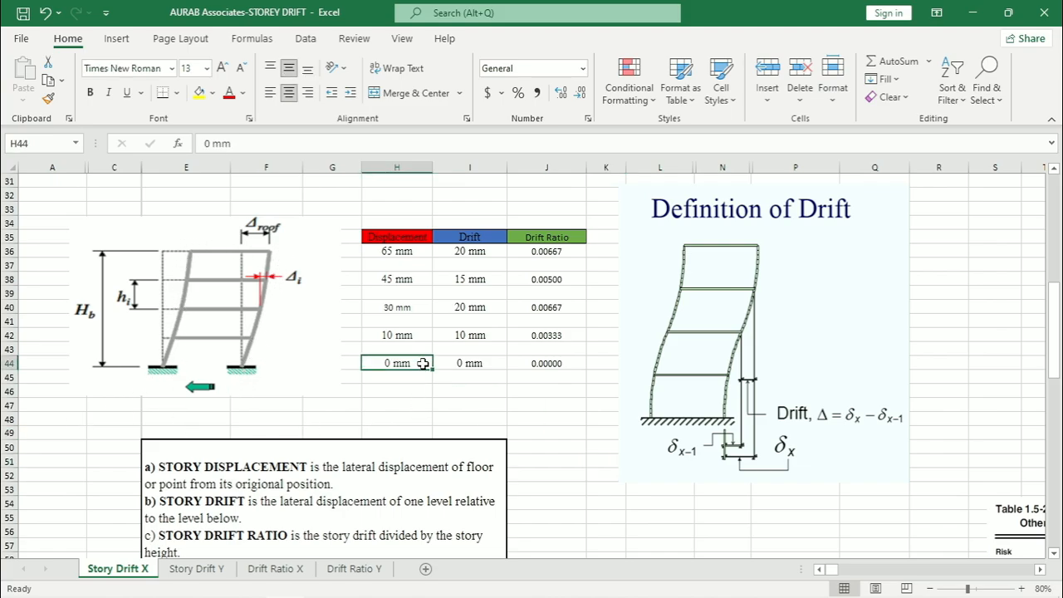
mouse_move(149, 394)
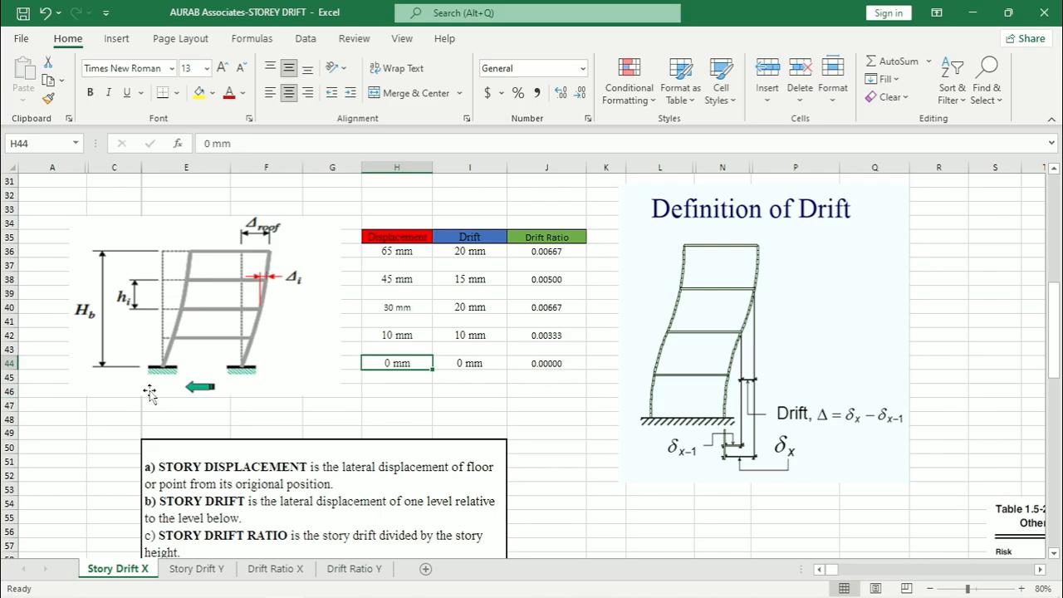
mouse_move(323, 381)
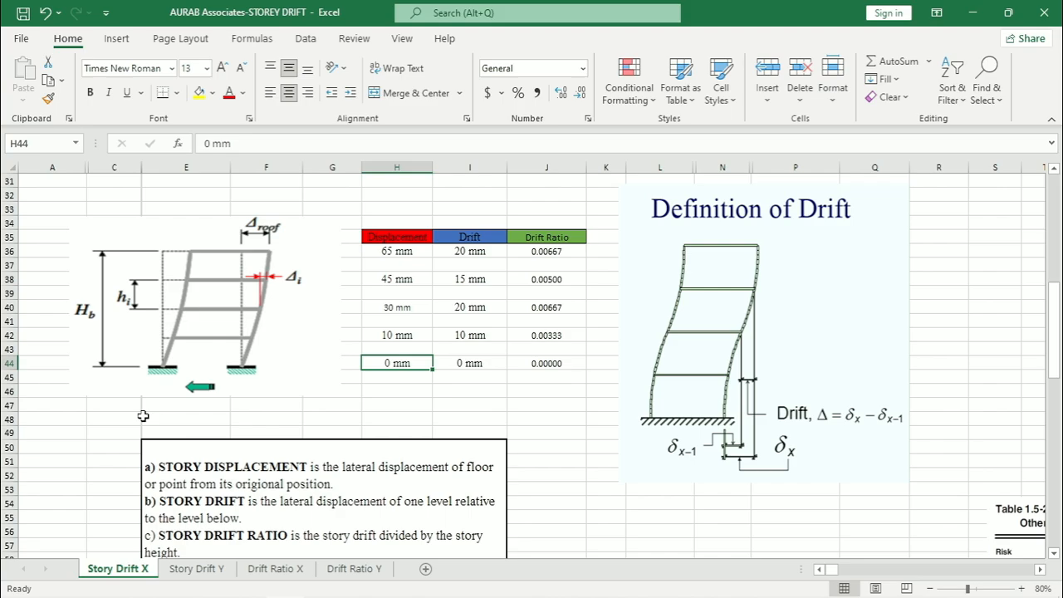
mouse_move(145, 391)
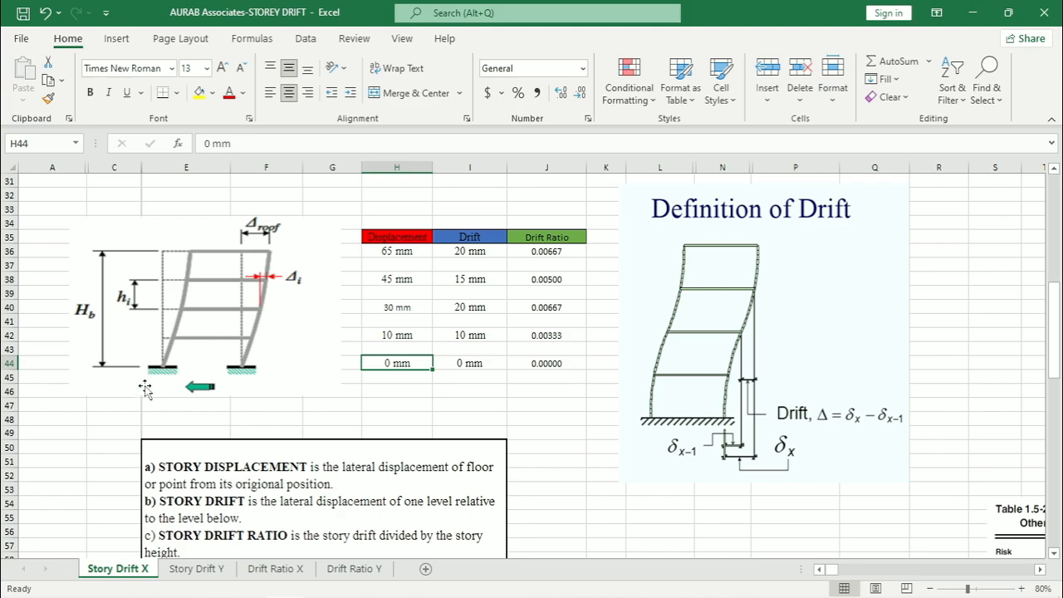
mouse_move(222, 338)
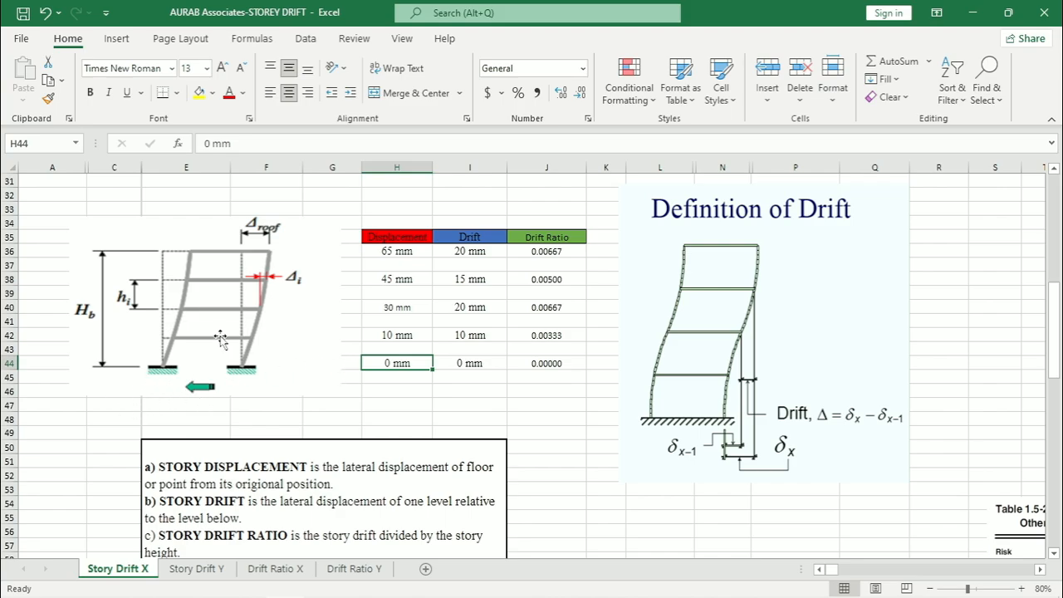
mouse_move(212, 342)
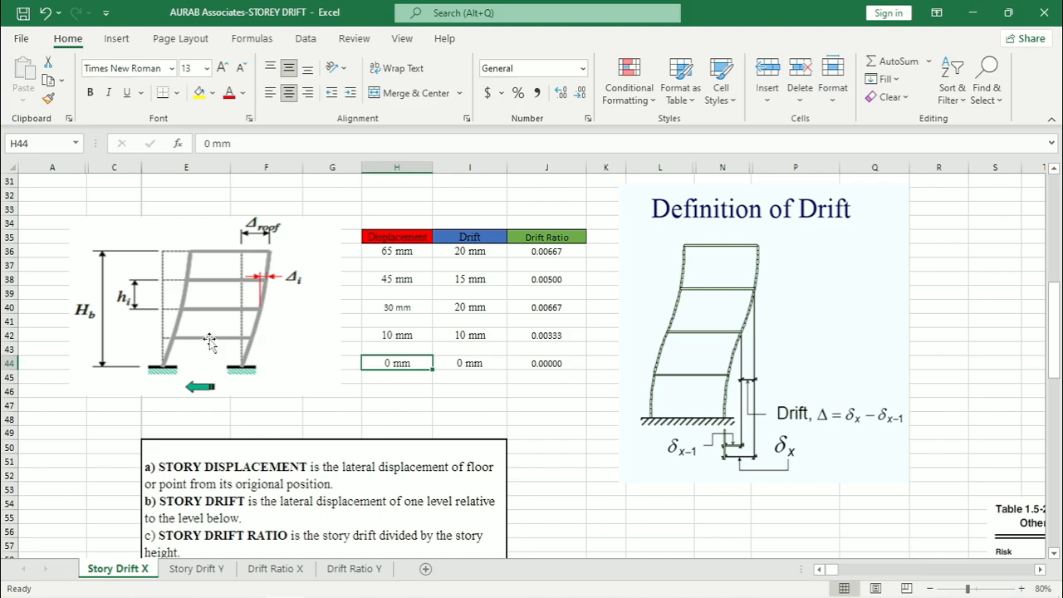
mouse_move(160, 344)
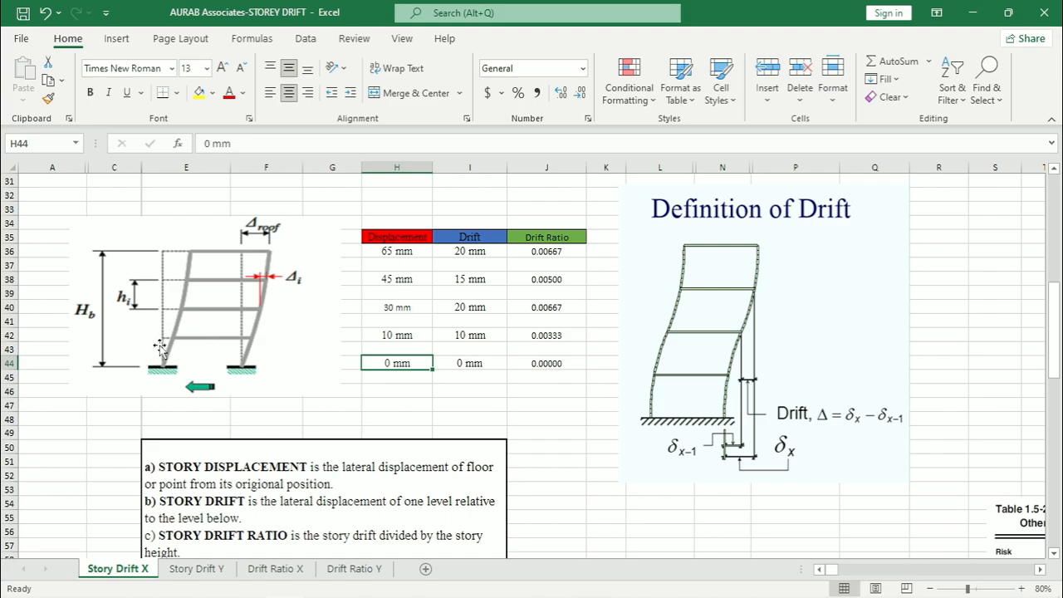
mouse_move(174, 350)
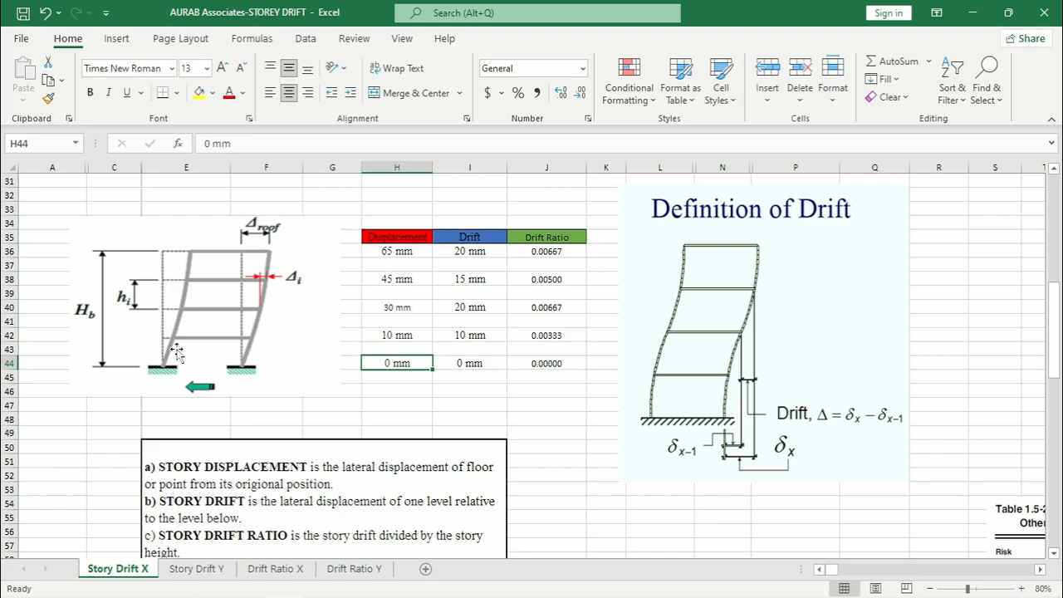
left_click(396, 348)
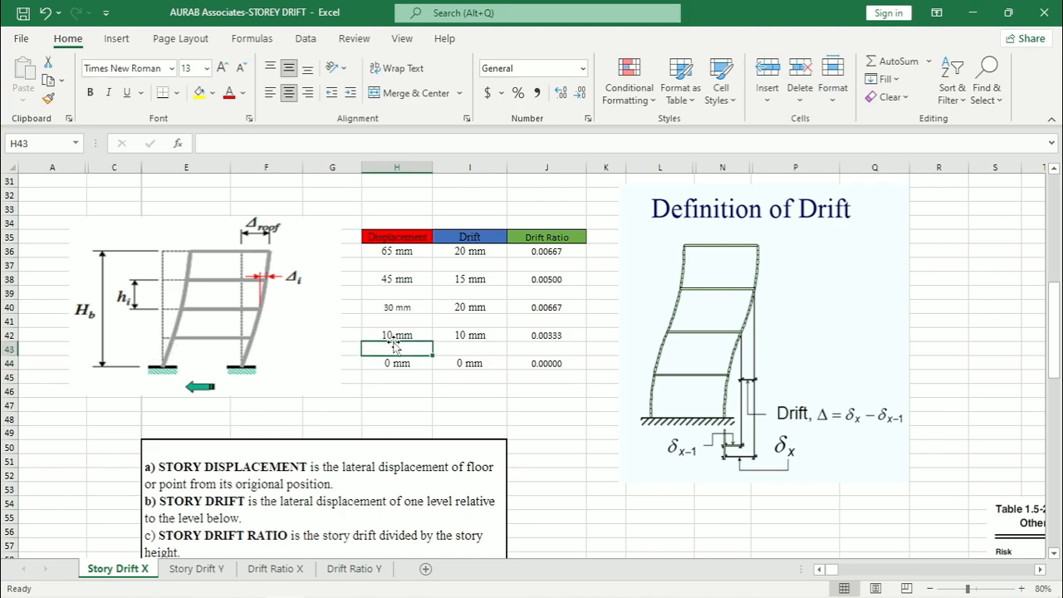
left_click(396, 334)
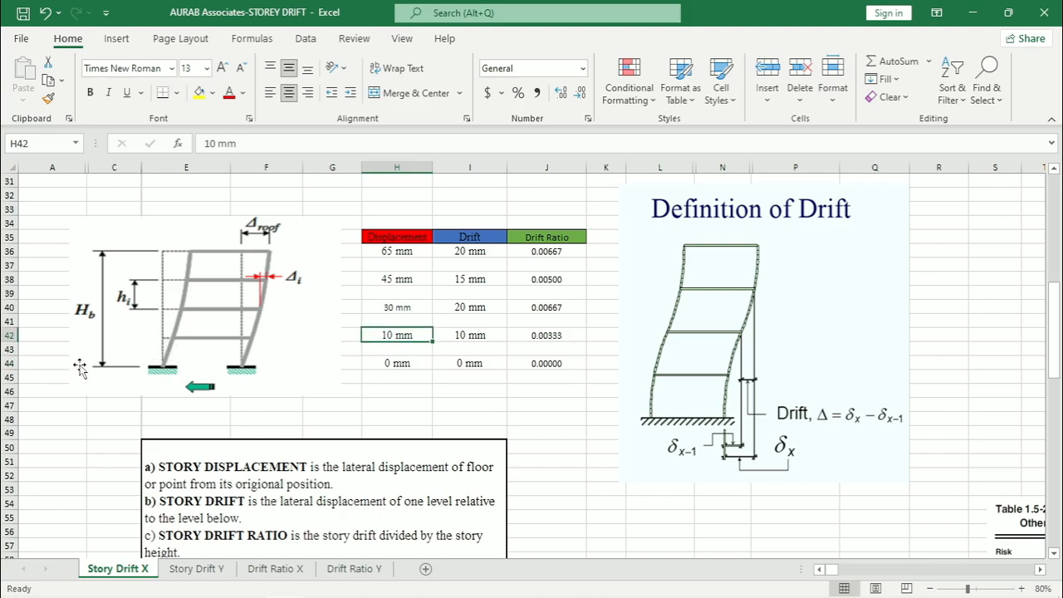
mouse_move(203, 345)
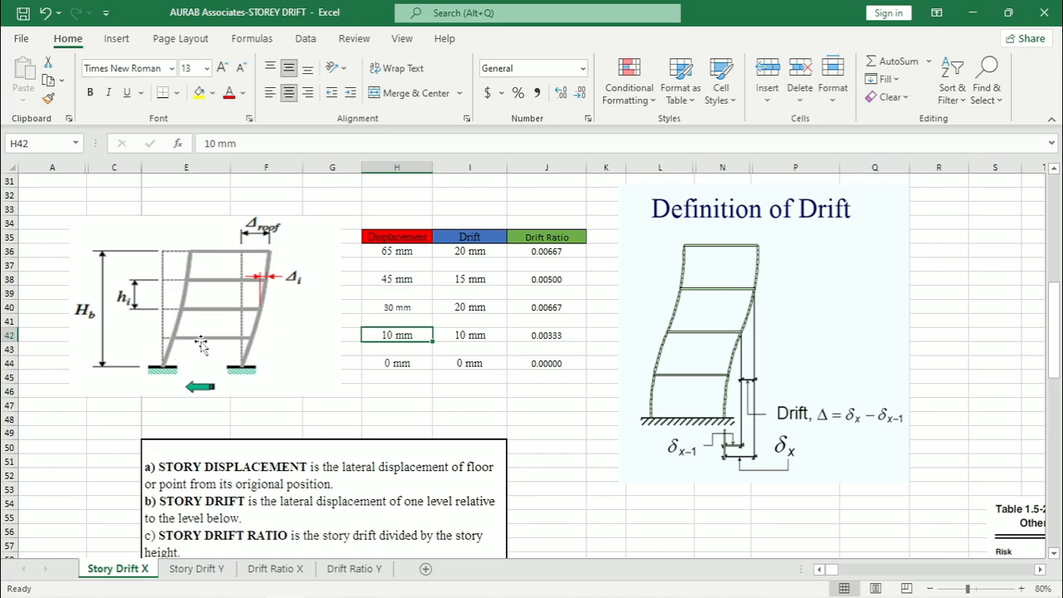
mouse_move(403, 268)
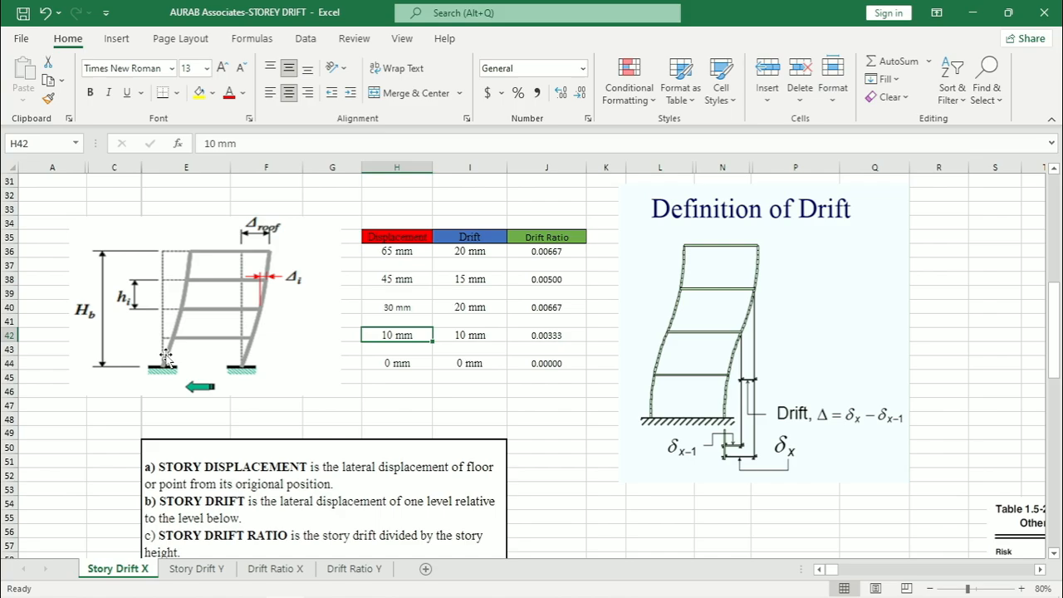
mouse_move(164, 320)
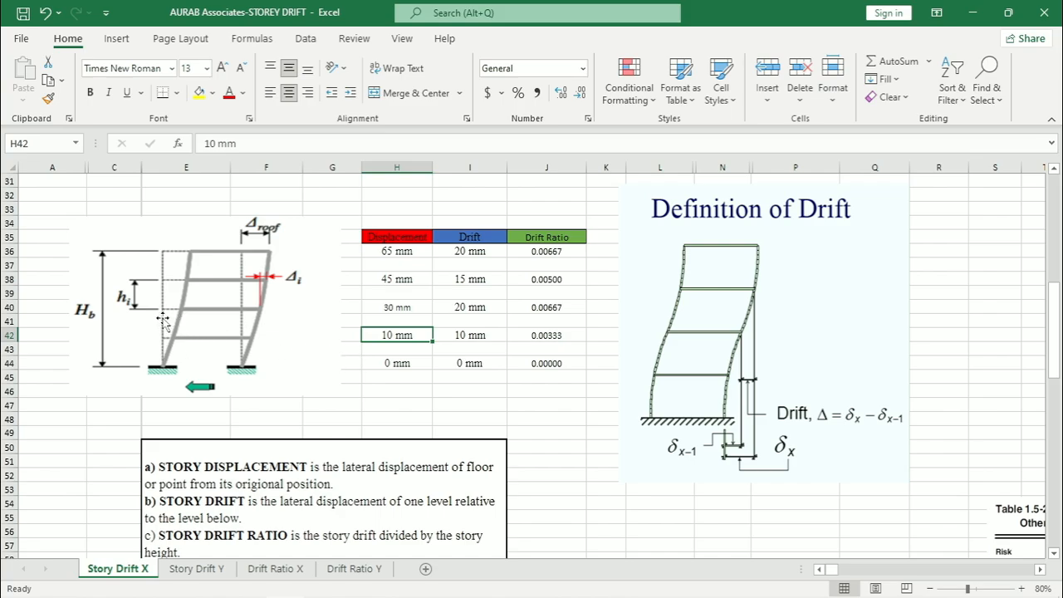
mouse_move(189, 324)
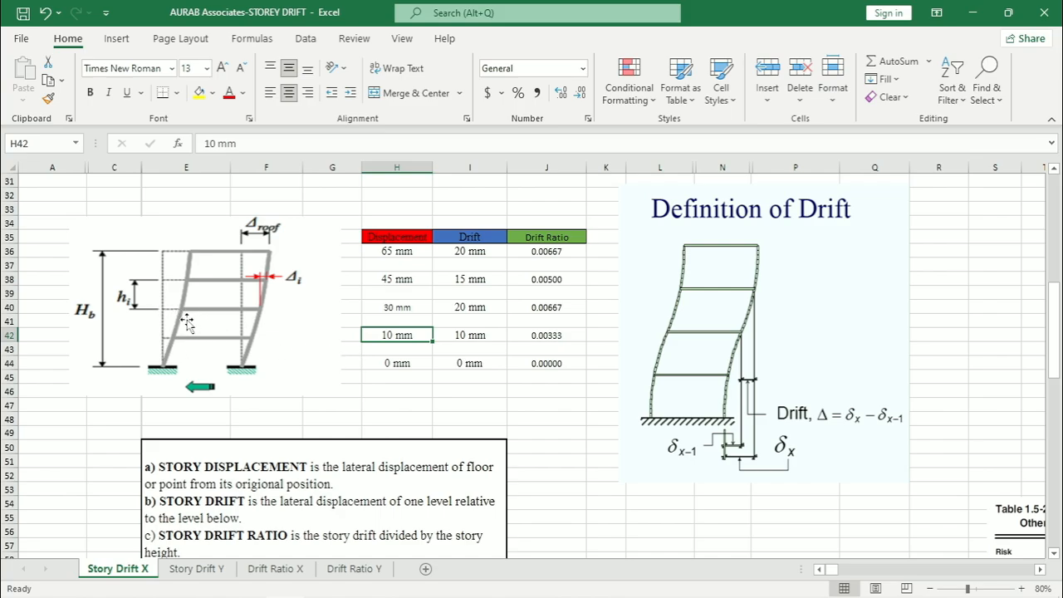
mouse_move(179, 322)
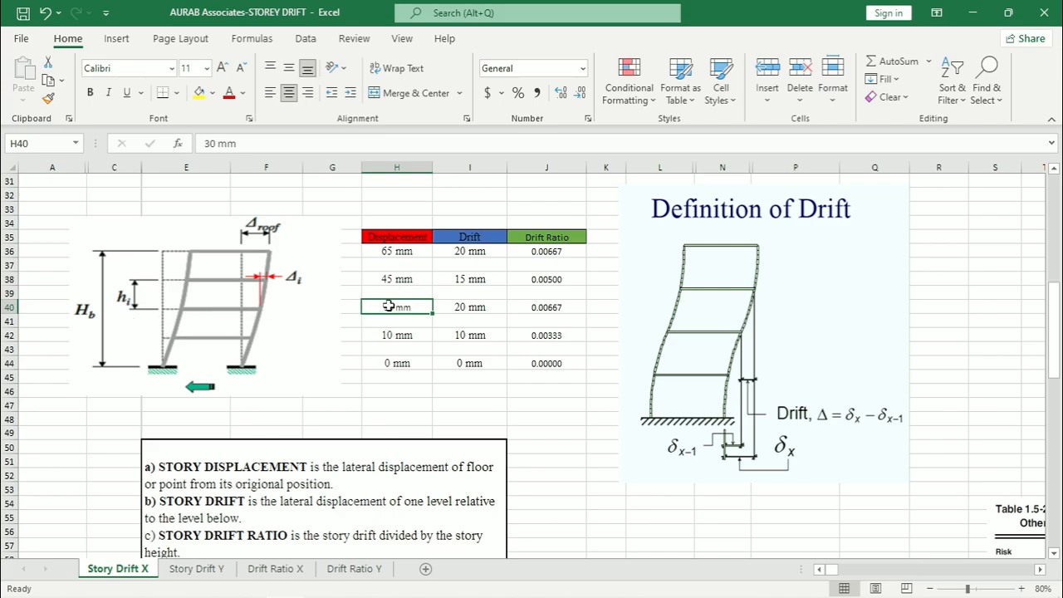
left_click(397, 278)
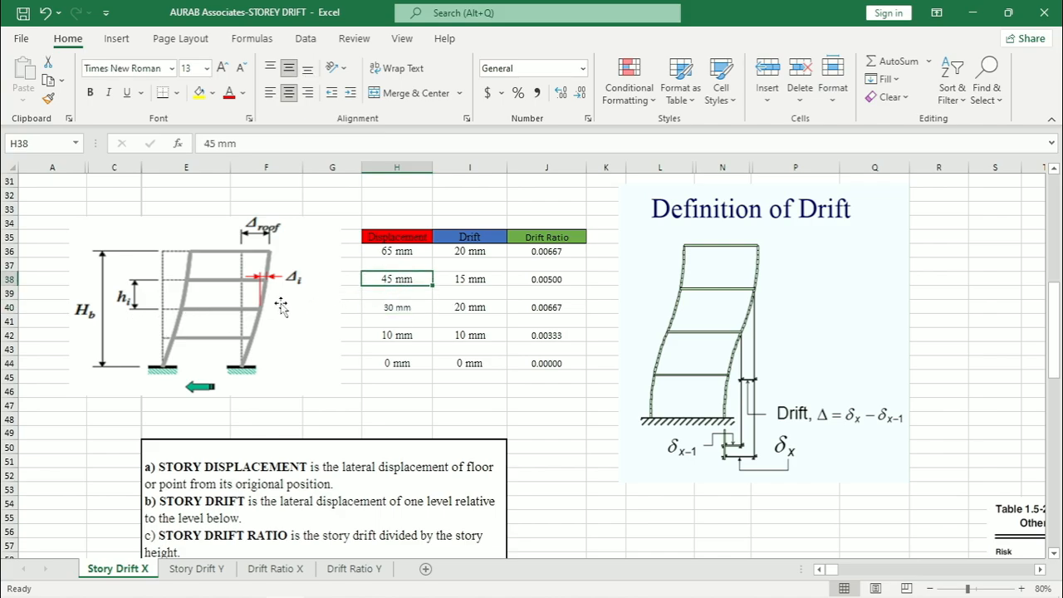
left_click(396, 251)
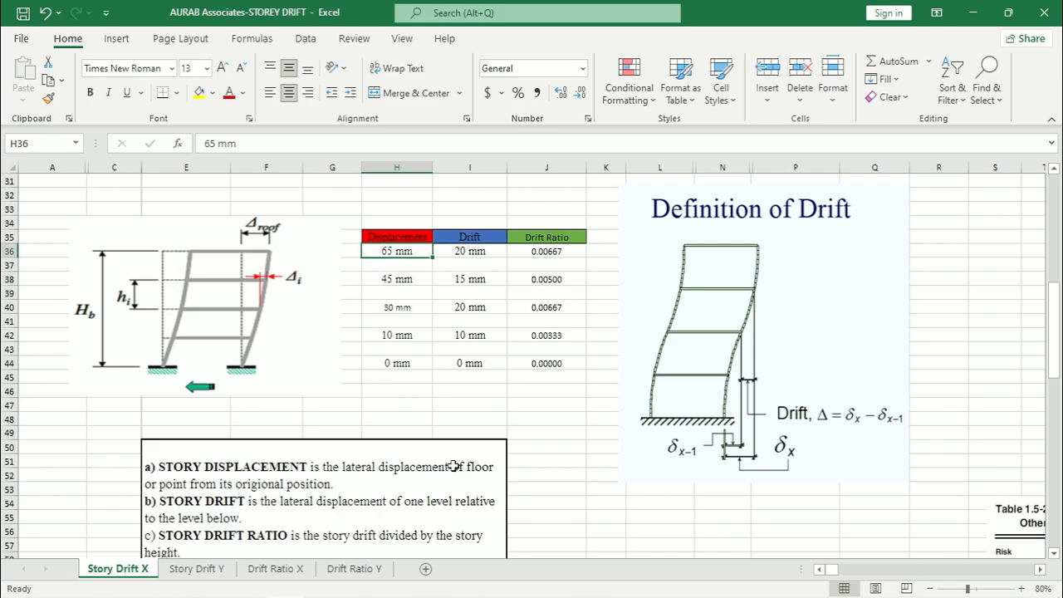
left_click(469, 363)
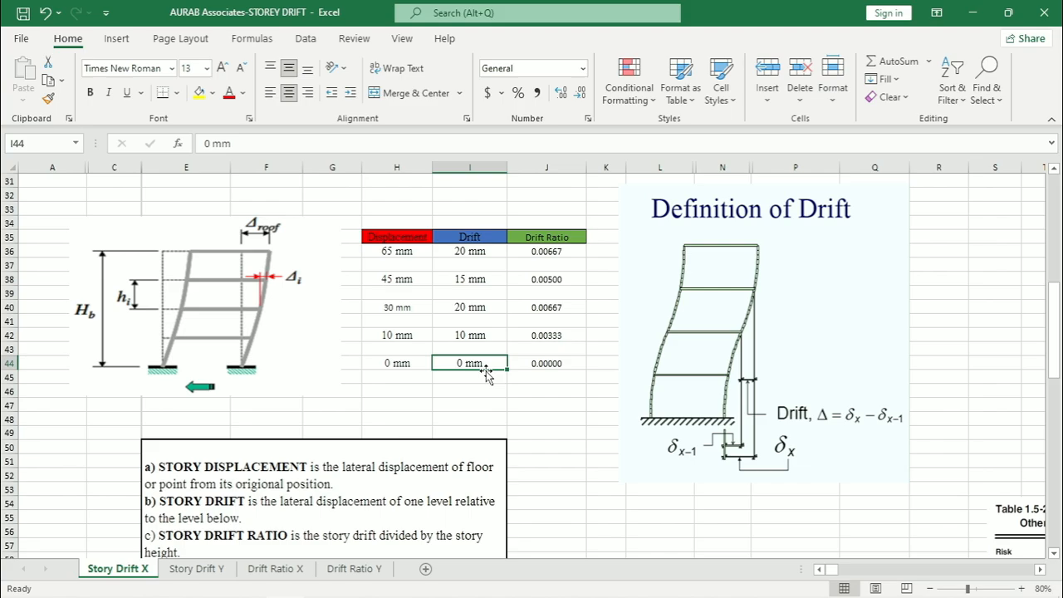
mouse_move(487, 396)
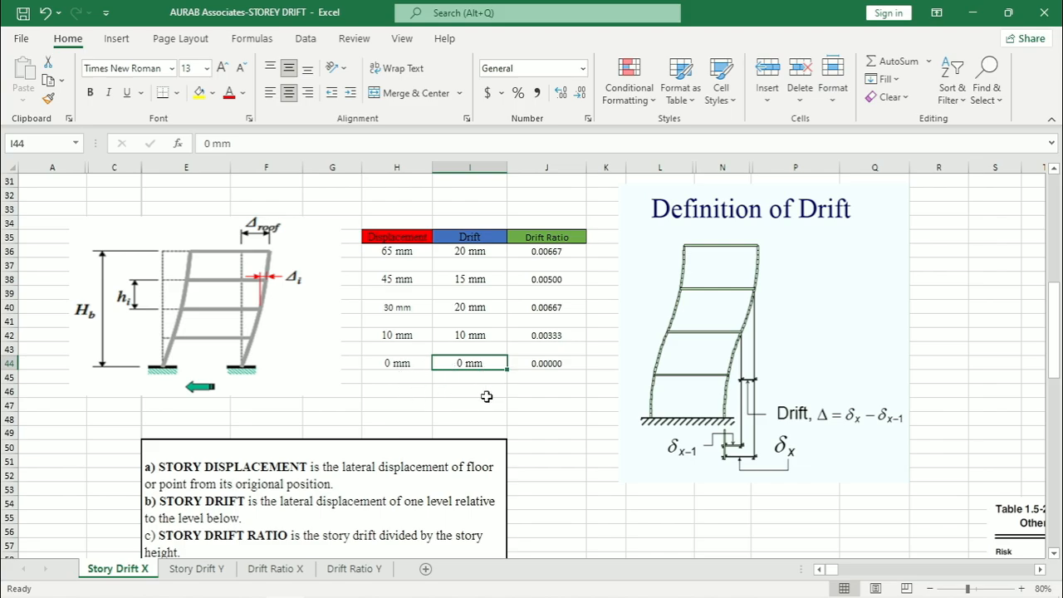
mouse_move(511, 363)
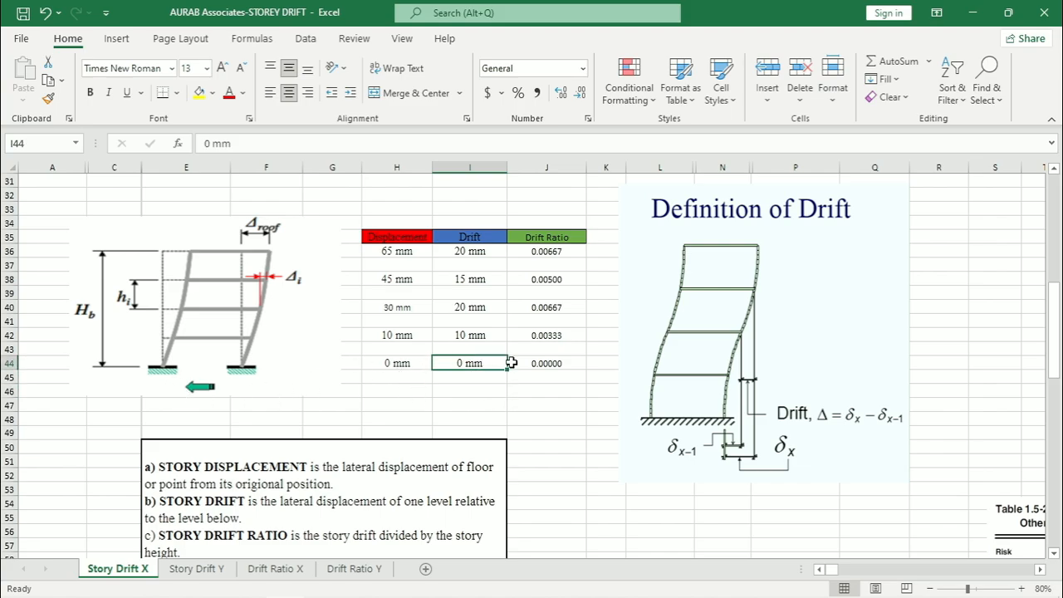
mouse_move(447, 372)
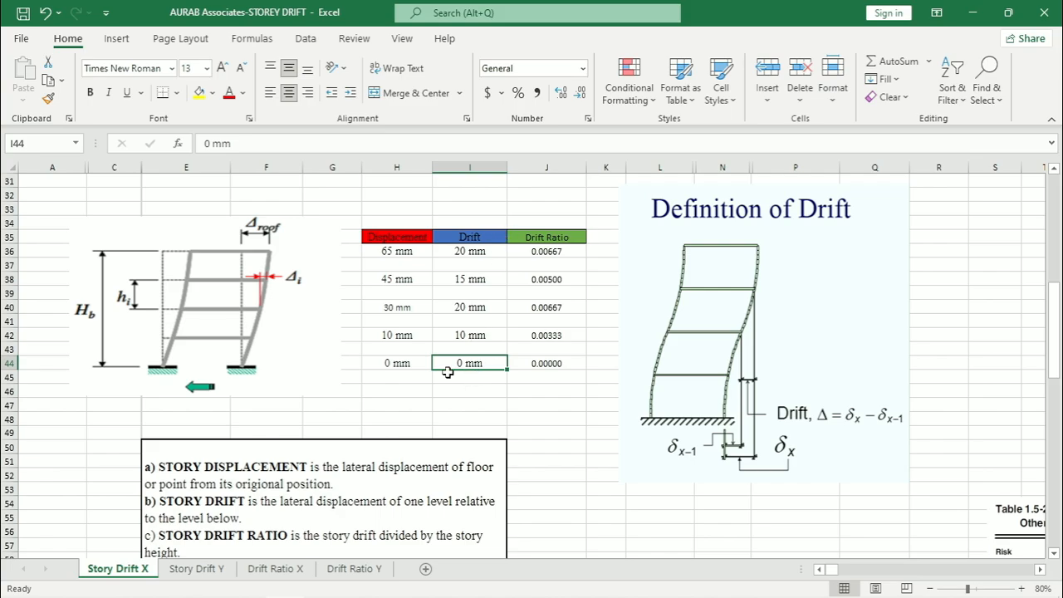
left_click(469, 335)
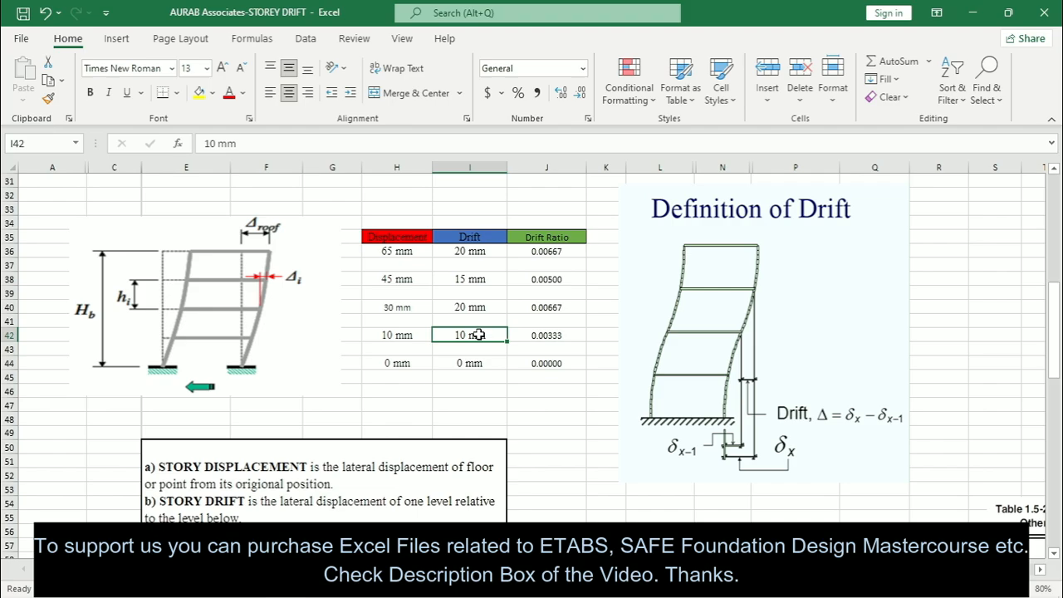
mouse_move(403, 346)
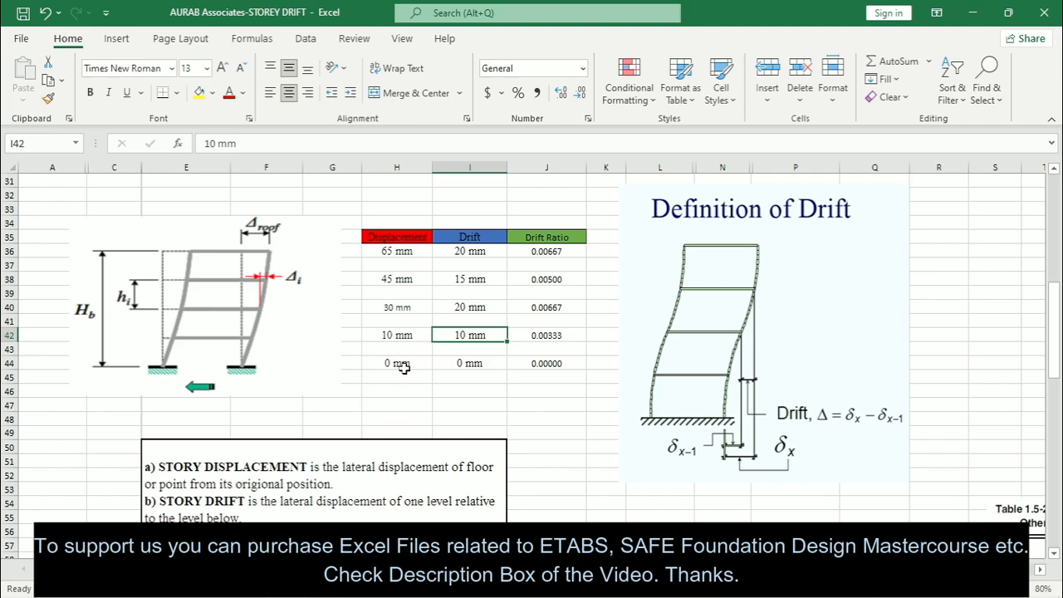
mouse_move(407, 378)
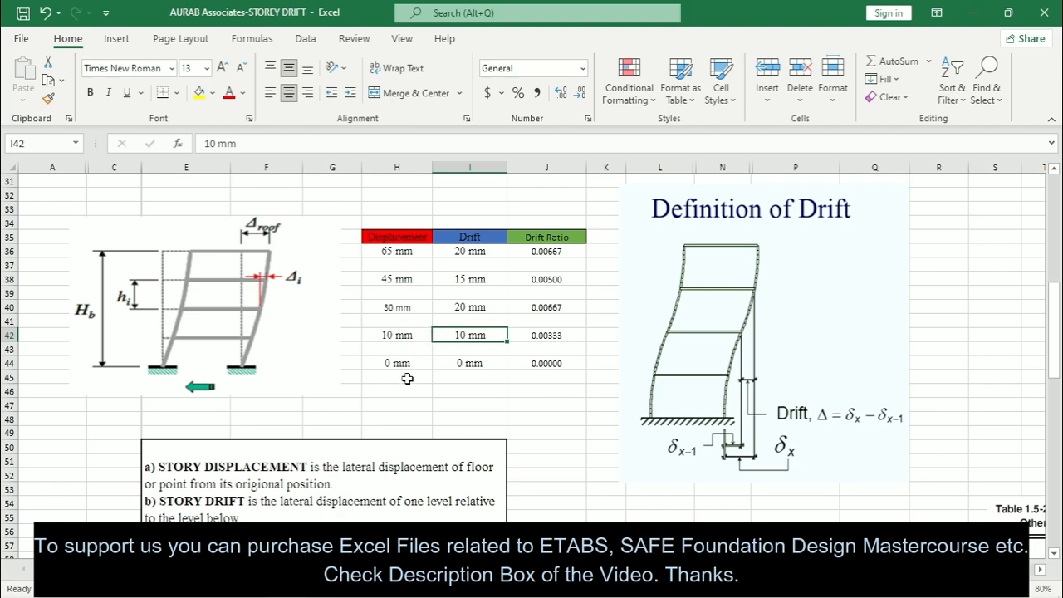
mouse_move(486, 313)
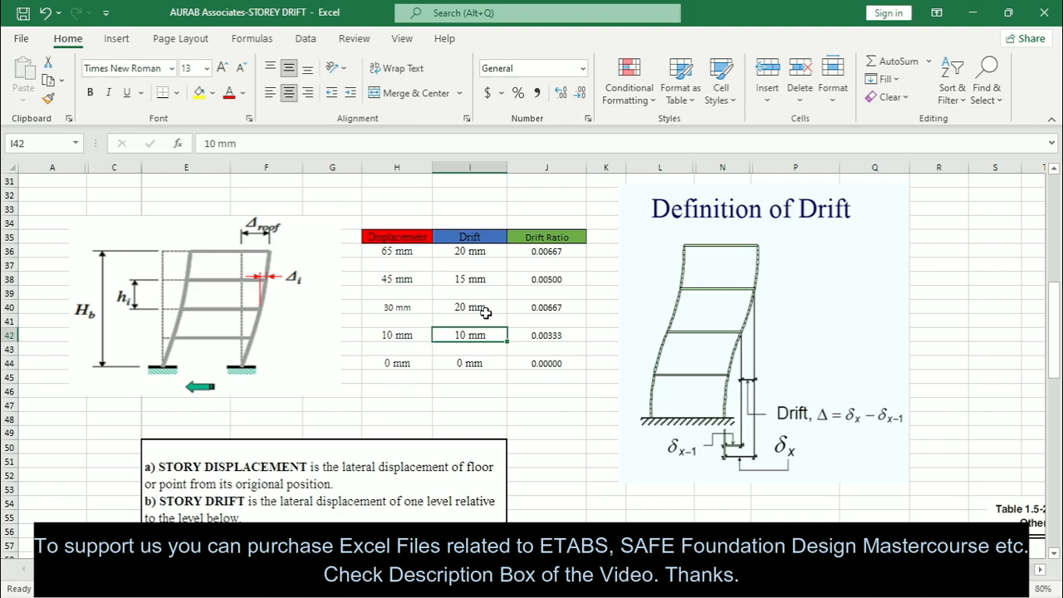
left_click(469, 306)
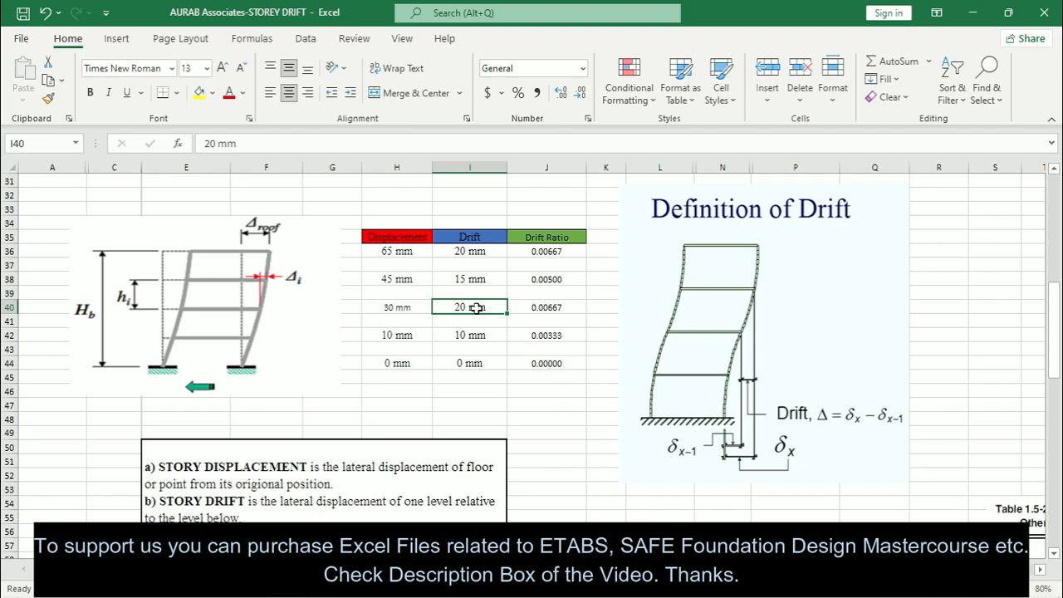
mouse_move(411, 279)
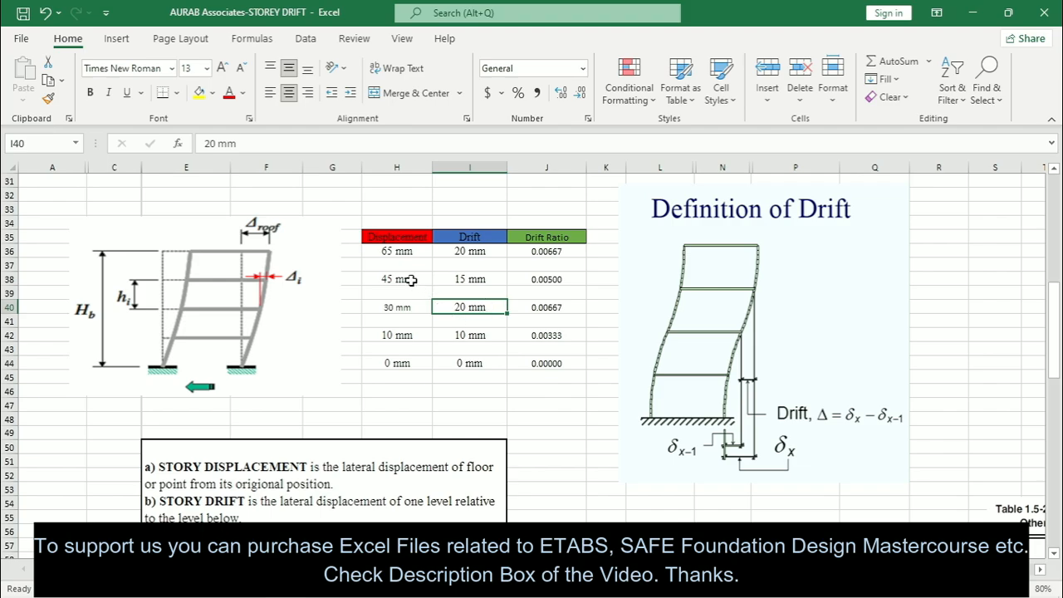
left_click(469, 279)
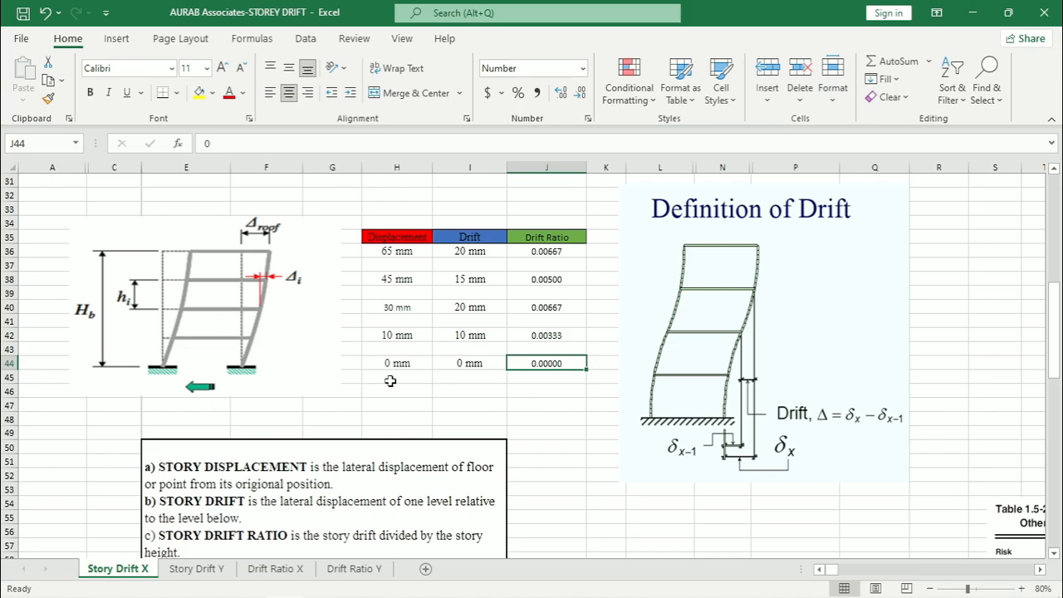
left_click(547, 335)
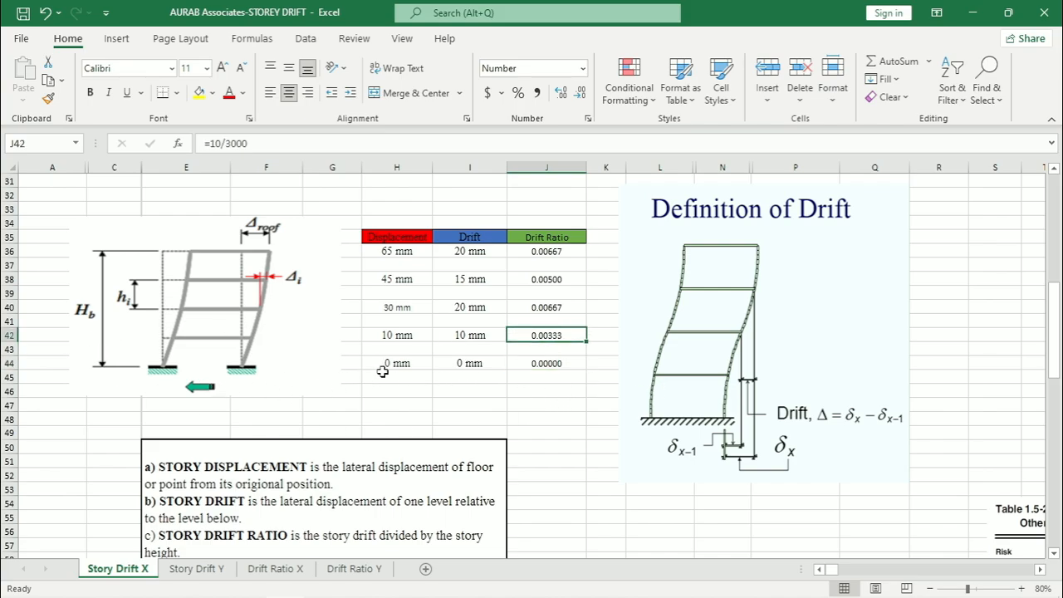
mouse_move(619, 291)
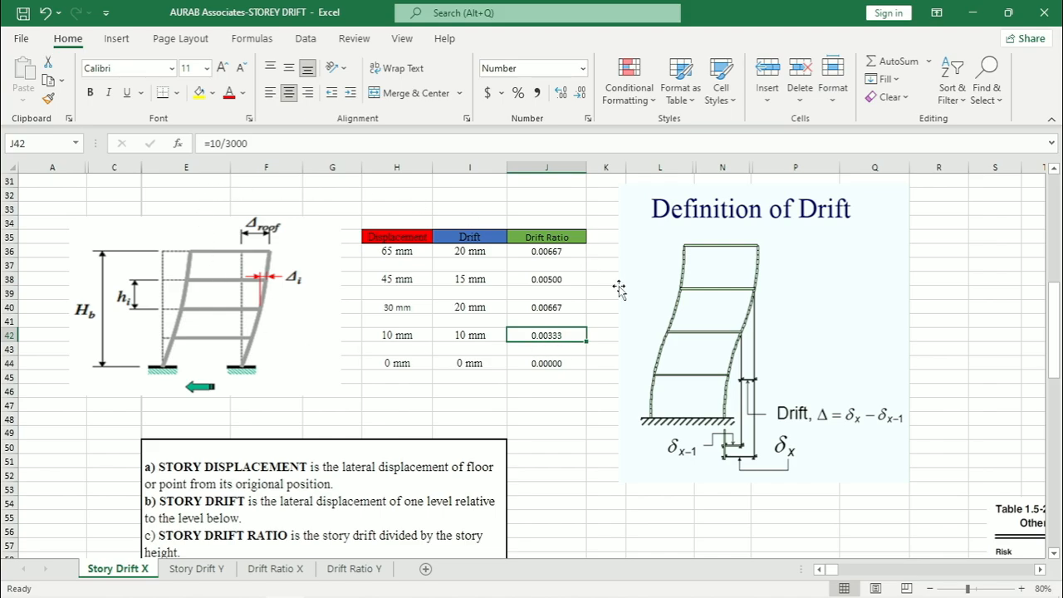
double_click(547, 335)
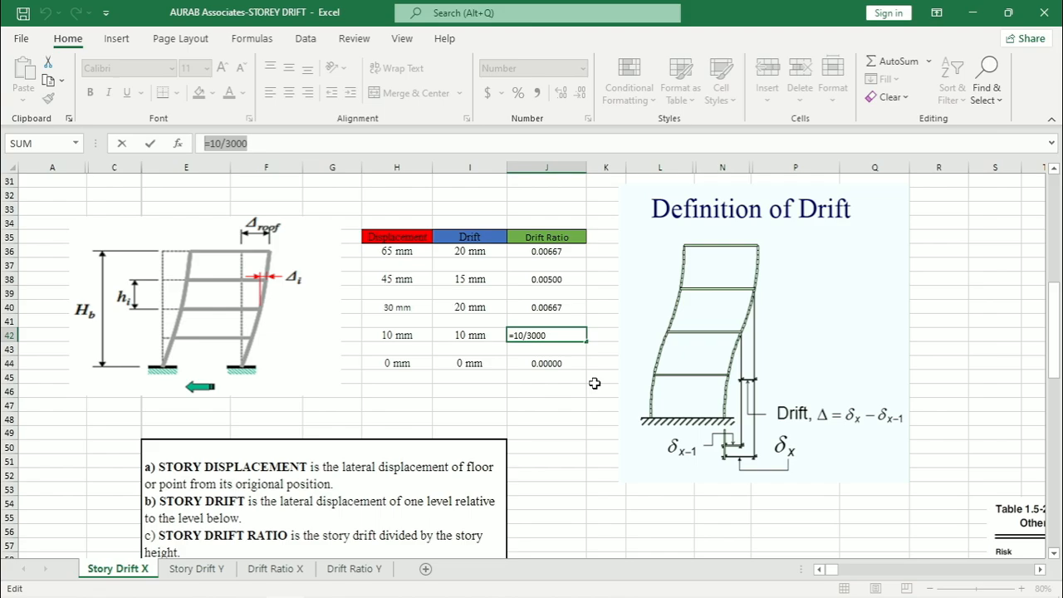
mouse_move(197, 329)
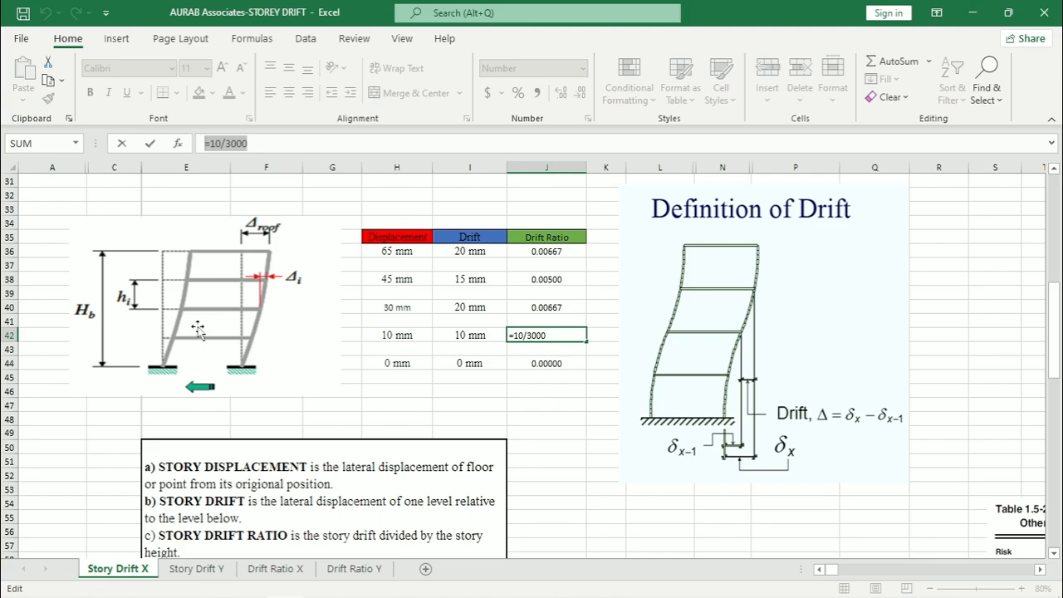
mouse_move(626, 411)
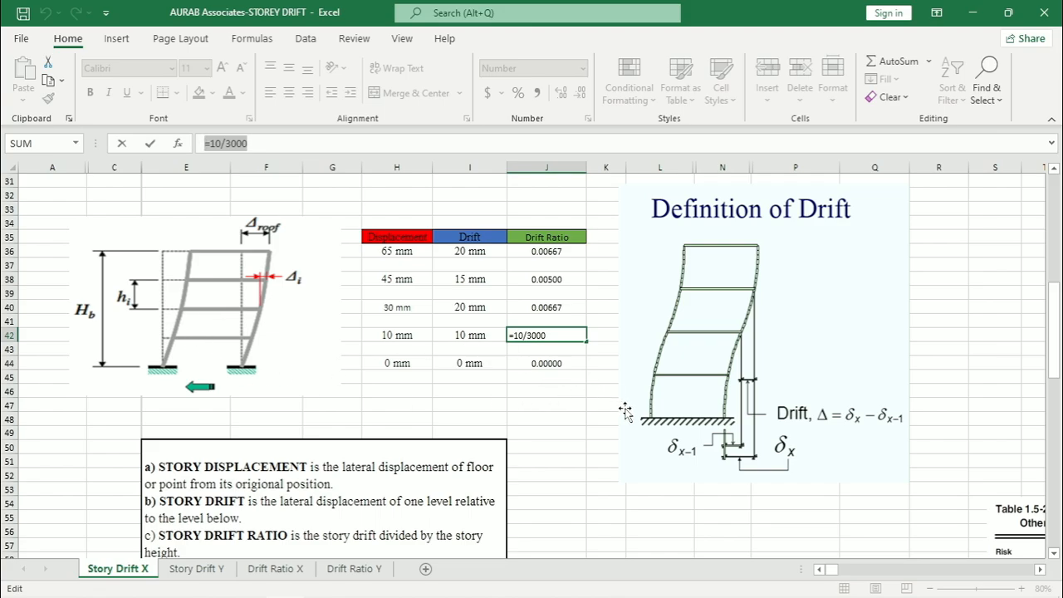
mouse_move(565, 334)
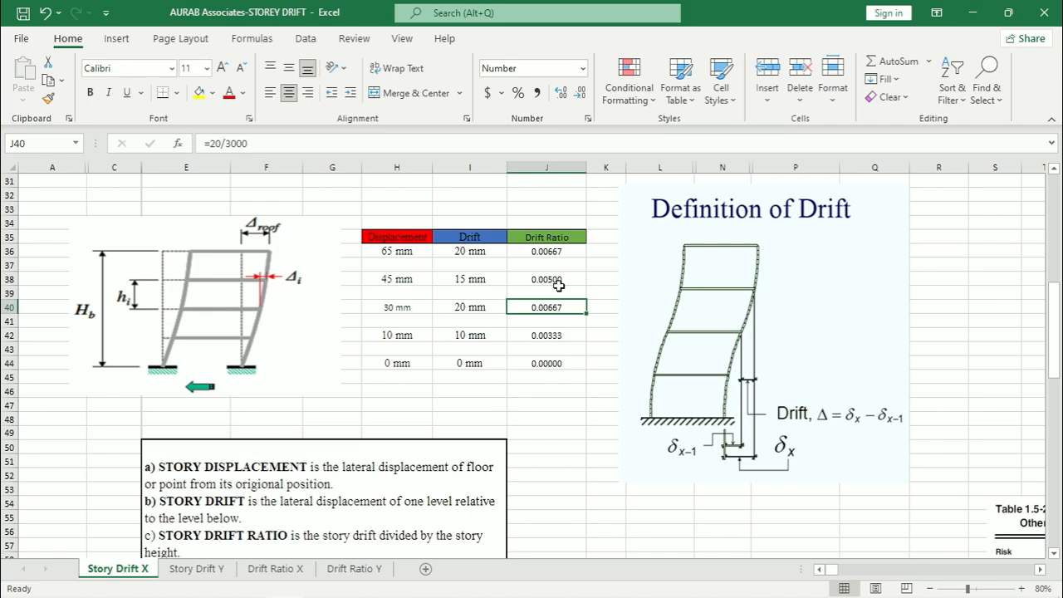
left_click(546, 278)
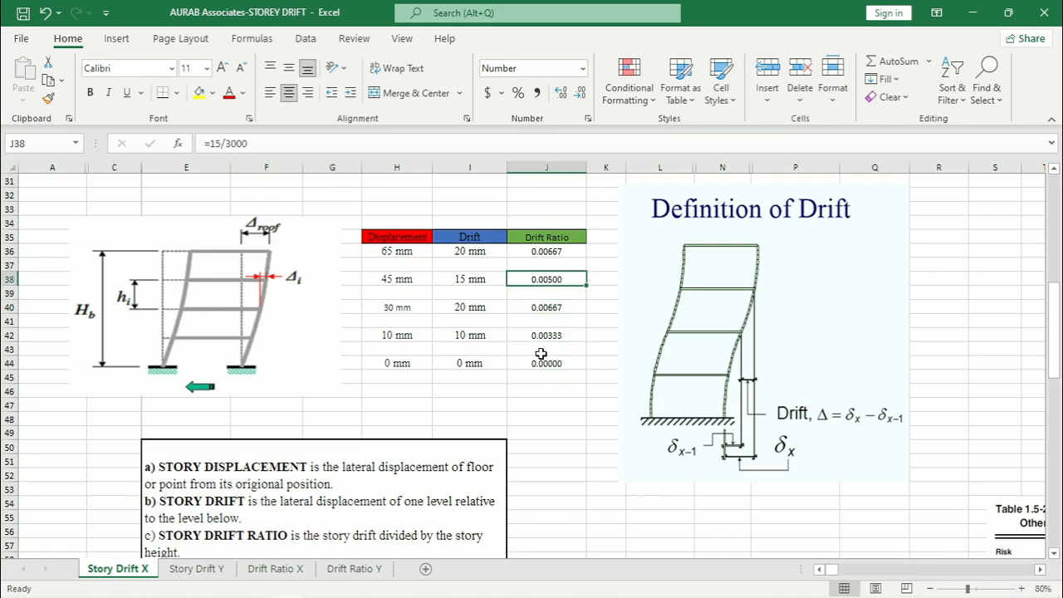
left_click(546, 250)
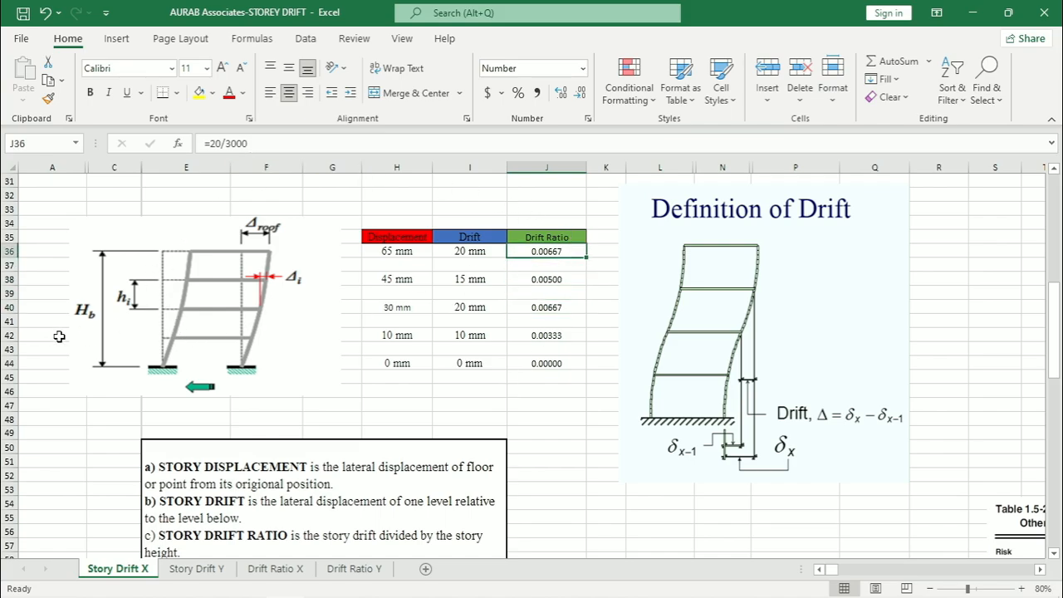
mouse_move(461, 421)
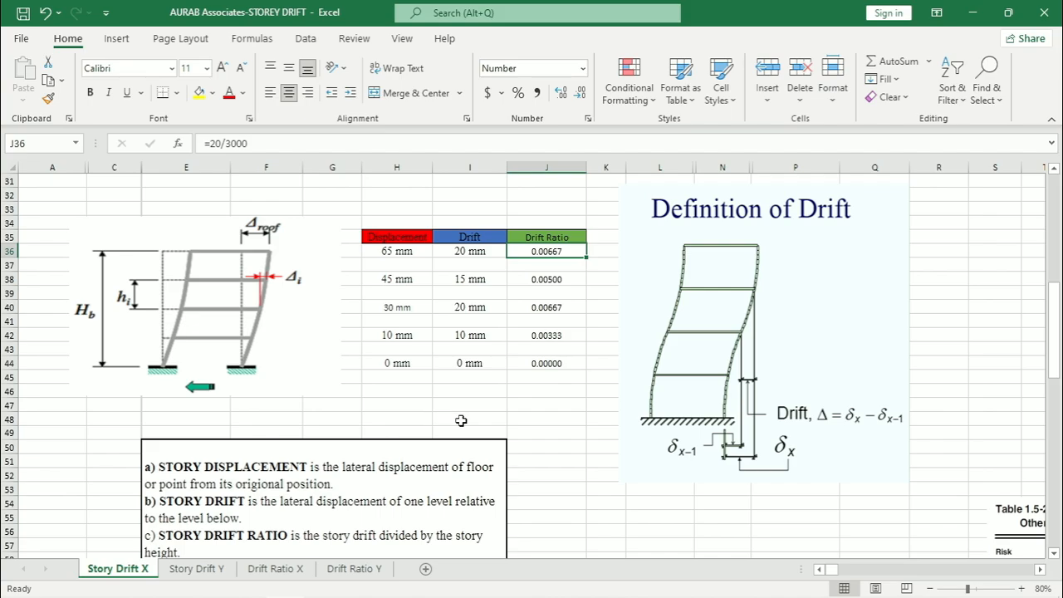
mouse_move(575, 427)
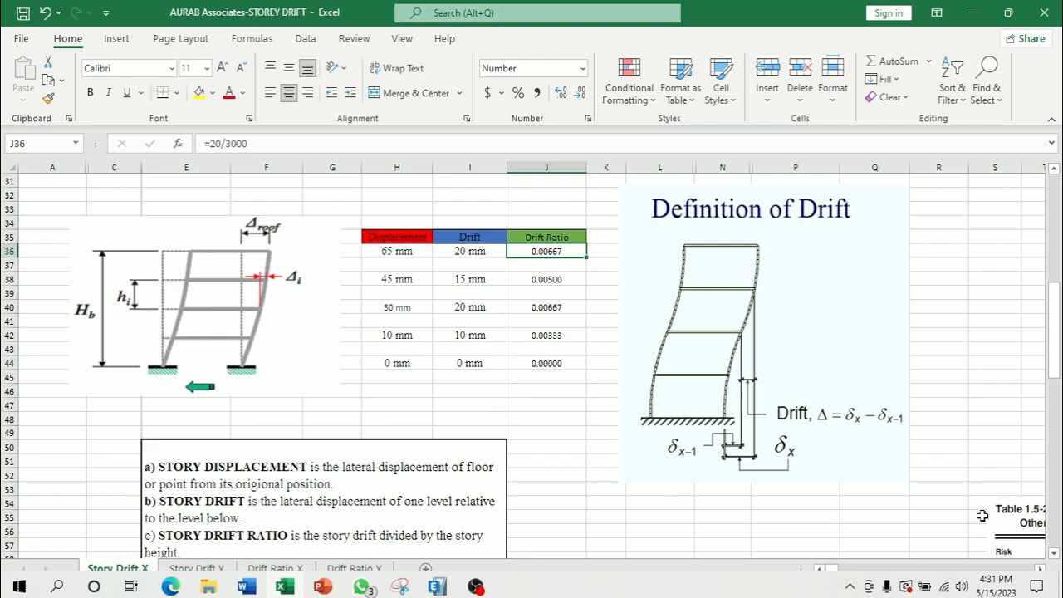
left_click(1038, 588)
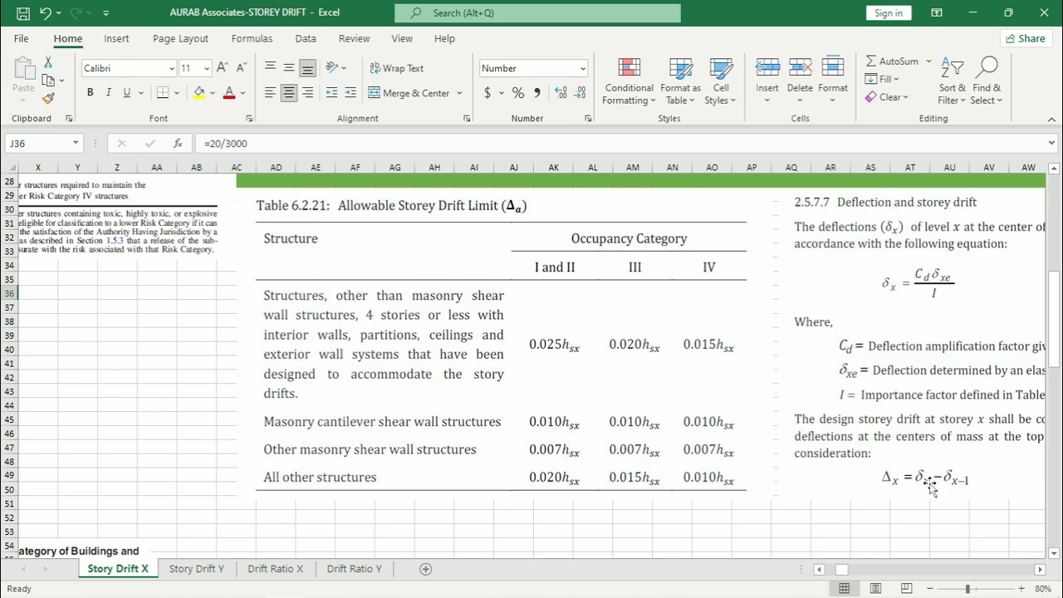
mouse_move(1040, 547)
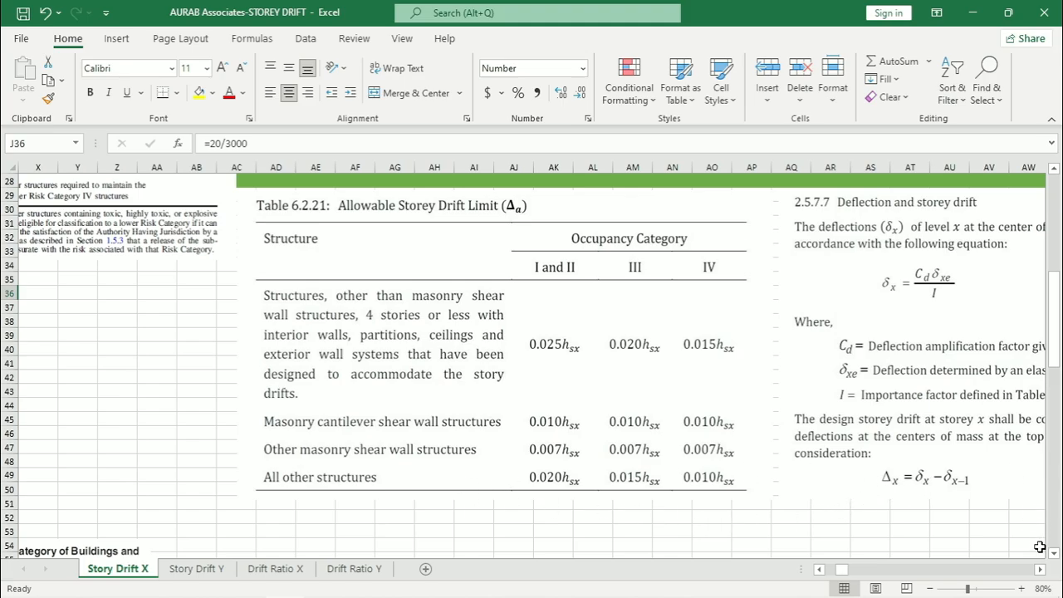
scroll("right", 3)
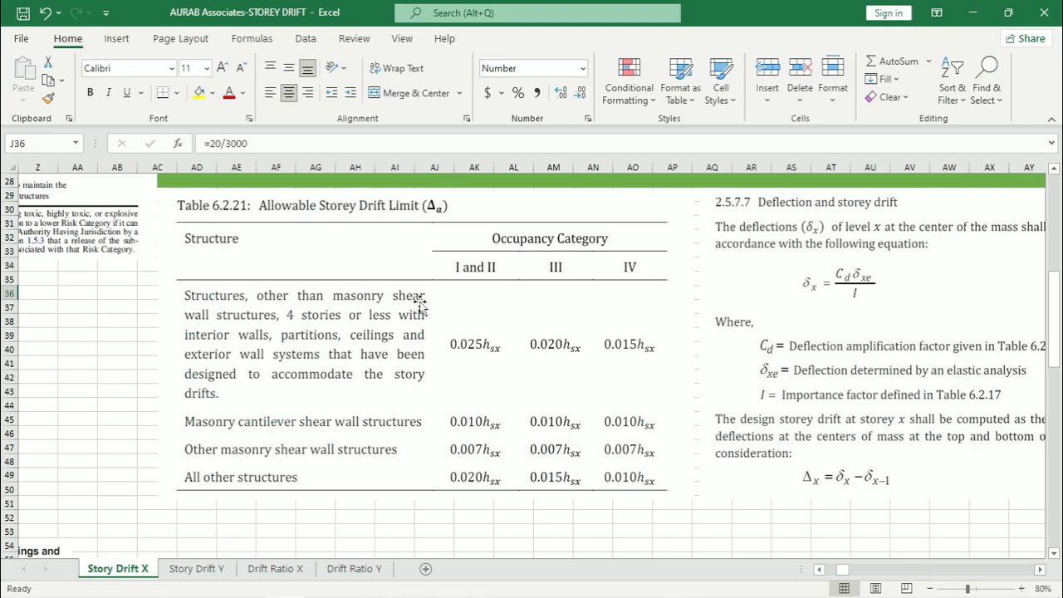
mouse_move(291, 327)
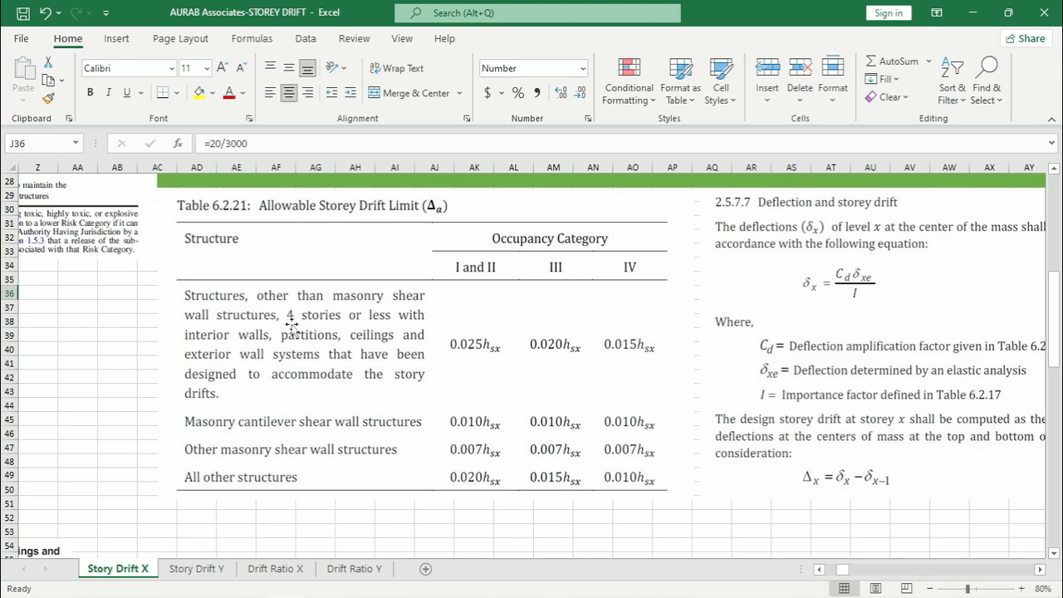
mouse_move(241, 353)
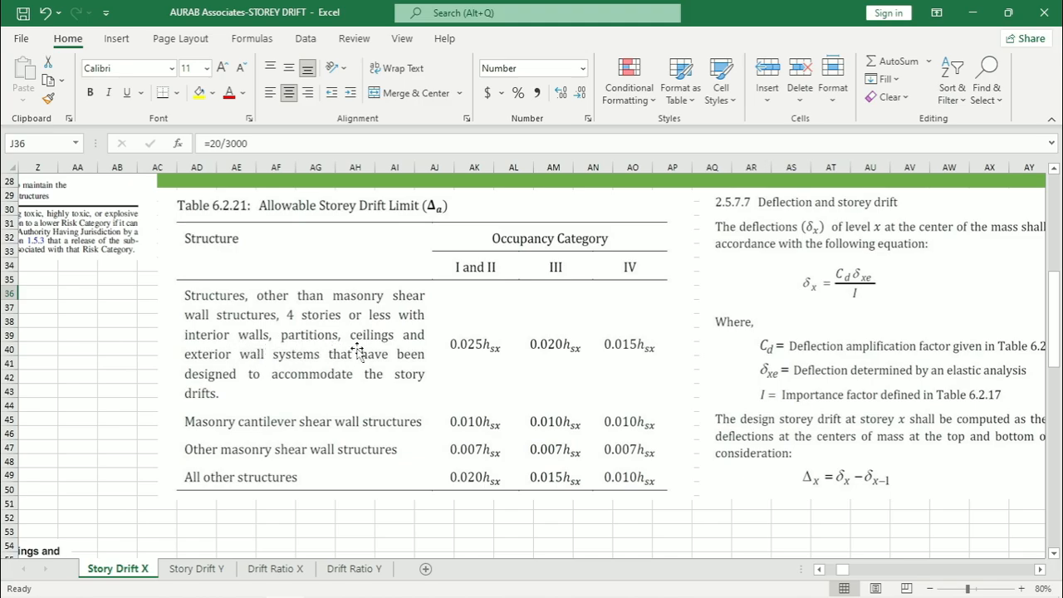
mouse_move(332, 363)
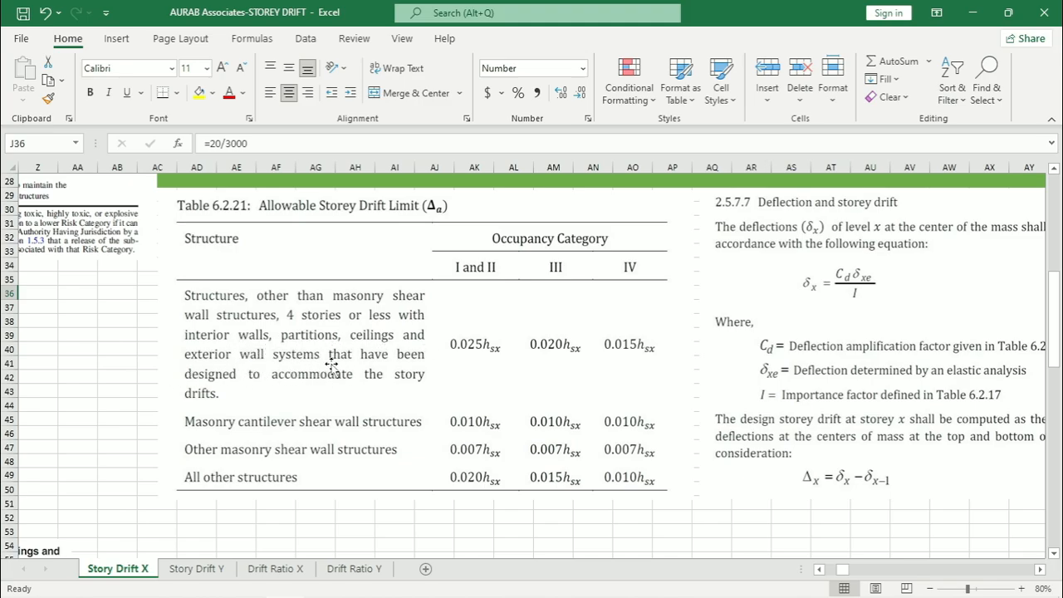
mouse_move(399, 376)
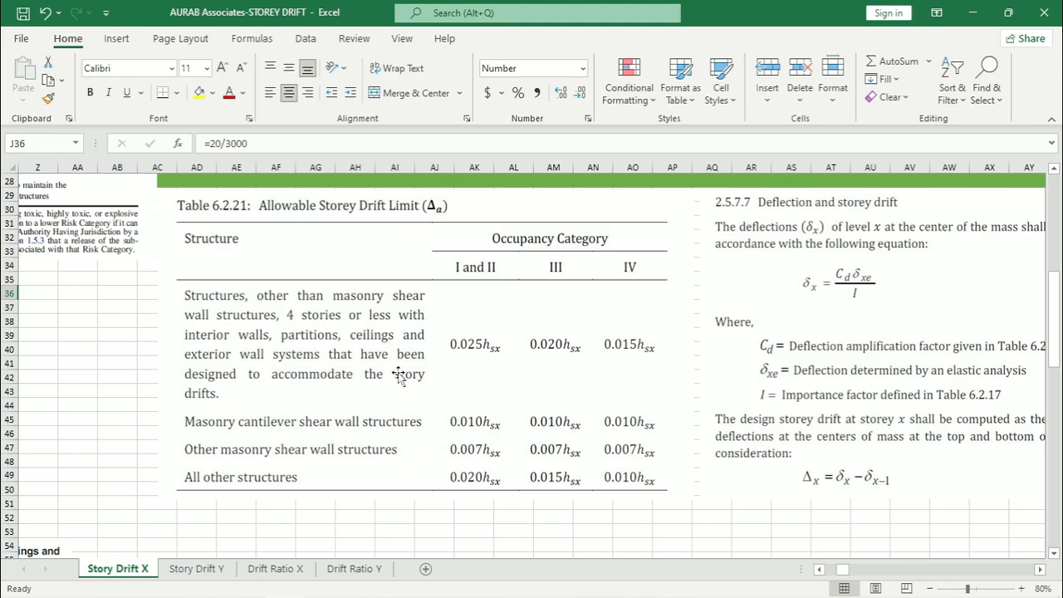
mouse_move(490, 315)
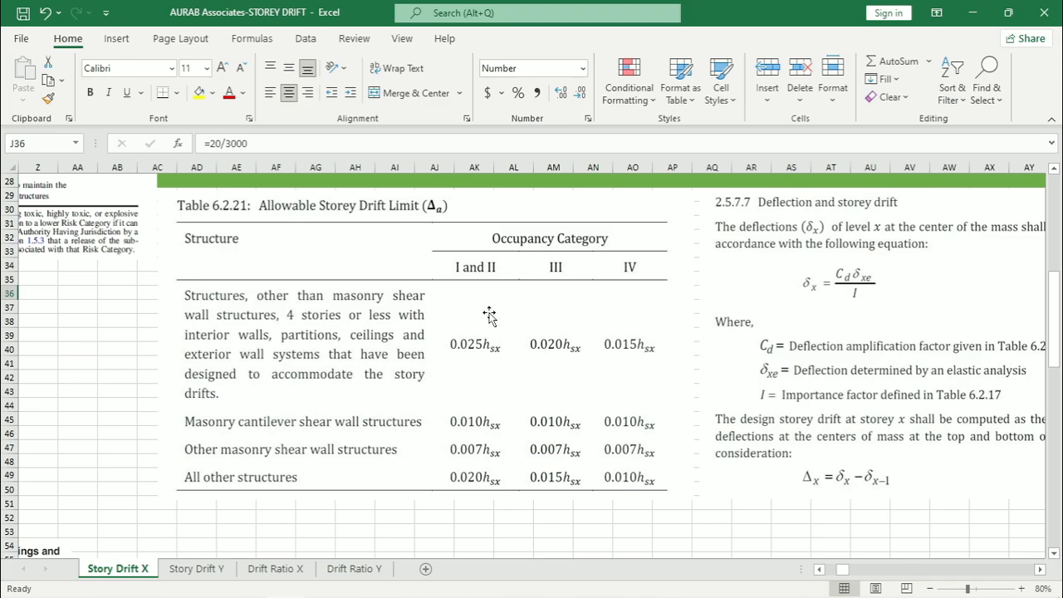
mouse_move(457, 370)
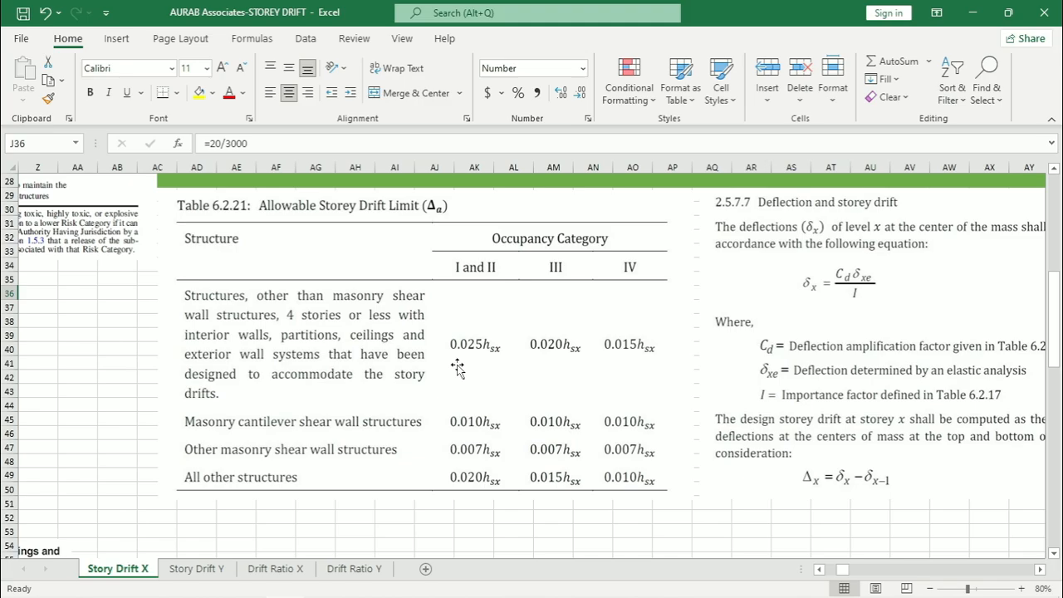
mouse_move(406, 365)
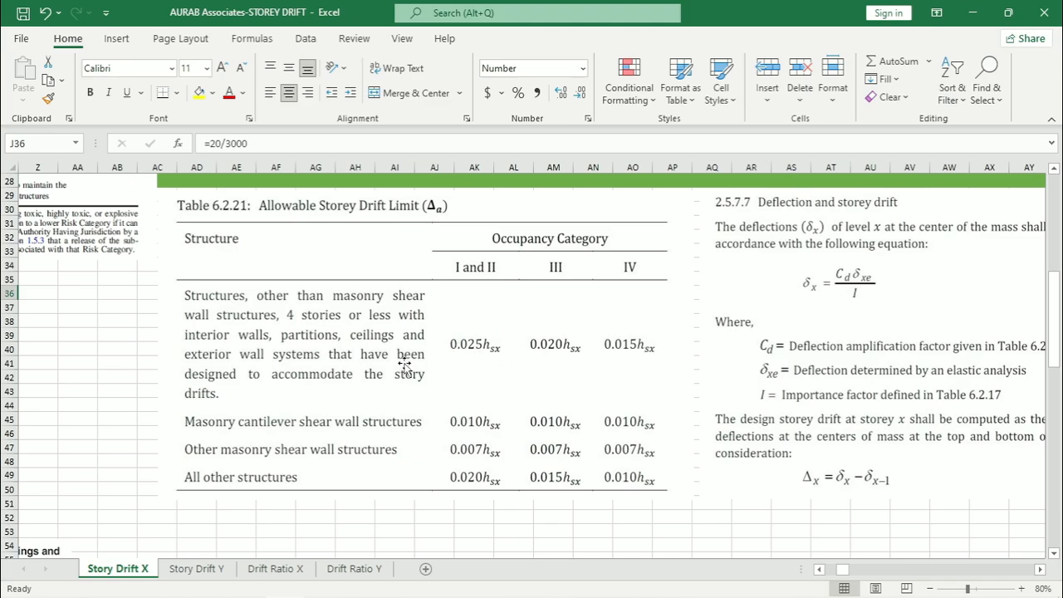
mouse_move(487, 295)
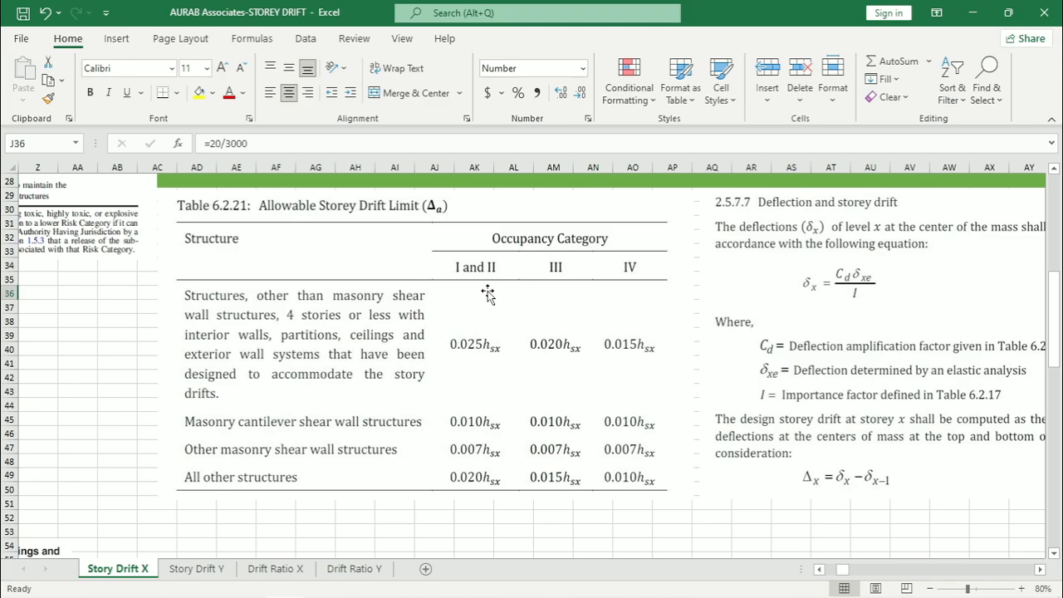
mouse_move(615, 345)
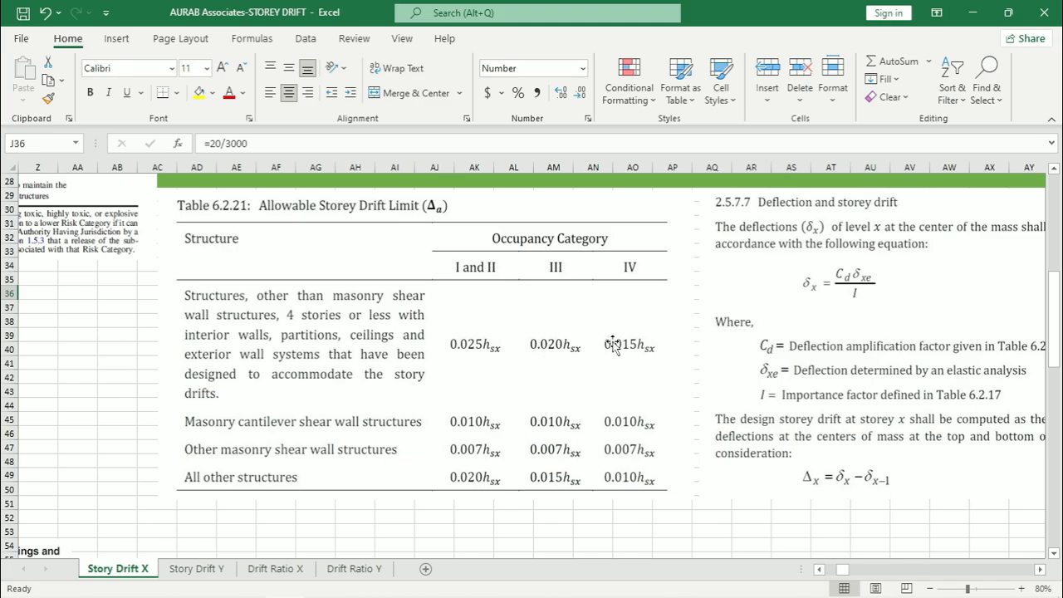
mouse_move(631, 361)
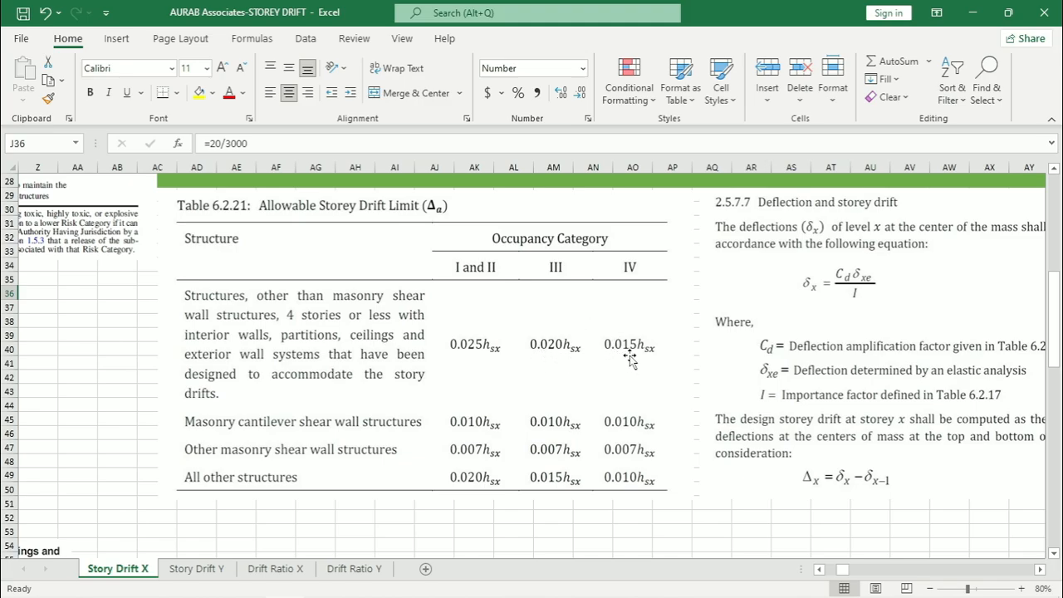
mouse_move(642, 345)
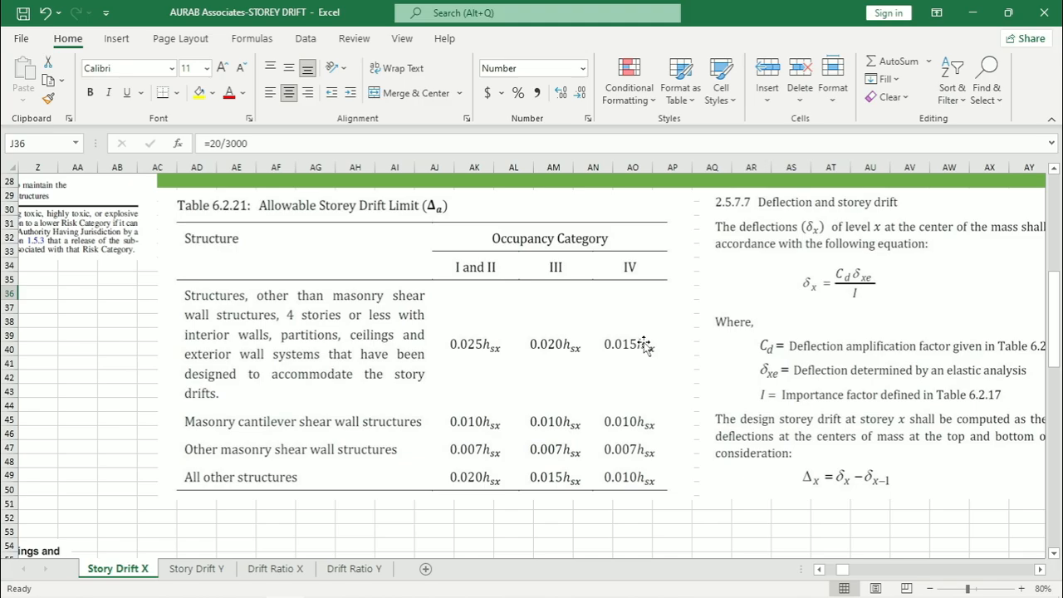
mouse_move(552, 497)
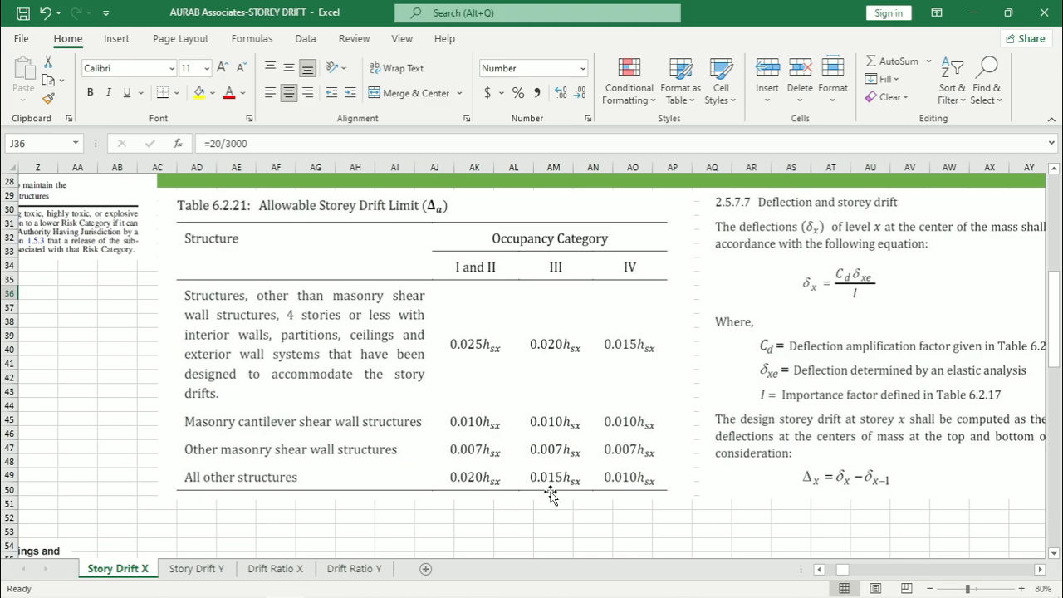
scroll("down", 3)
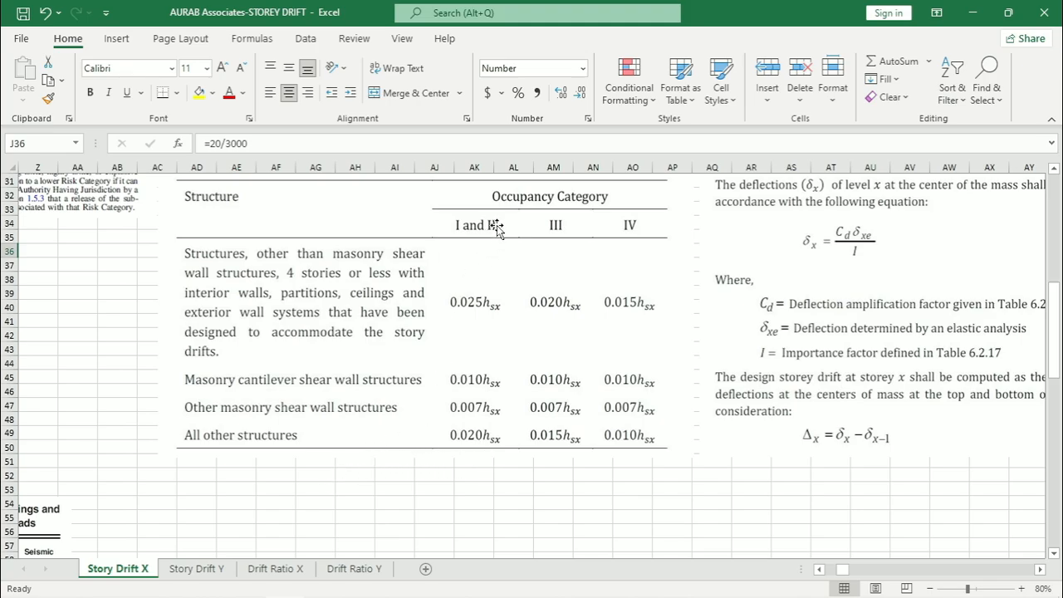
mouse_move(471, 475)
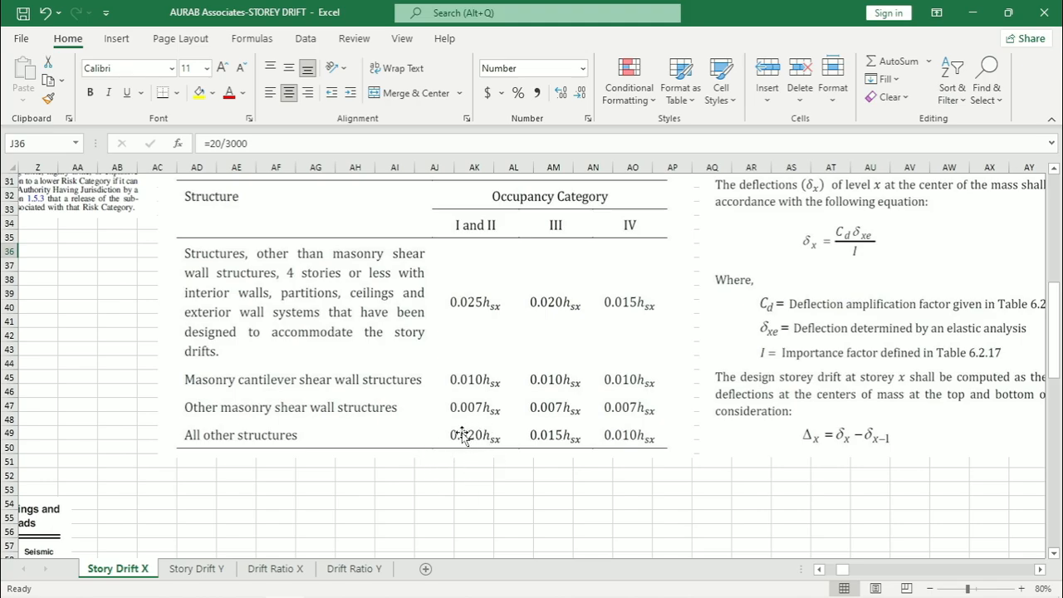
mouse_move(497, 450)
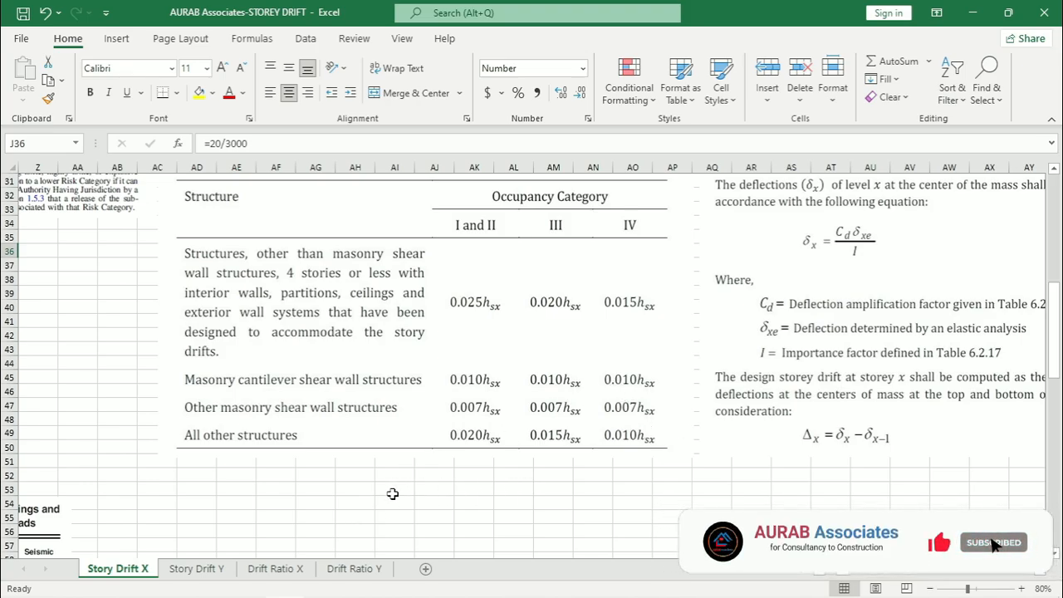
mouse_move(488, 268)
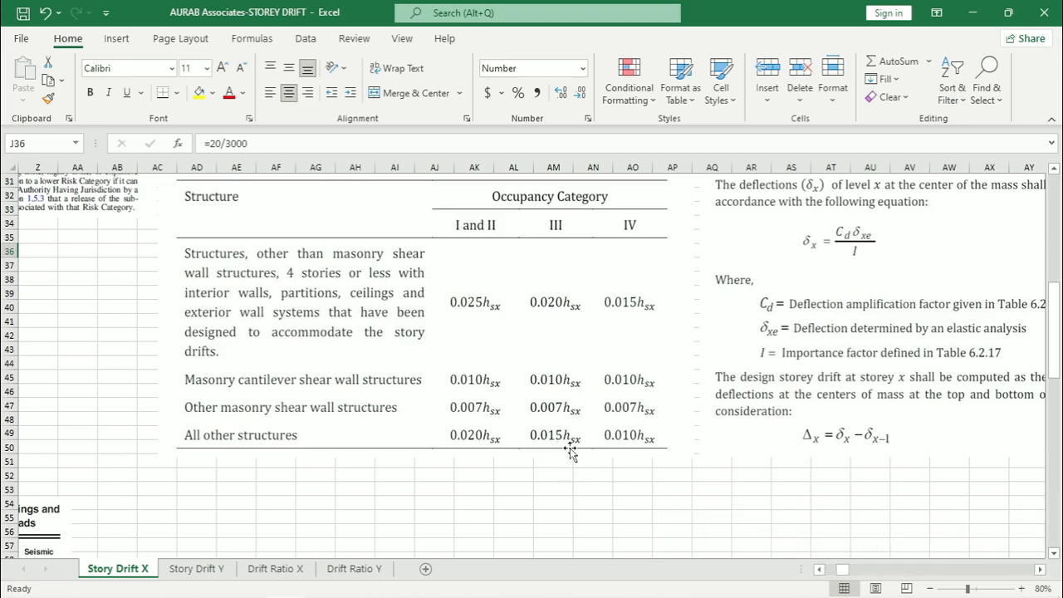
mouse_move(579, 441)
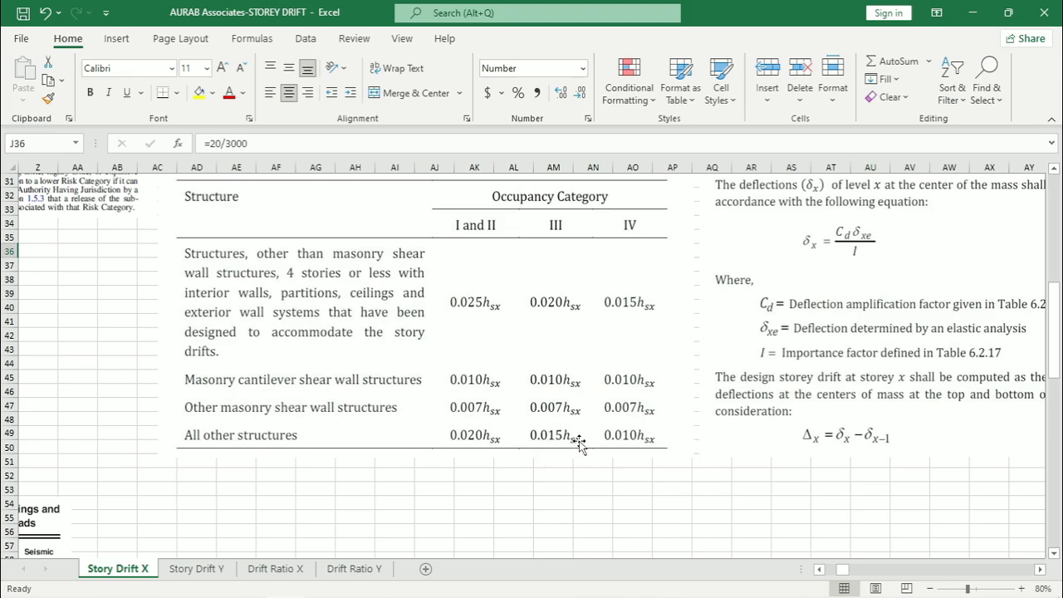
mouse_move(465, 457)
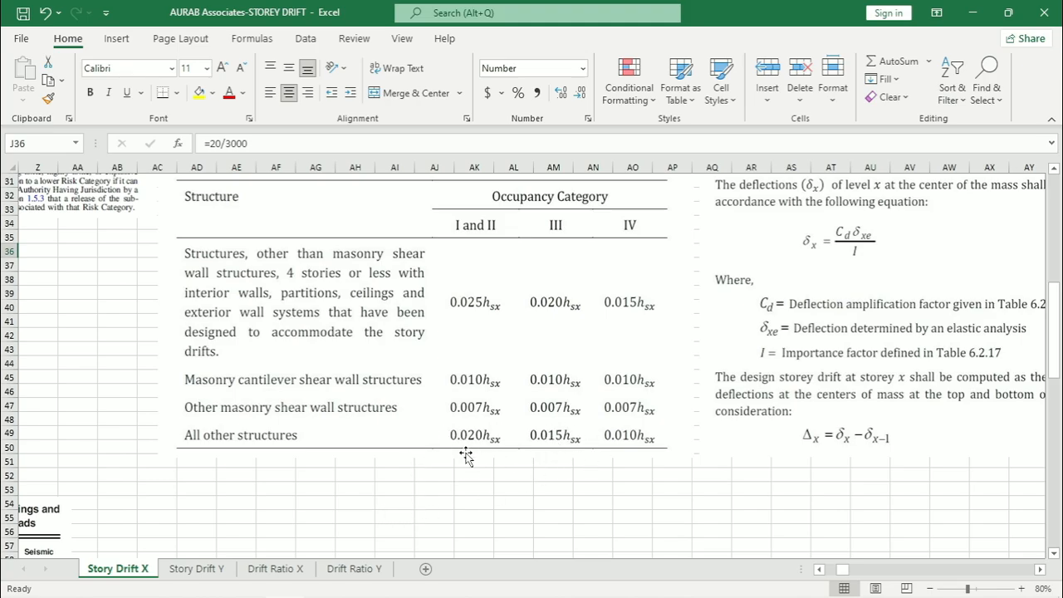
mouse_move(447, 461)
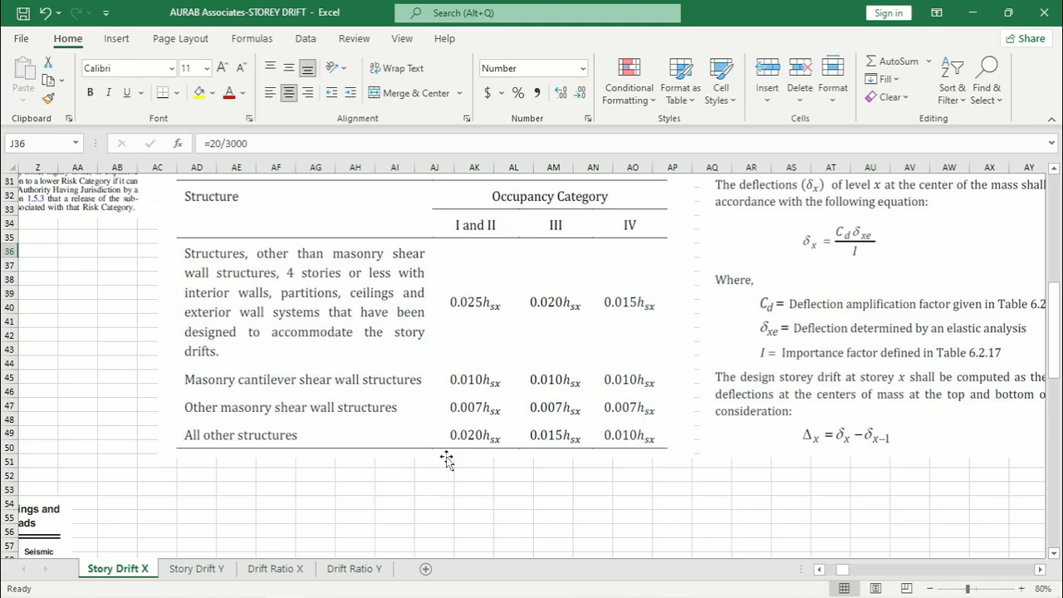
mouse_move(437, 463)
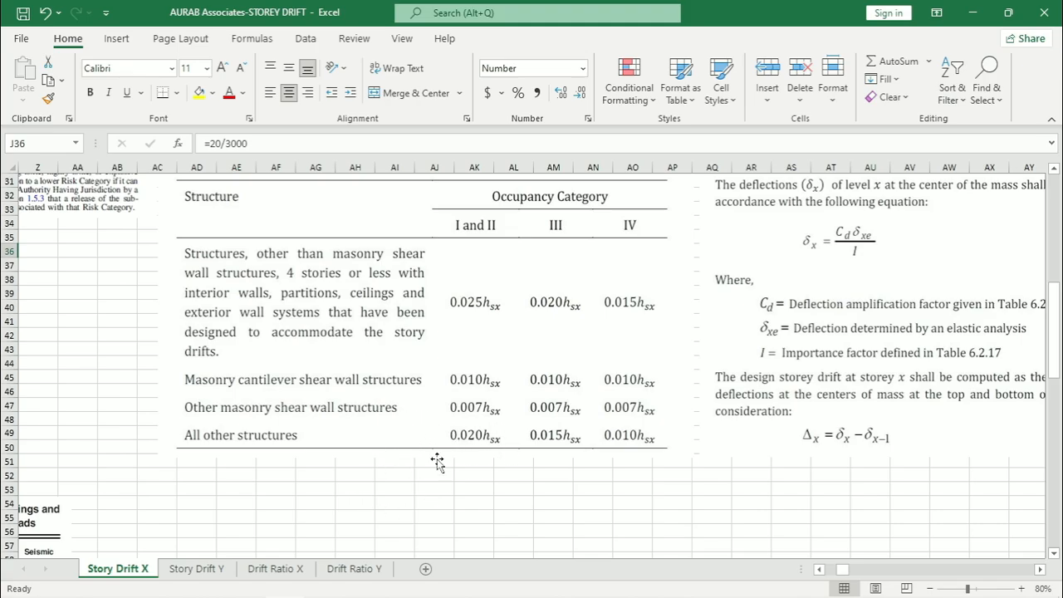
mouse_move(451, 455)
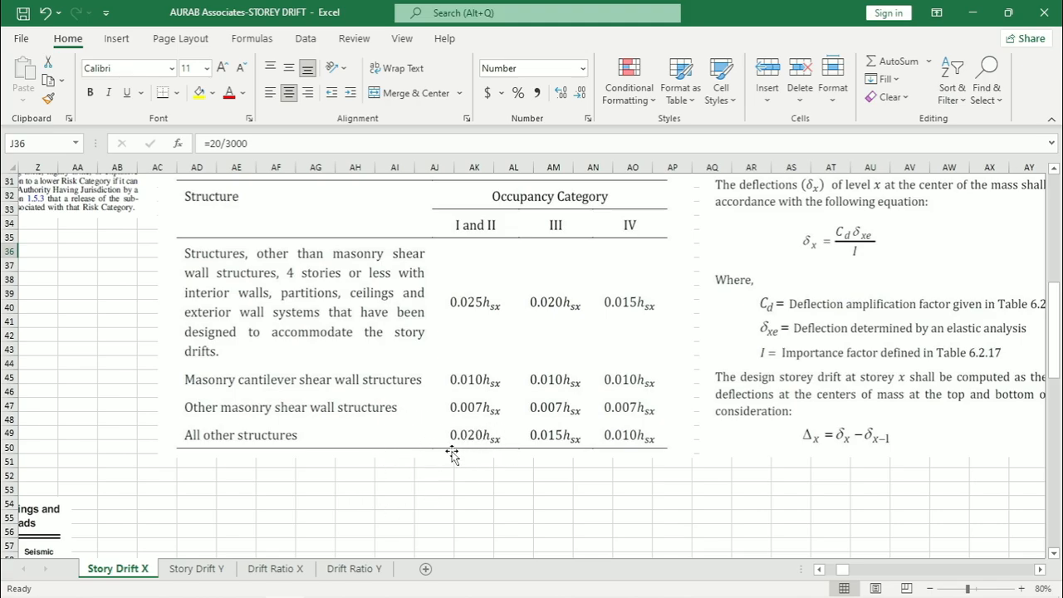
mouse_move(262, 588)
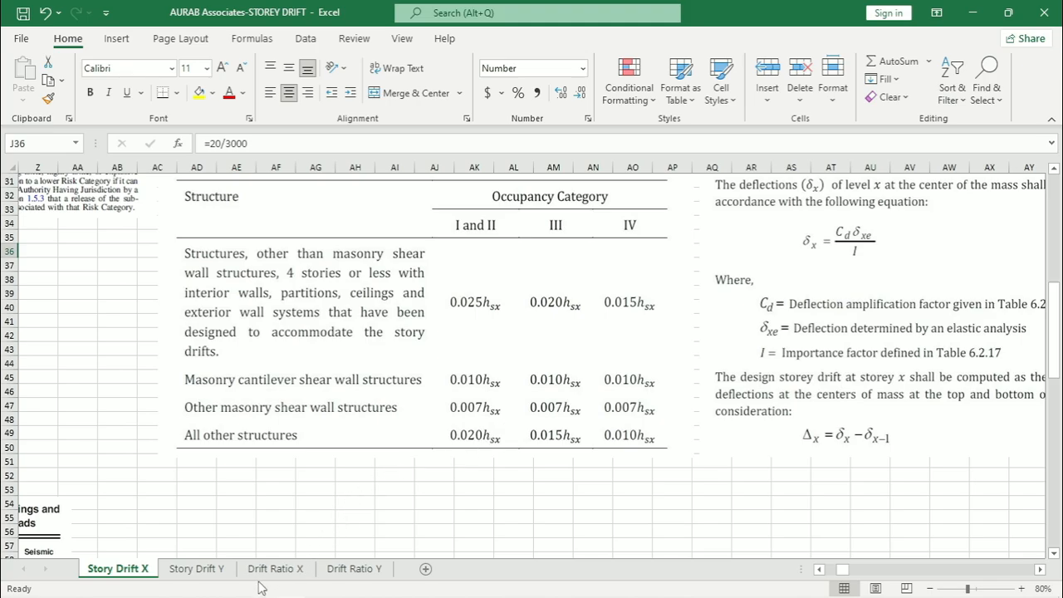
left_click(275, 568)
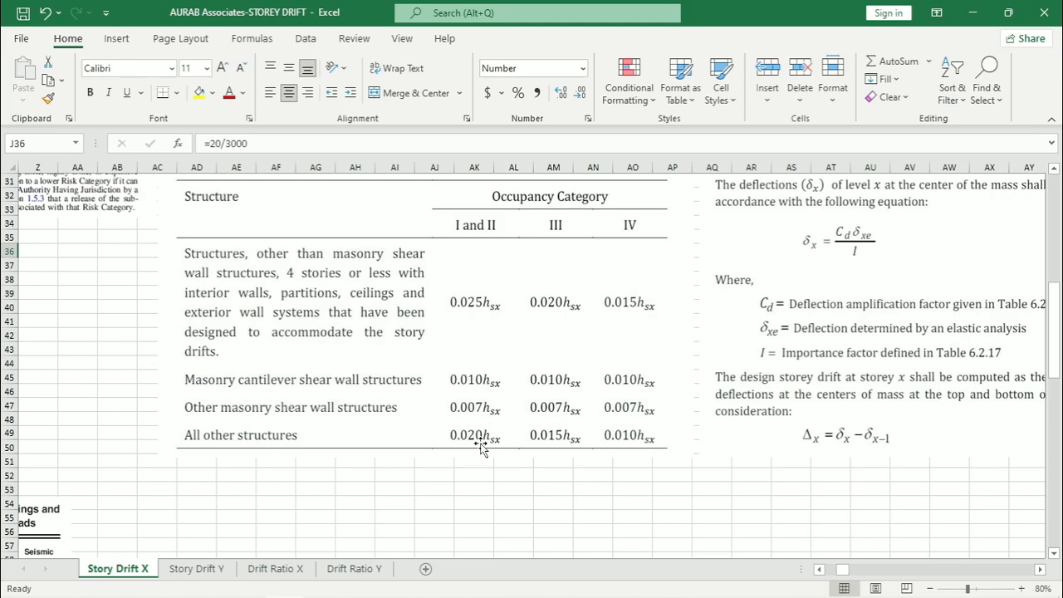
mouse_move(504, 431)
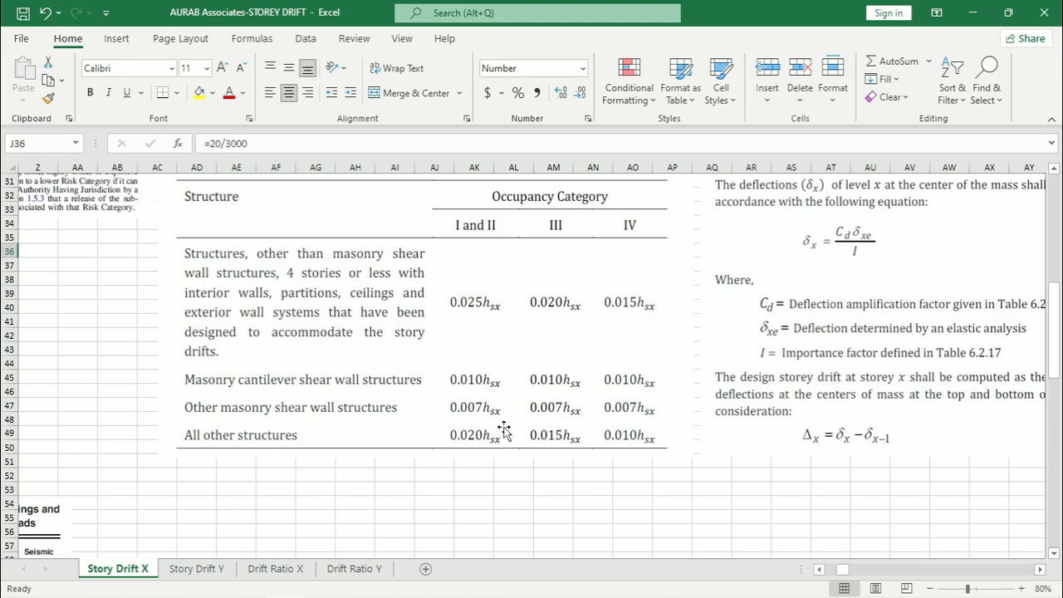
mouse_move(854, 406)
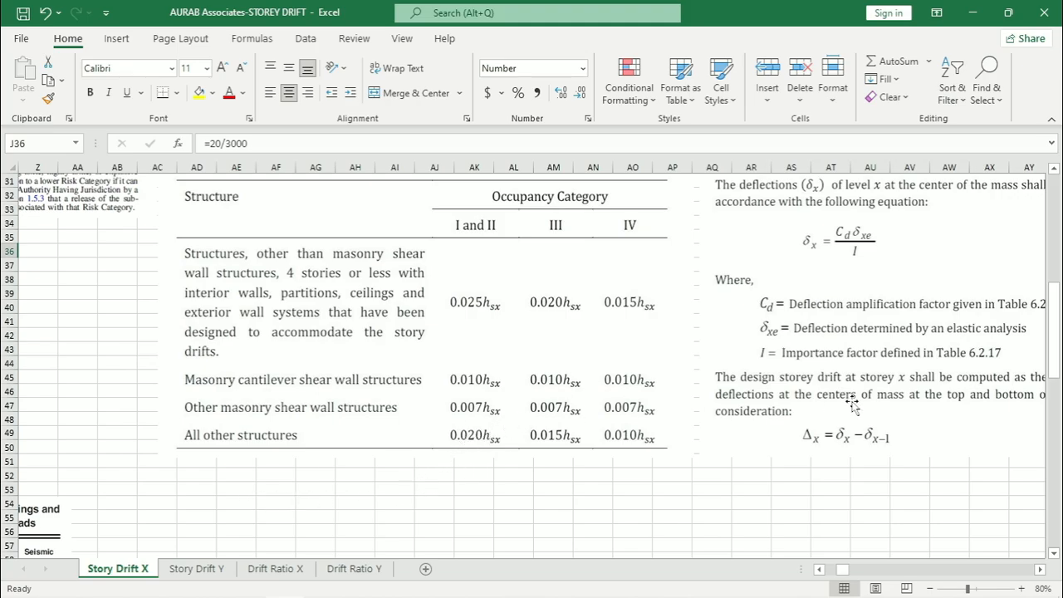
scroll("left", 3)
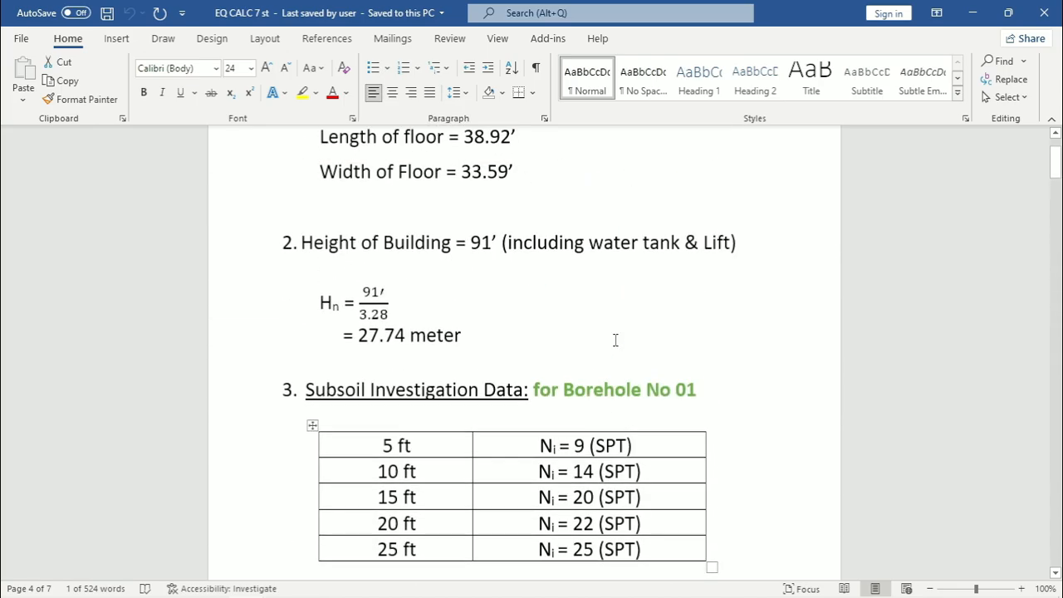
Scroll the EQ CALC document down to the R, Ωo and Cd = 5 values on page 4
scroll("down", 3)
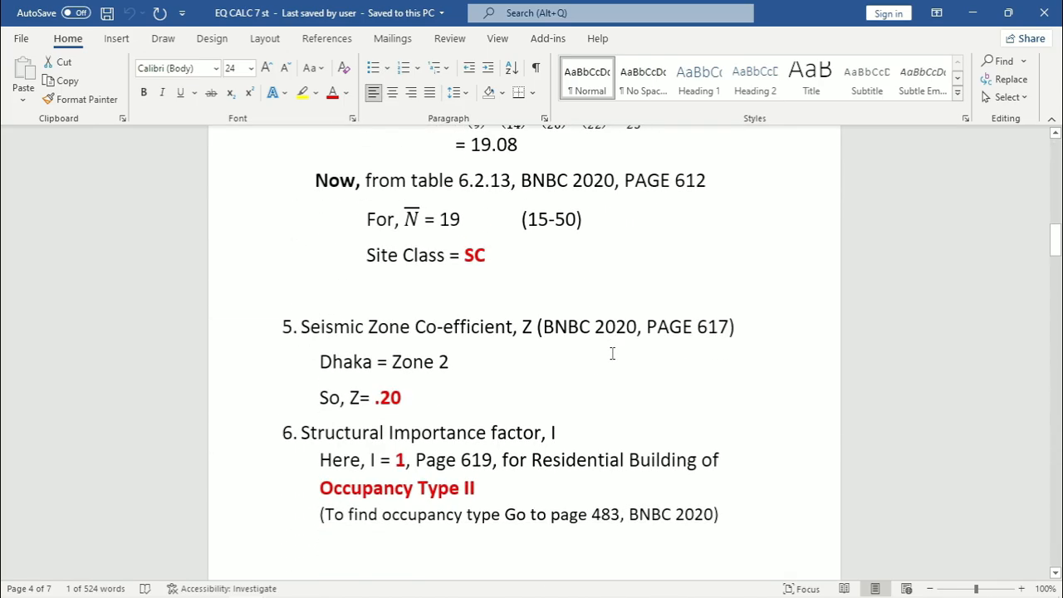
scroll("down", 3)
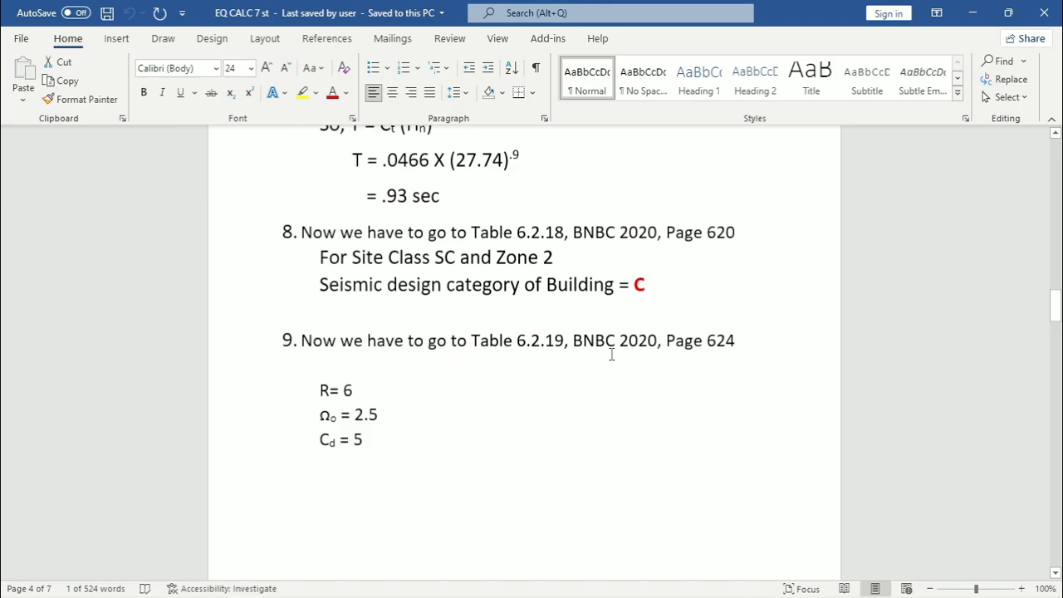
scroll("down", 3)
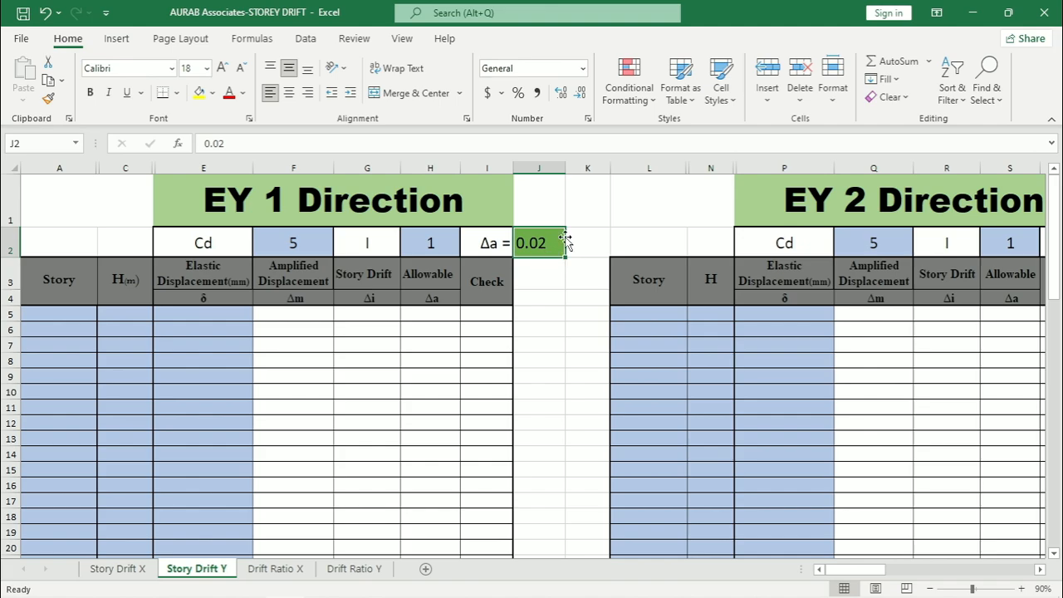
mouse_move(455, 279)
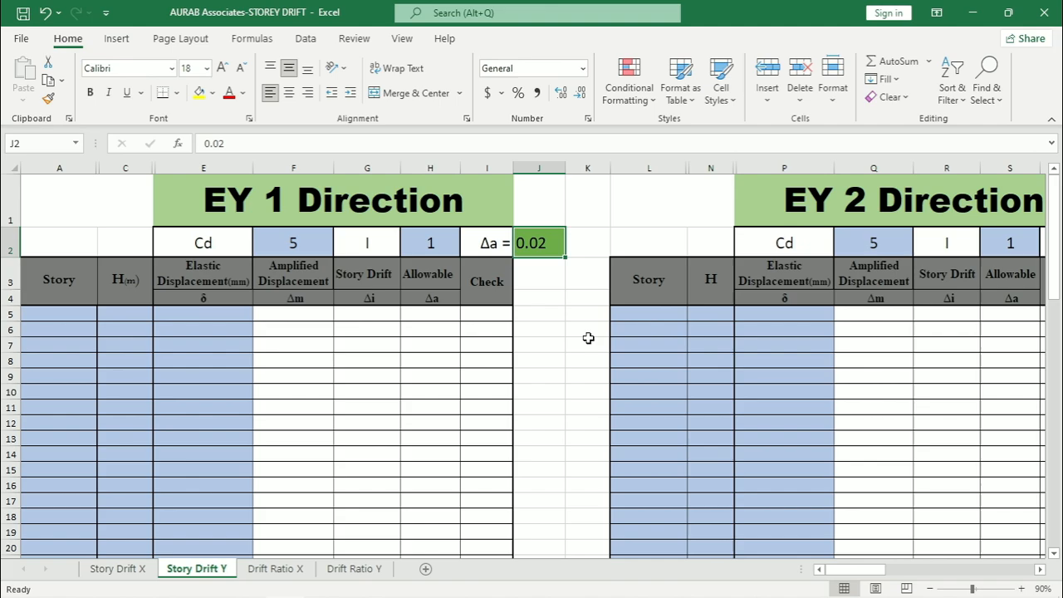
Return to the Story Drift Y sheet showing Cd 5, I 1 and allowable drift 0.02
left_click(587, 344)
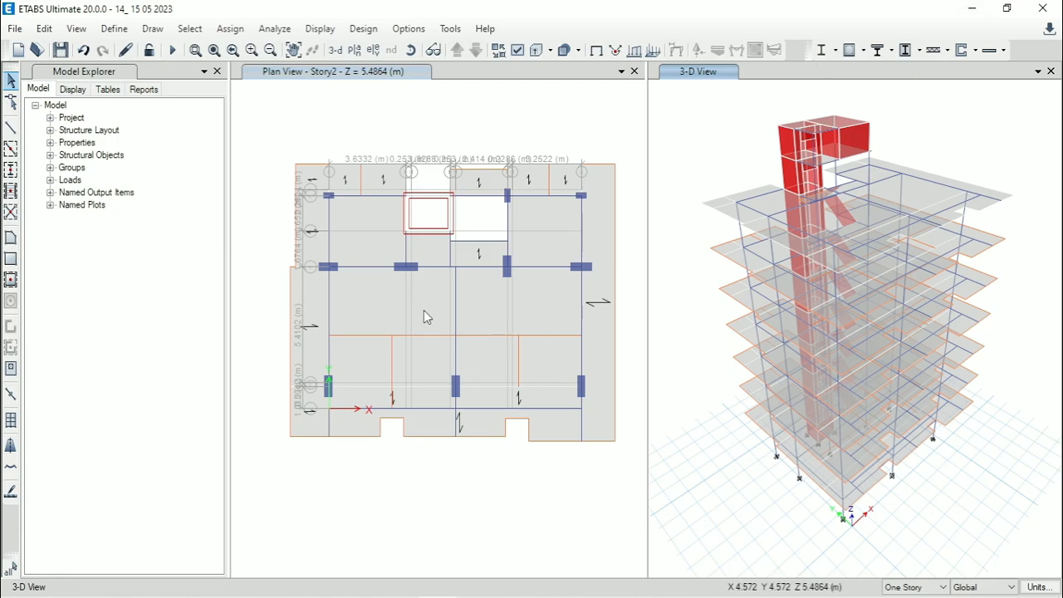
Add a new seismic drift load pattern EQ X DR with ASCE 7-05 auto lateral load
left_click(114, 28)
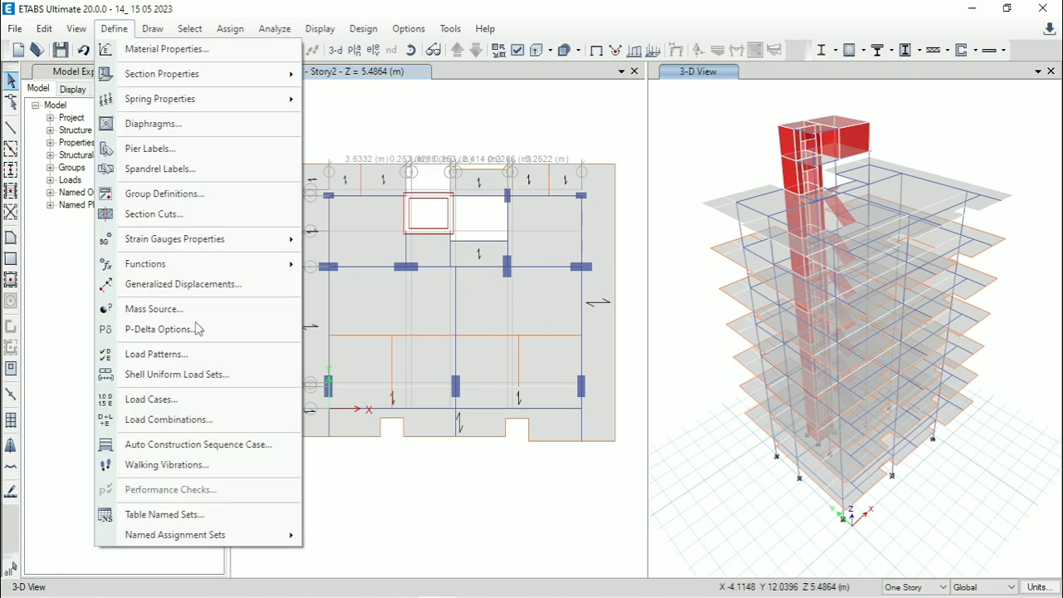
left_click(156, 354)
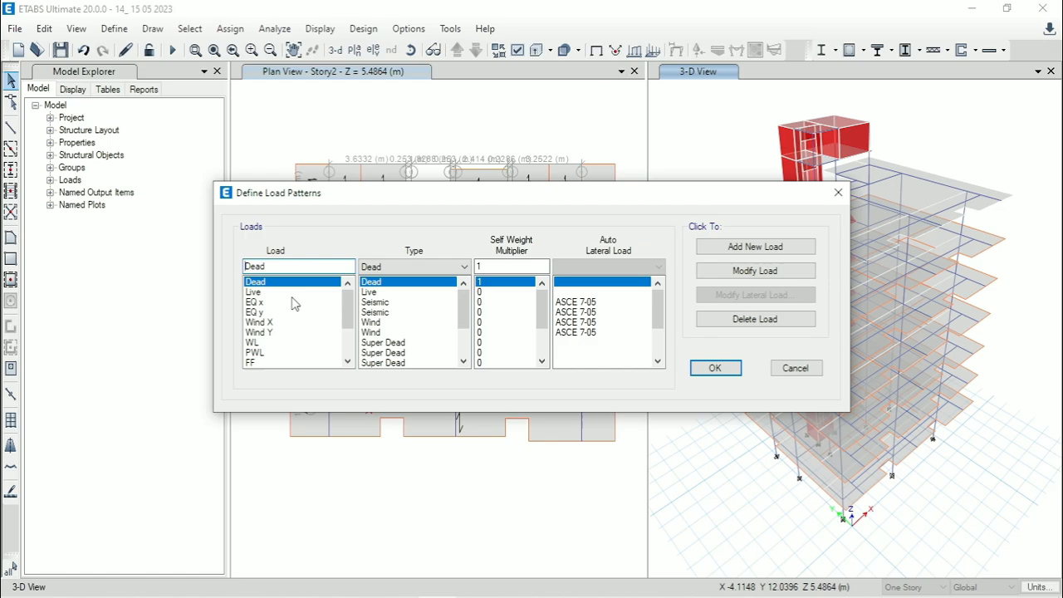
type("E")
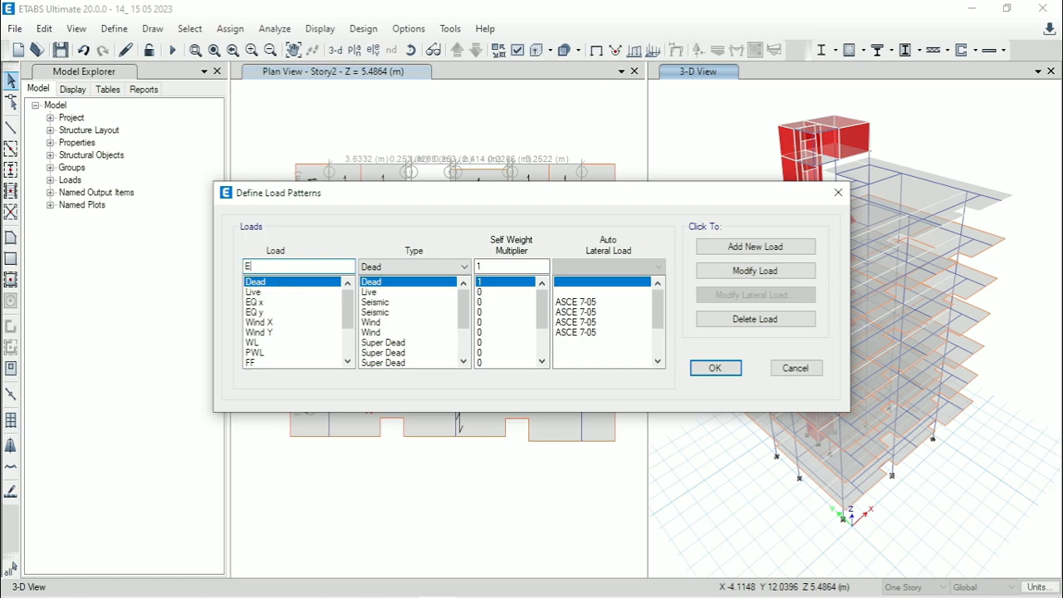
type("EQ X DR")
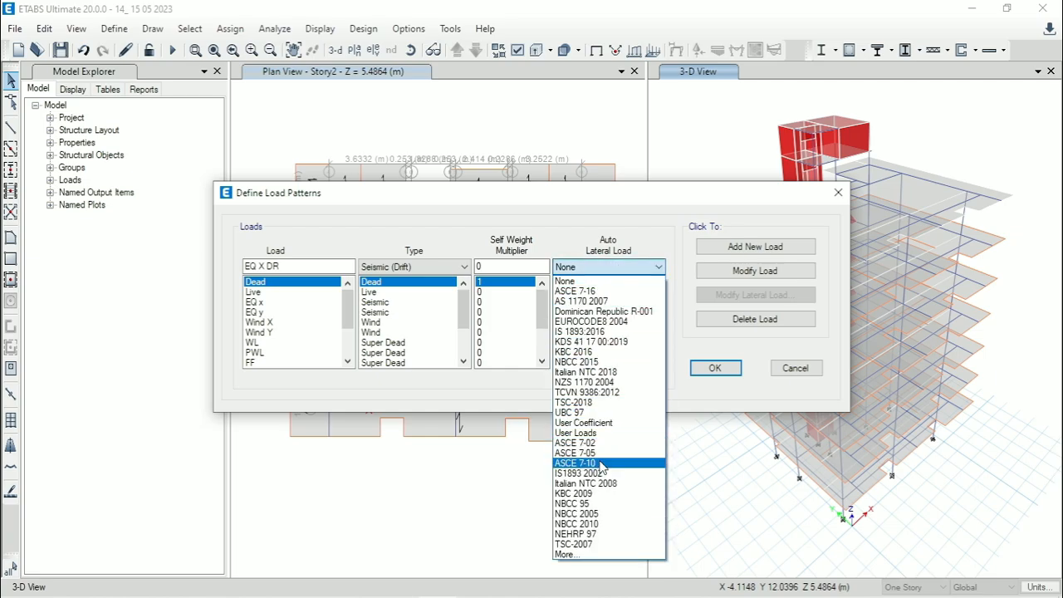
left_click(575, 453)
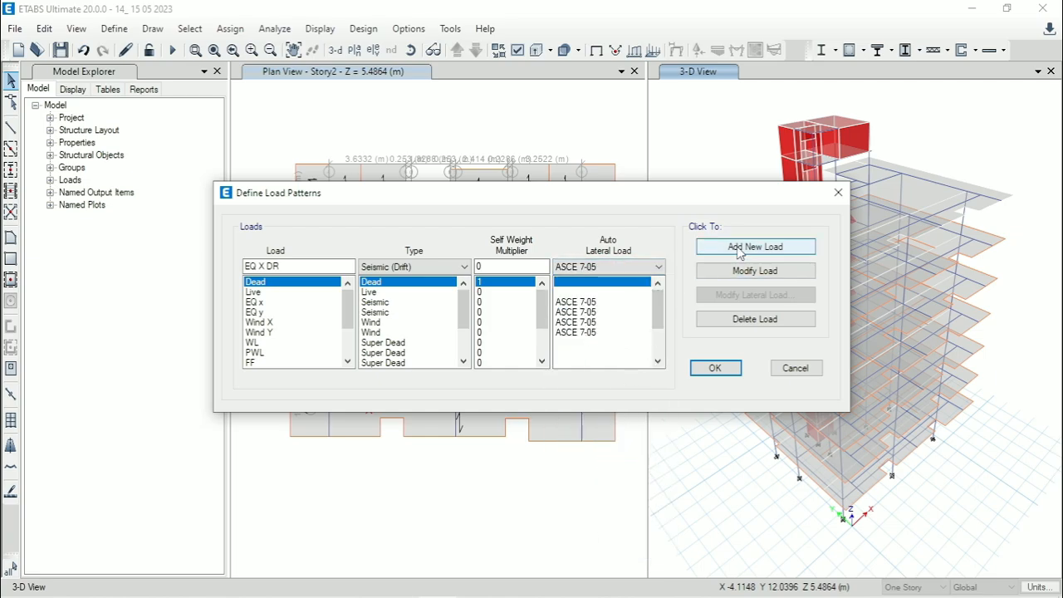
Add the matching EQ Y DR load pattern and select EQ X DR for editing
left_click(755, 246)
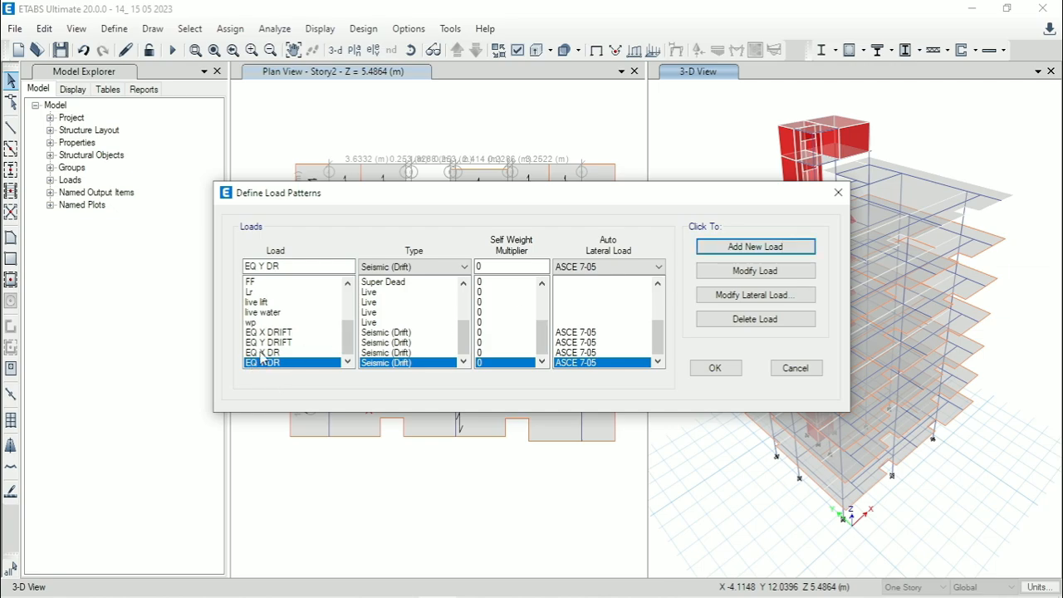
left_click(265, 352)
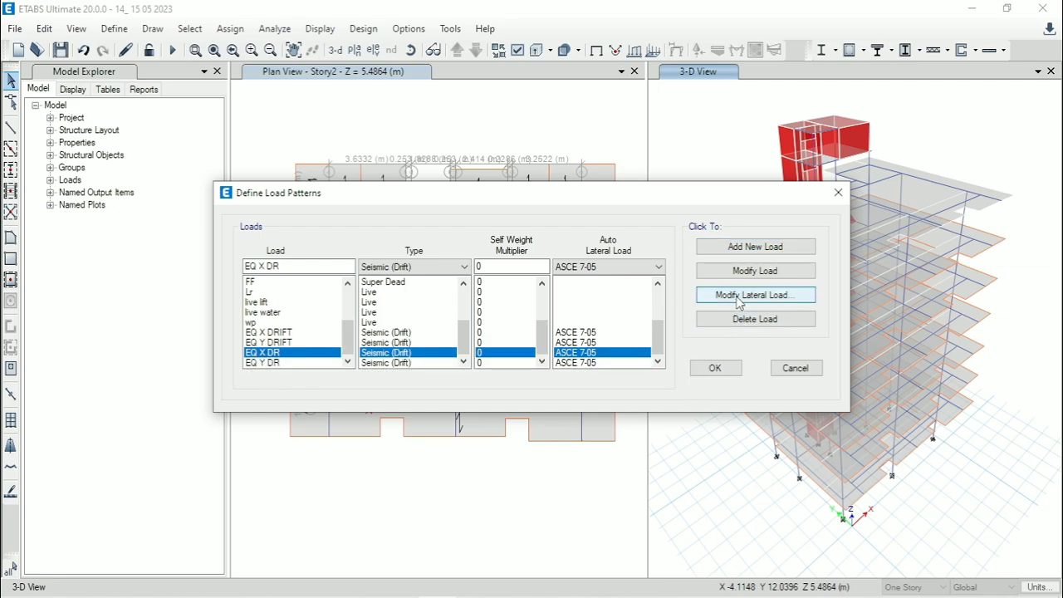
Bring up the ASCE 7-05 seismic loading parameters for the EQ X DR pattern
left_click(754, 295)
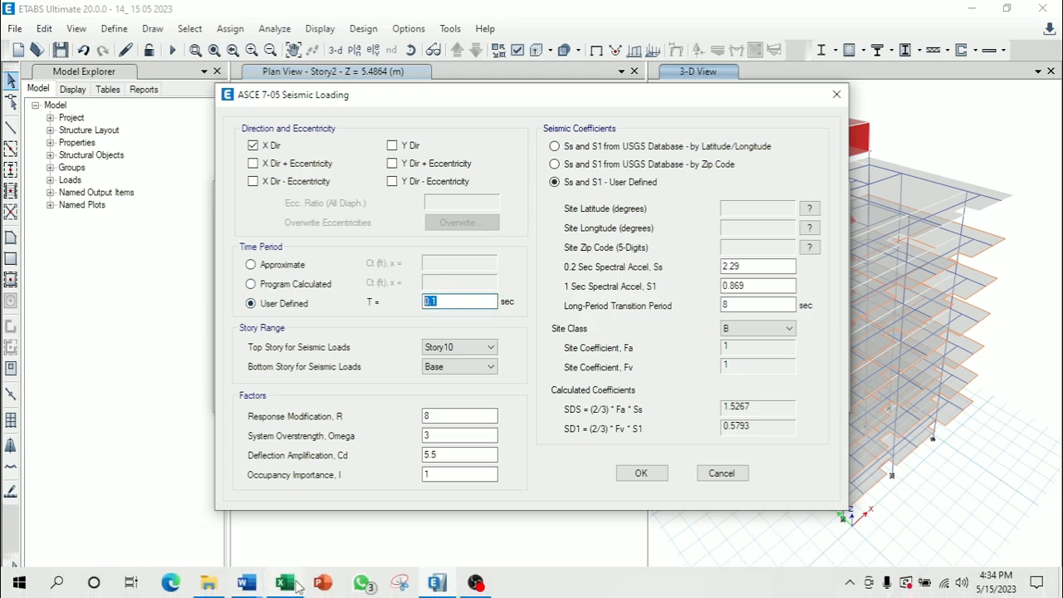
mouse_move(244, 581)
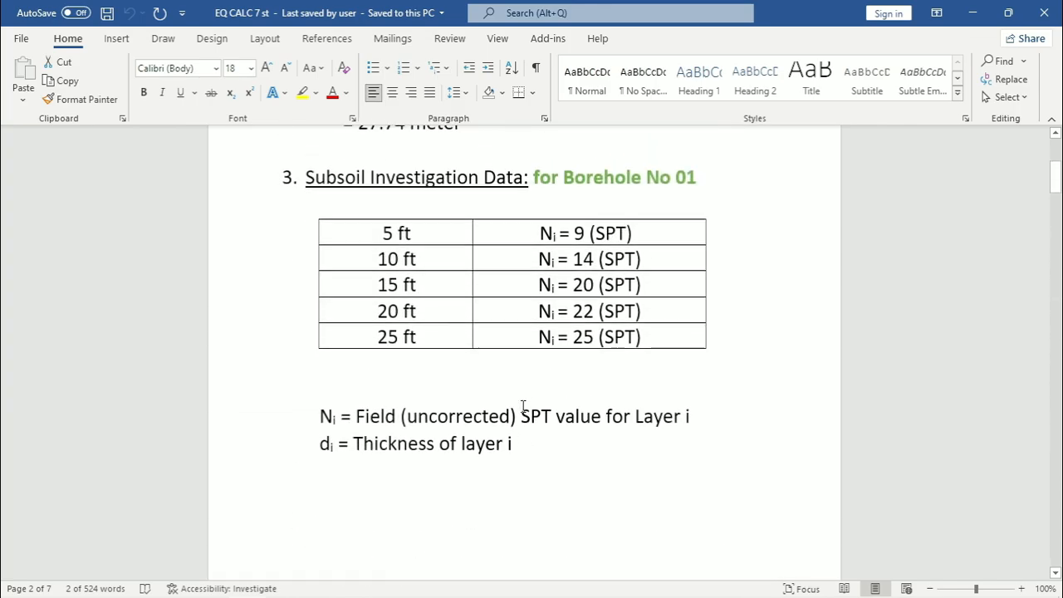
Scroll the EQ CALC document to the site class SC and seismic zone Z = 0.20 results
scroll("down", 3)
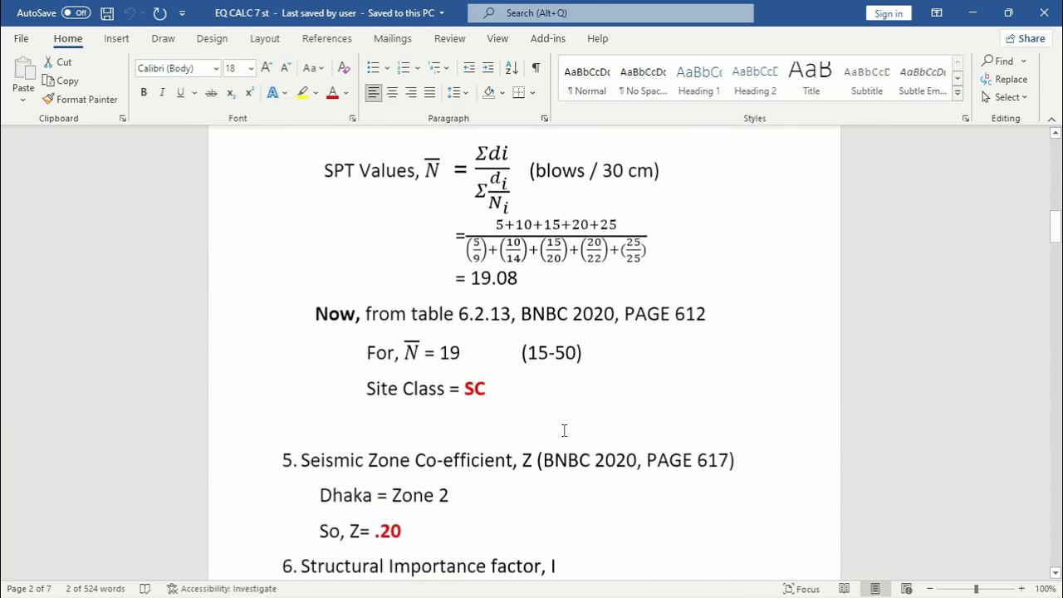
scroll("down", 3)
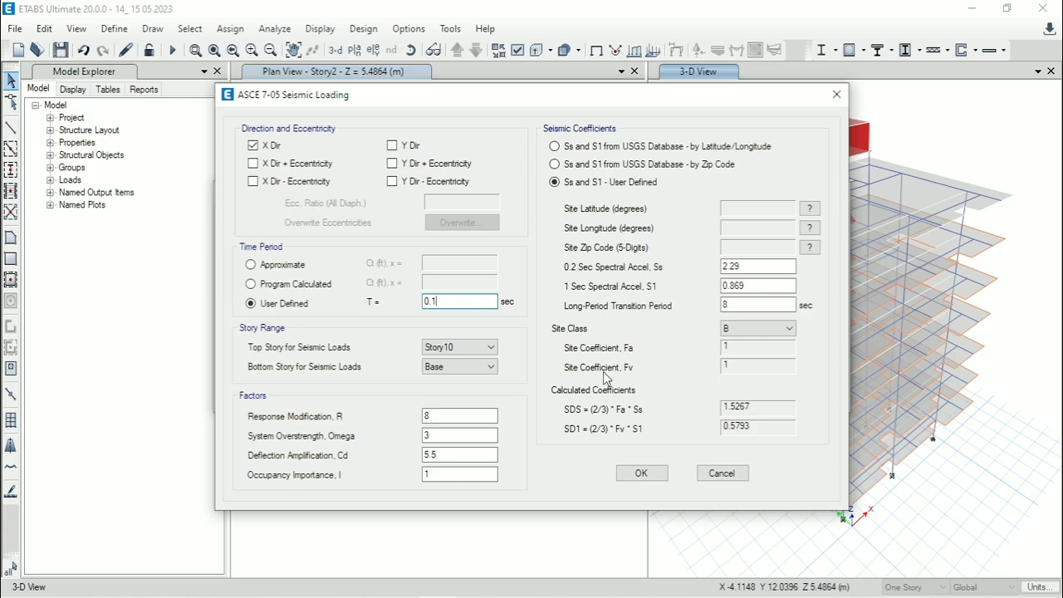
Set EQ X DR period 0.93 s, R 6, overstrength 2.5 and Cd 5 from the calculation document
type("0.93")
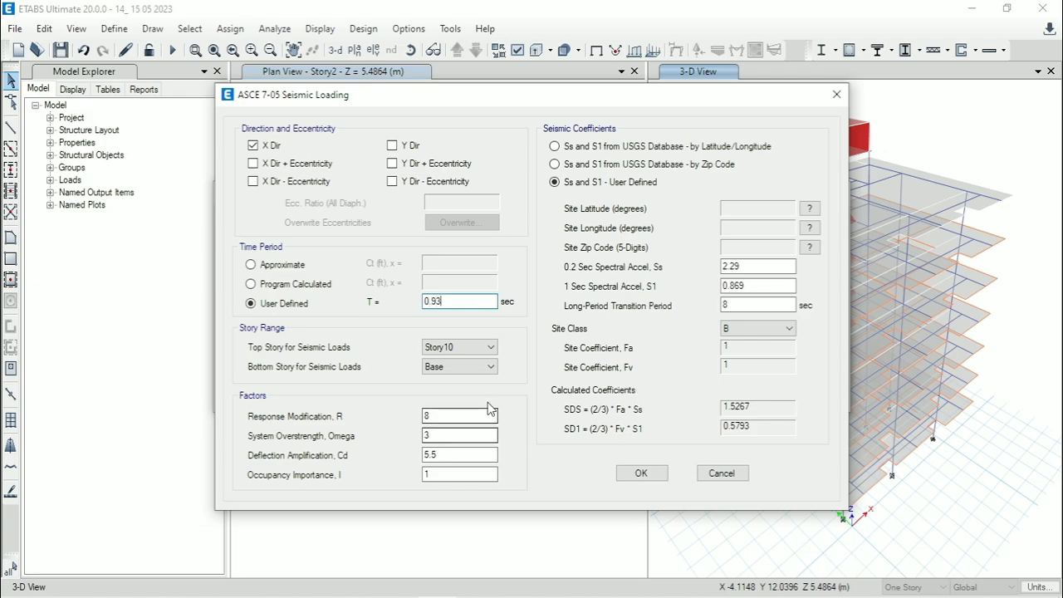
left_click(460, 417)
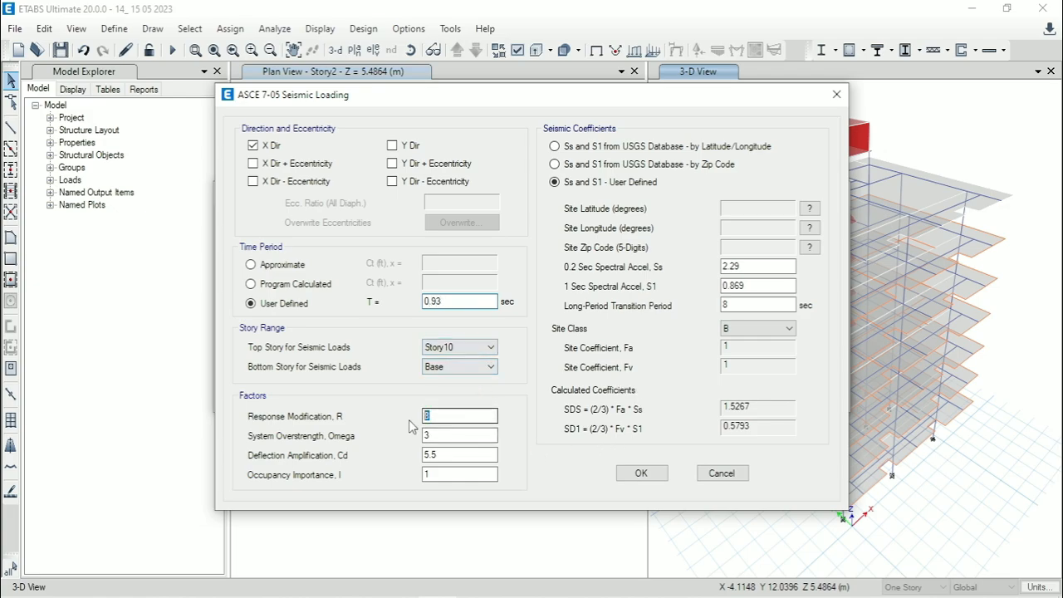
left_click(244, 581)
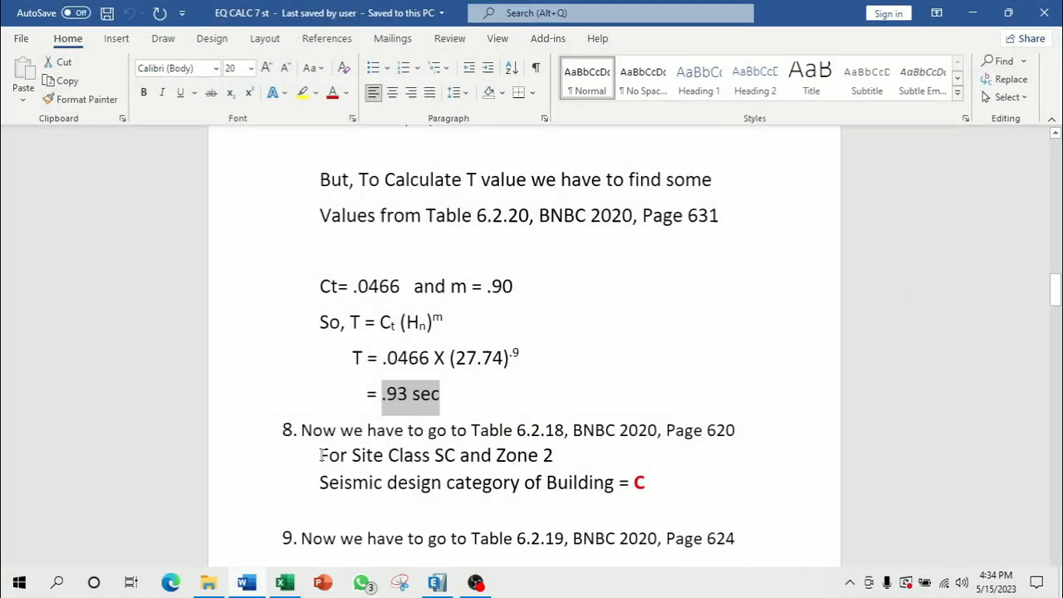
scroll("down", 3)
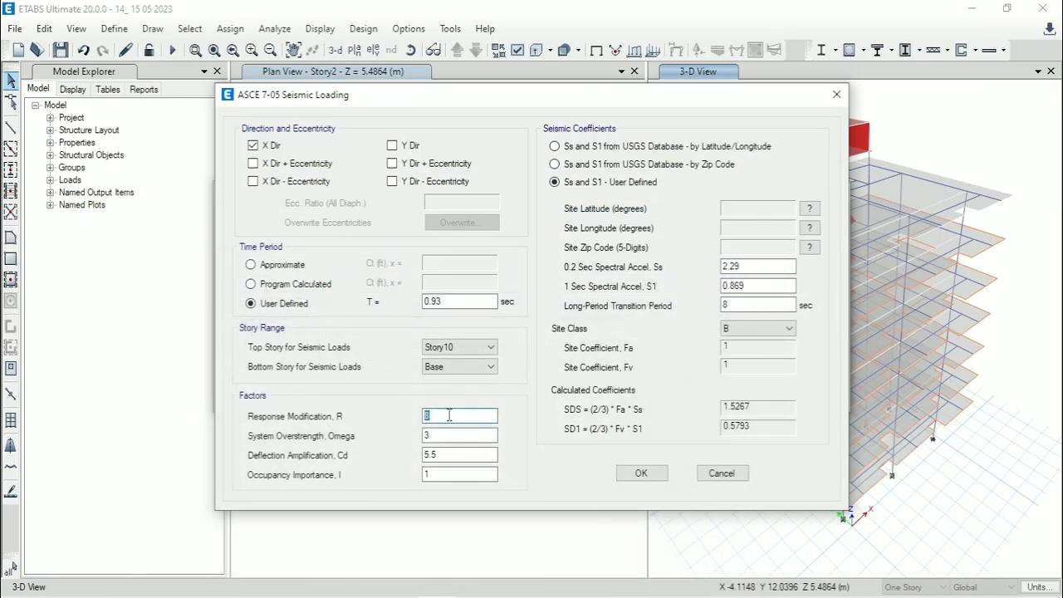
type("6")
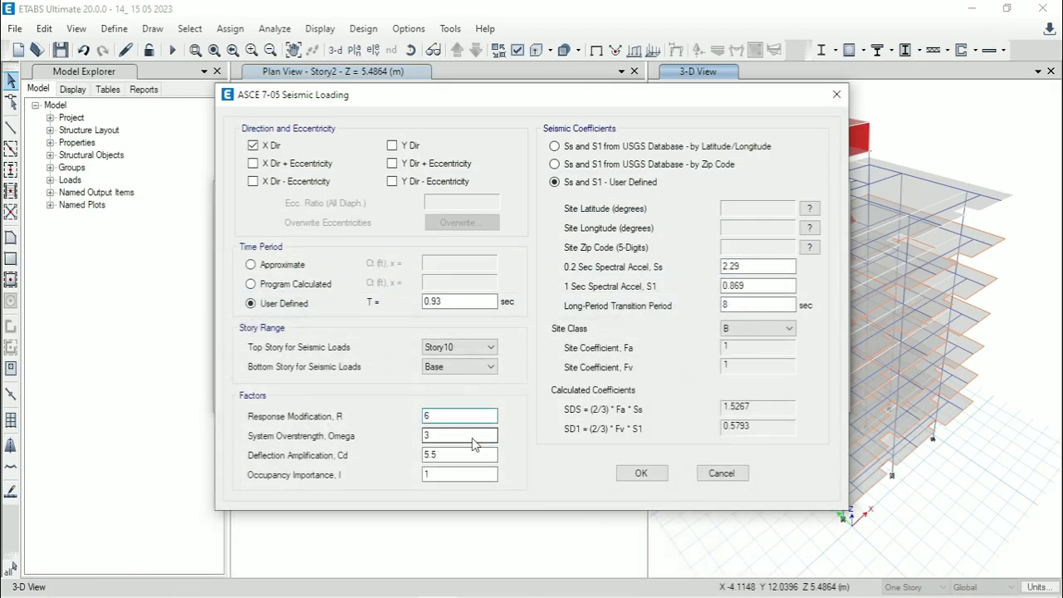
type("2.5")
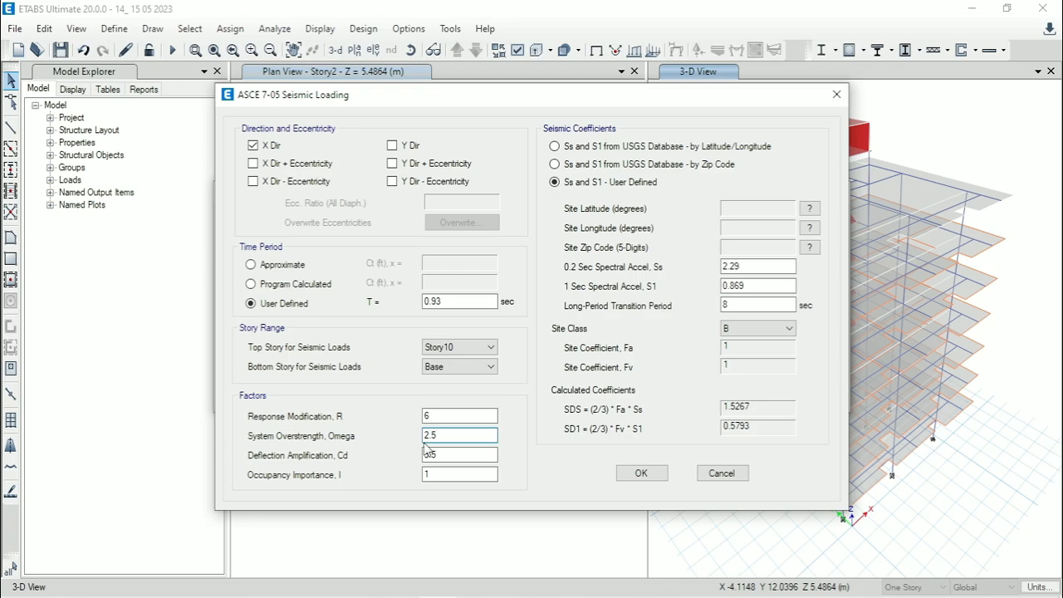
type("5")
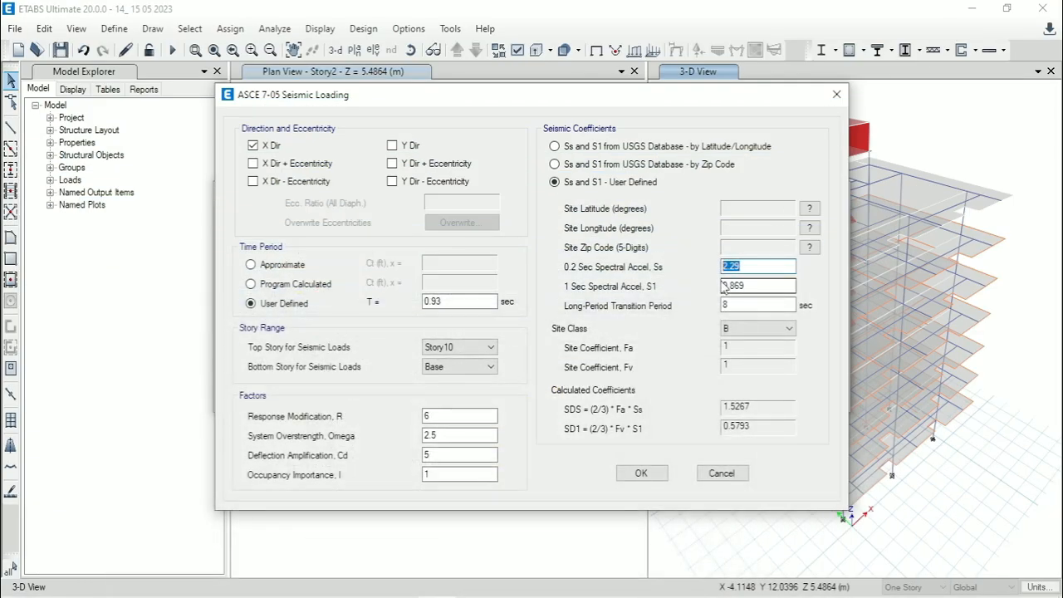
Enter Ss 5, S1 2, site class F, Fa 1.15 and Fv 1.725, and confirm the EQ X DR settings
type("5")
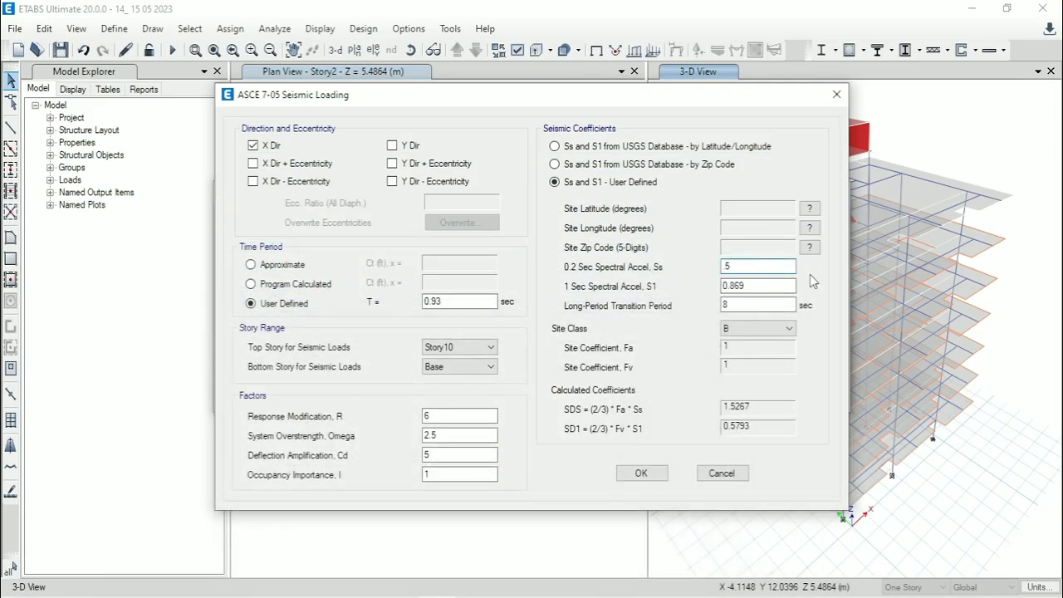
type("2")
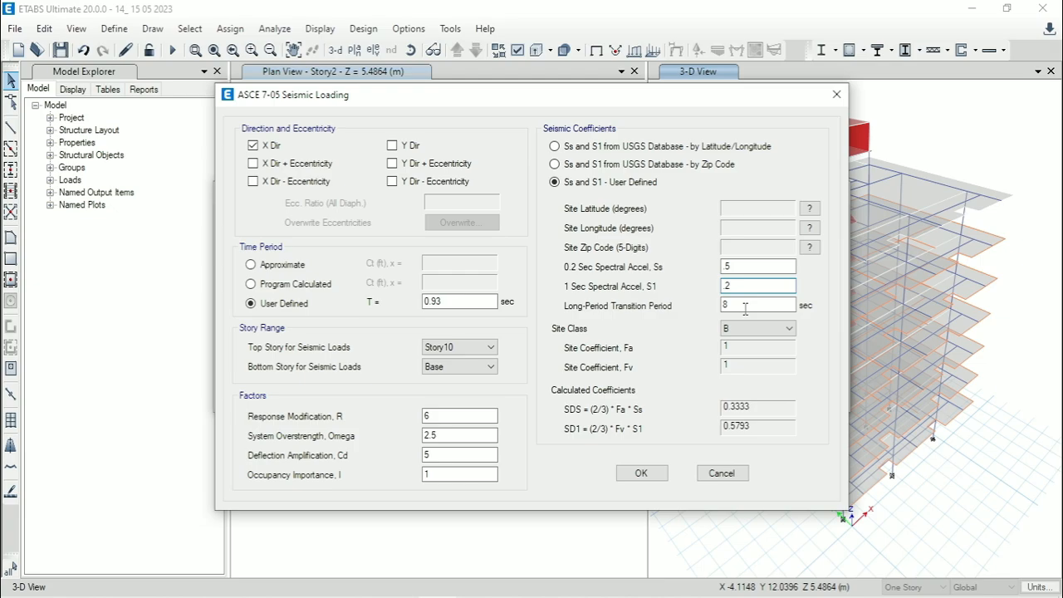
type("2")
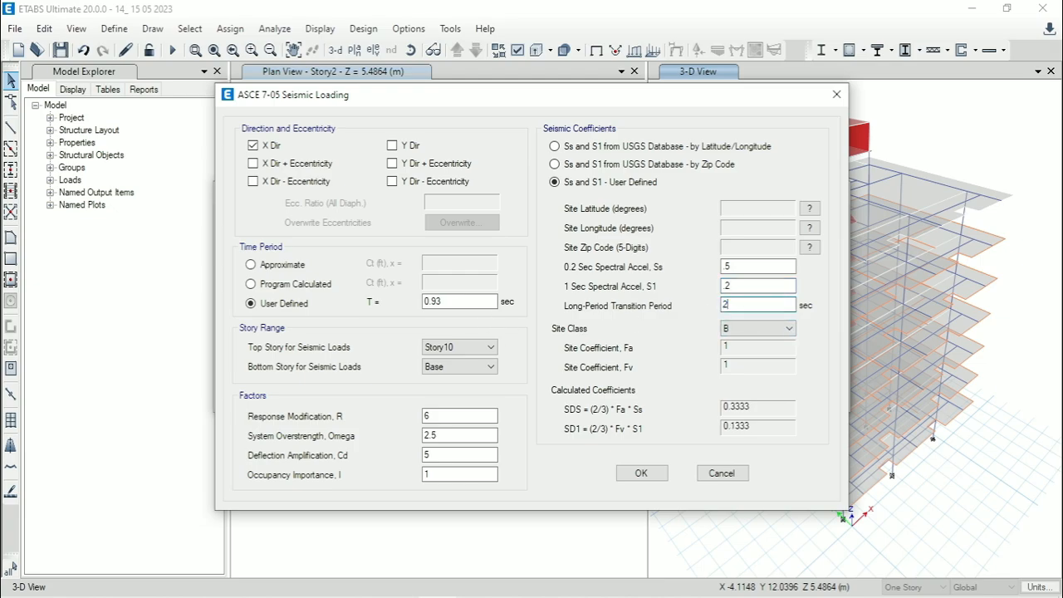
left_click(787, 328)
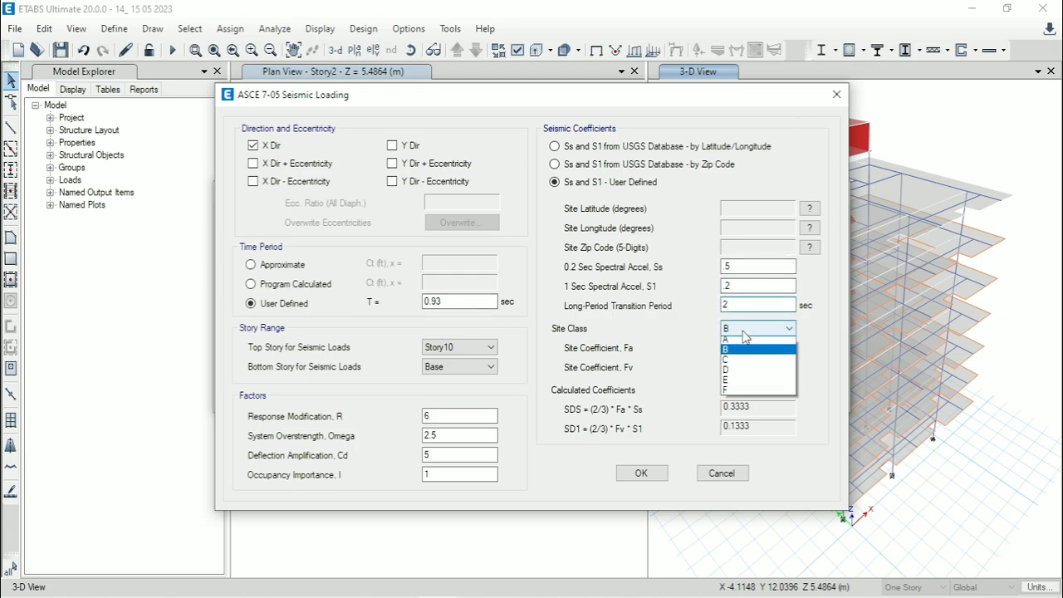
left_click(727, 389)
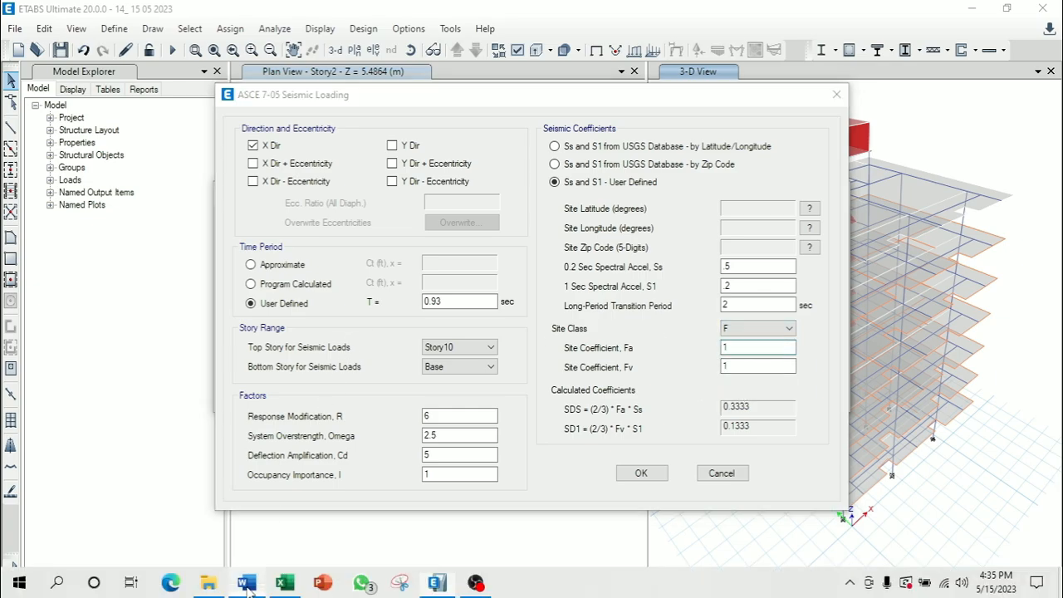
left_click(246, 582)
type(".15")
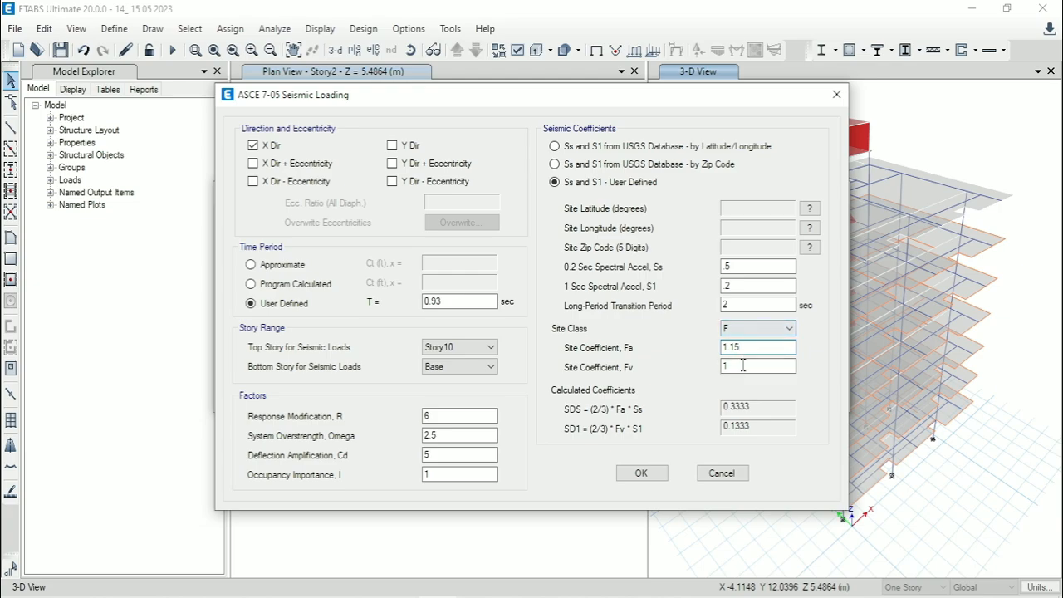
type("1.725")
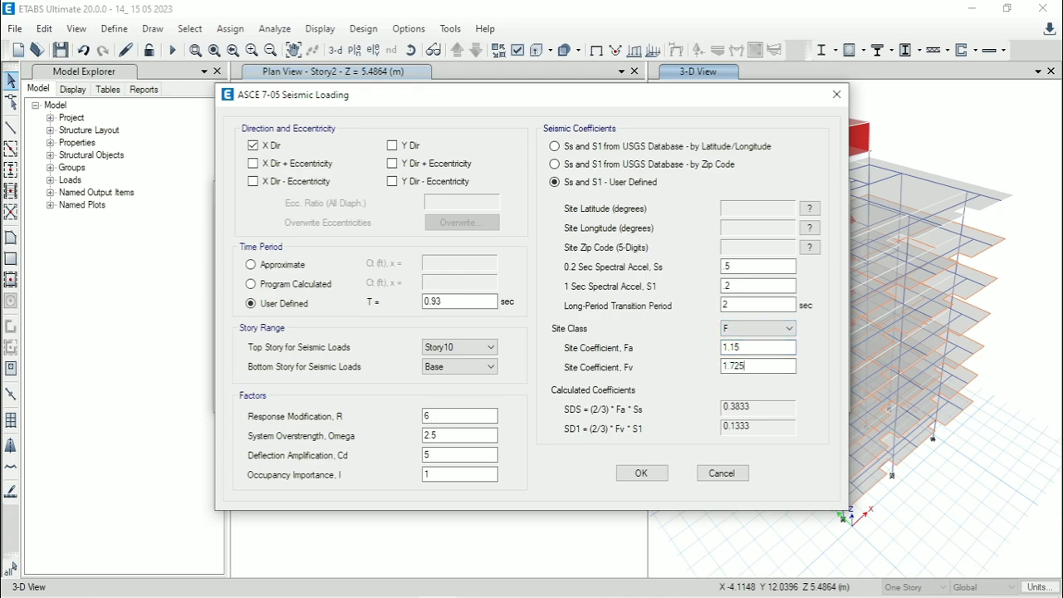
left_click(758, 366)
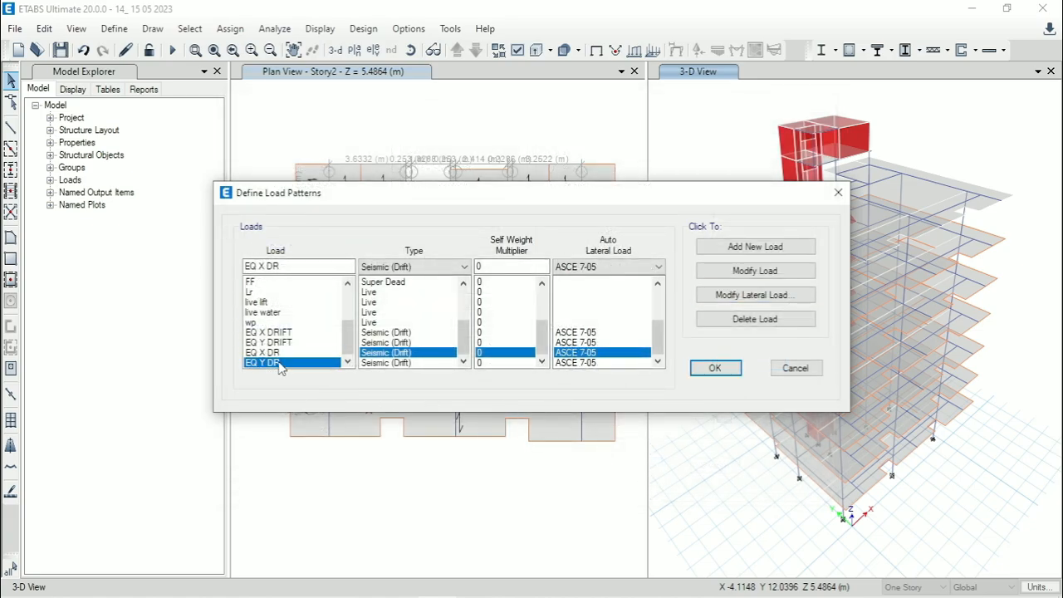
Select EQ Y DR and bring up its ASCE 7-05 seismic loading parameters
left_click(274, 363)
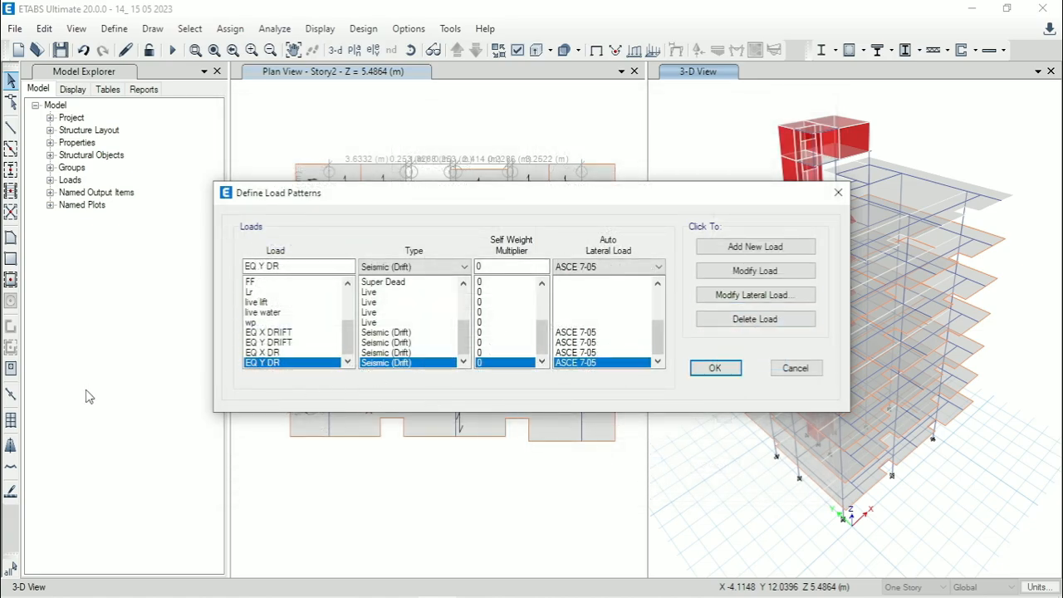
left_click(754, 295)
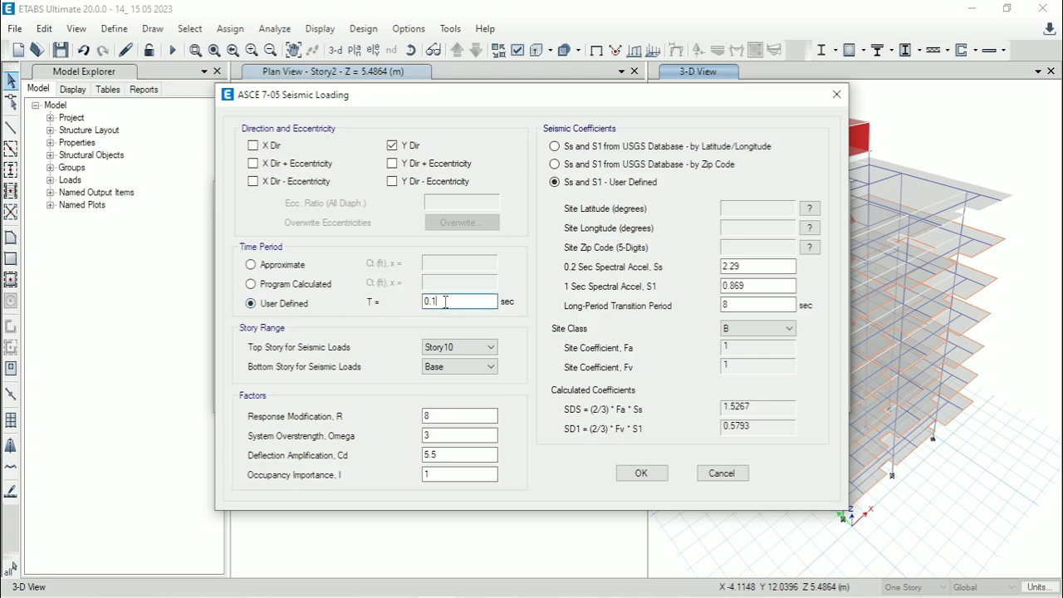
Set EQ Y DR period 0.93 s, overstrength 2.5, Cd 5, Ss 5 and S1 2
type("0.93")
left_click(461, 415)
type("6")
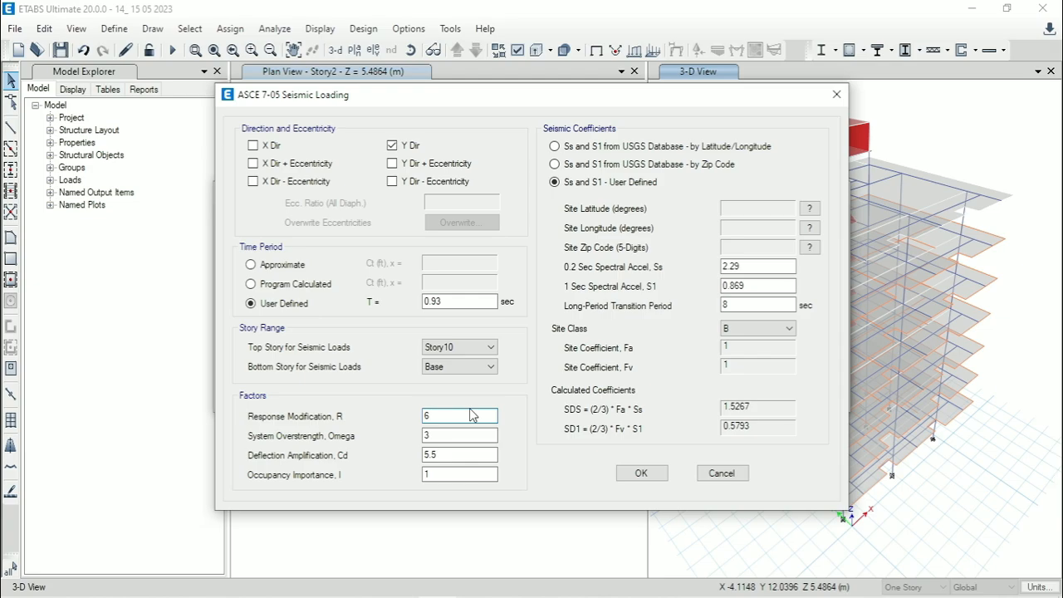
type("2.5")
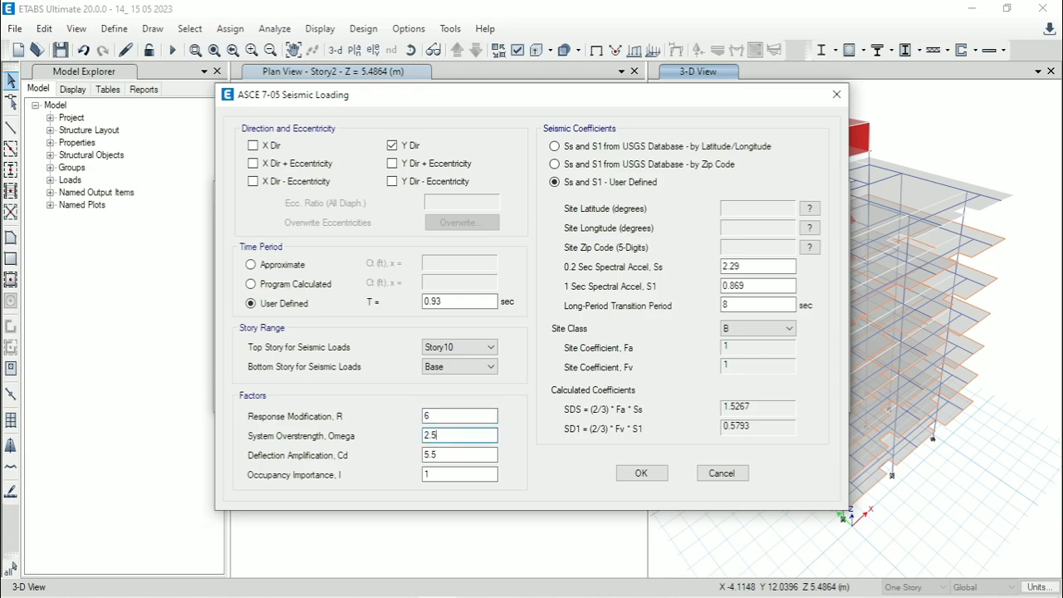
left_click(460, 454)
type("5")
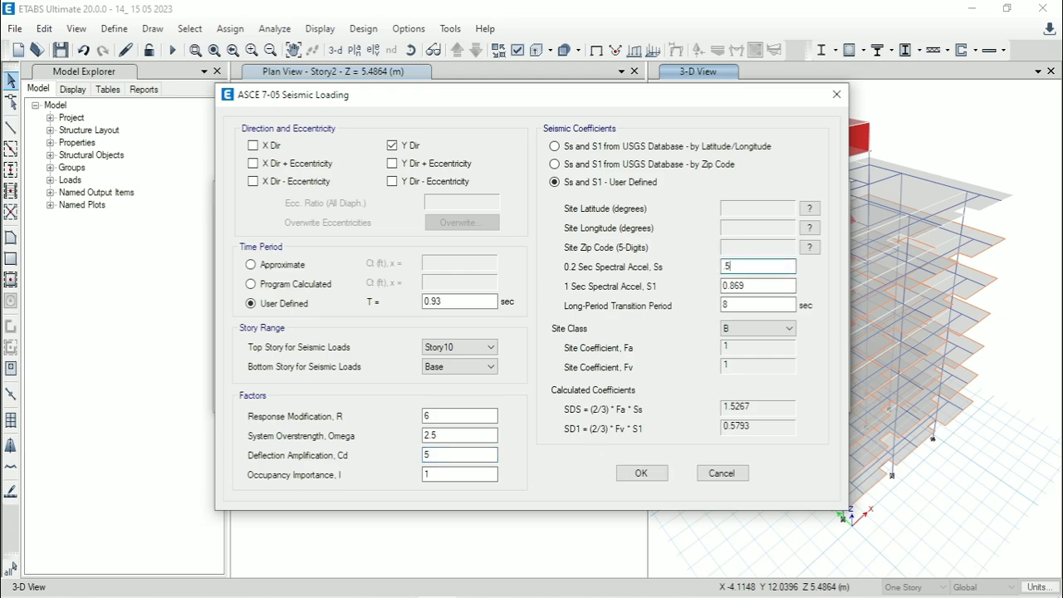
left_click(757, 286)
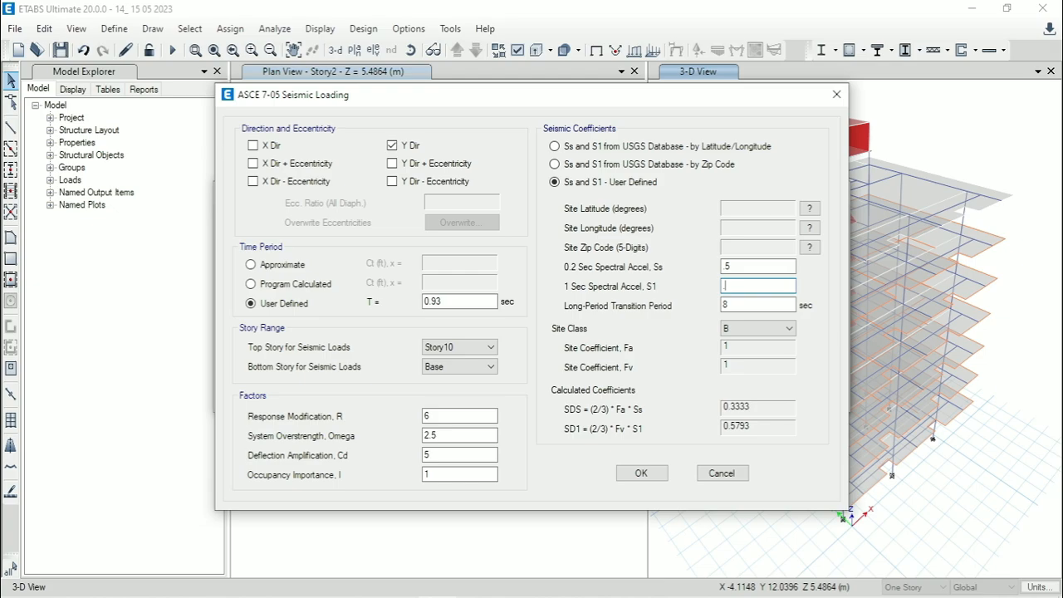
type("2")
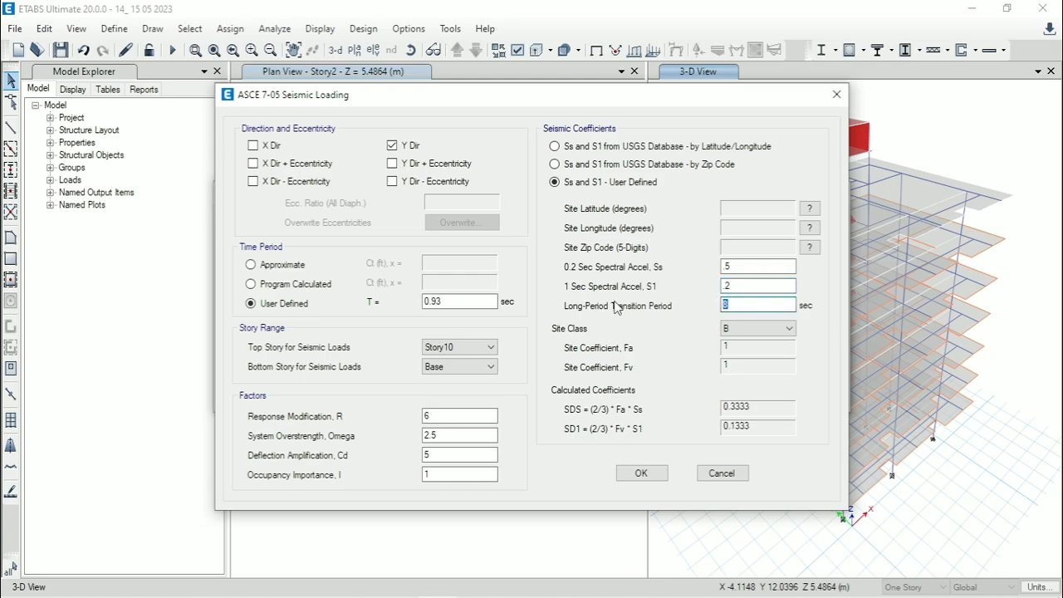
Choose site class F with Fa 1.15 and Fv 1.725 and confirm the Y-direction settings
left_click(786, 328)
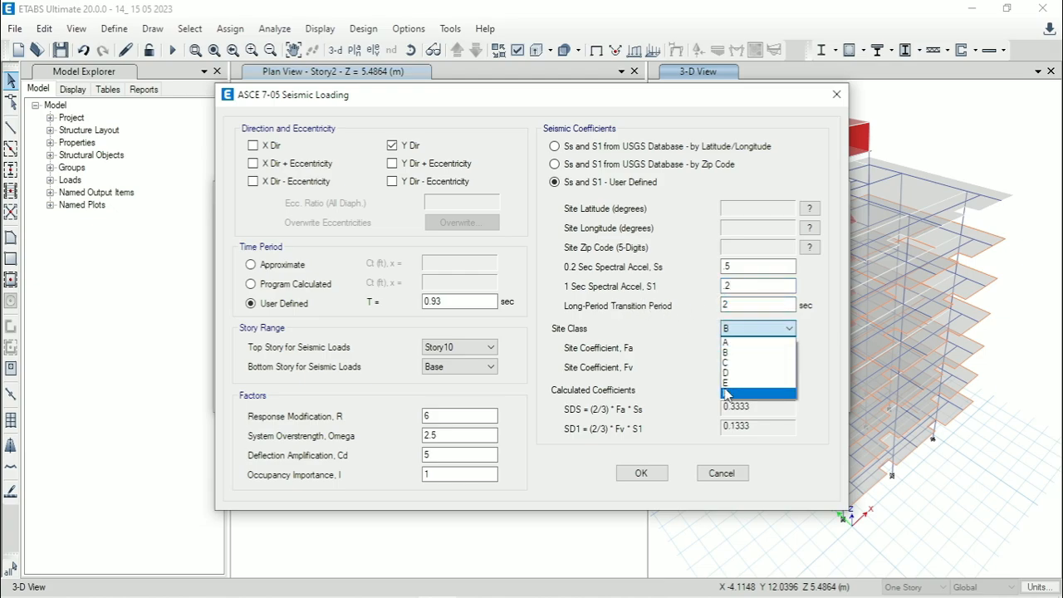
left_click(756, 392)
type("1.15")
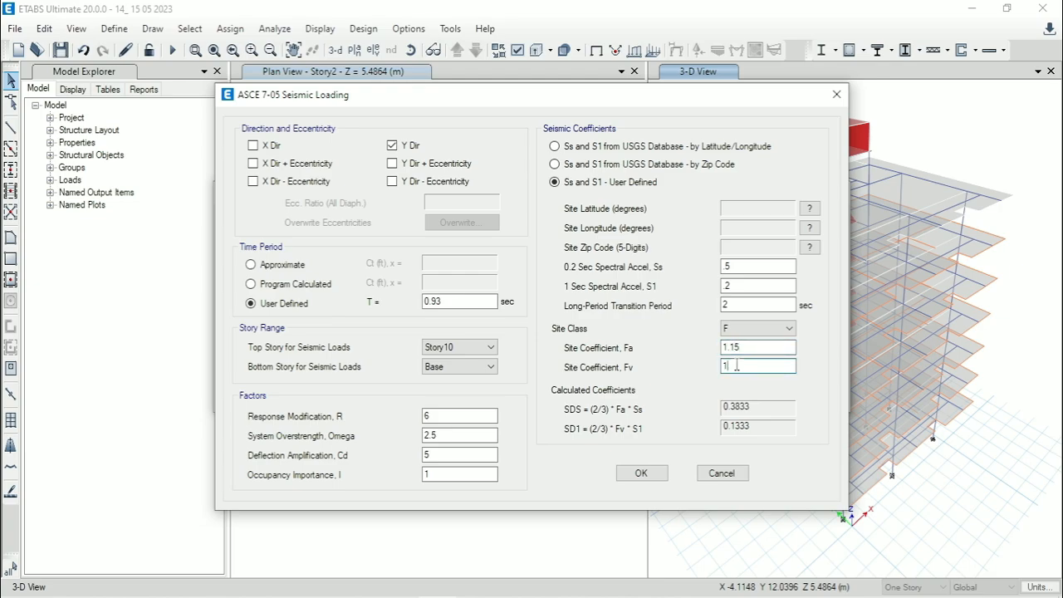
type("1.725")
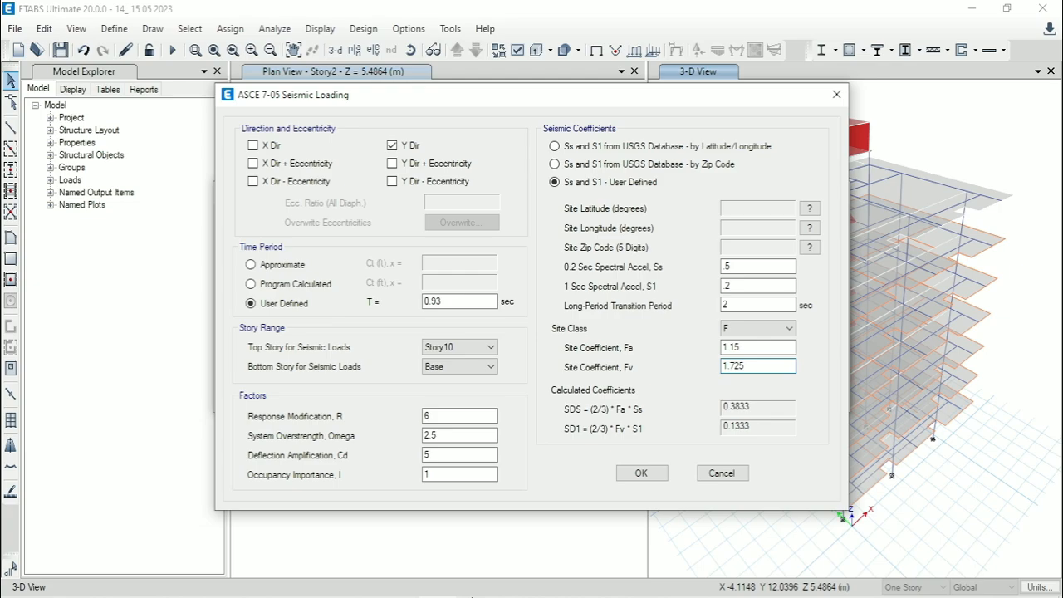
left_click(245, 581)
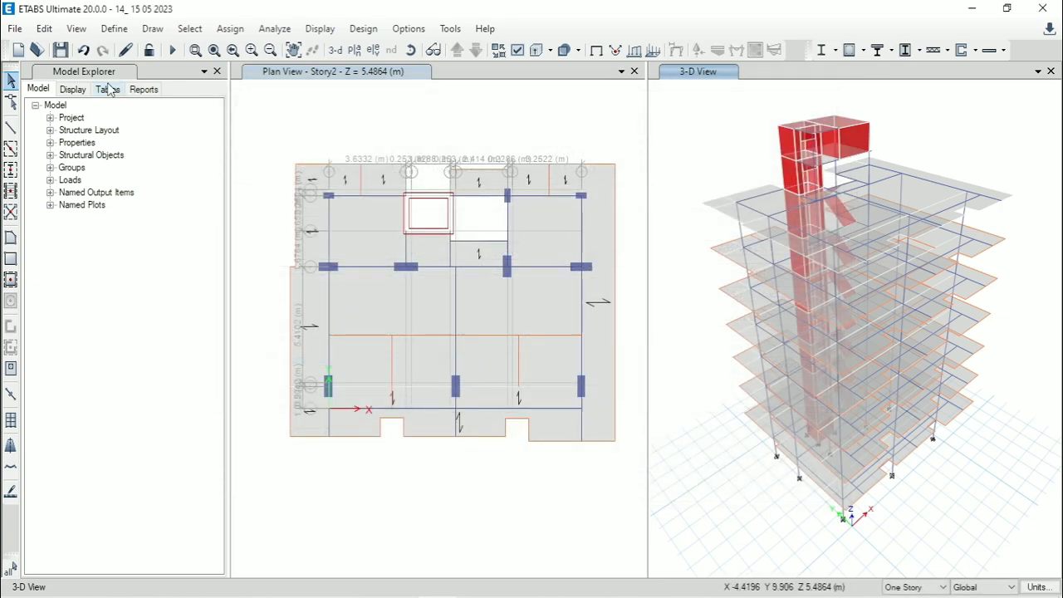
Save the model and run the analysis until the dead-load deformed shape shows in 3D
left_click(59, 51)
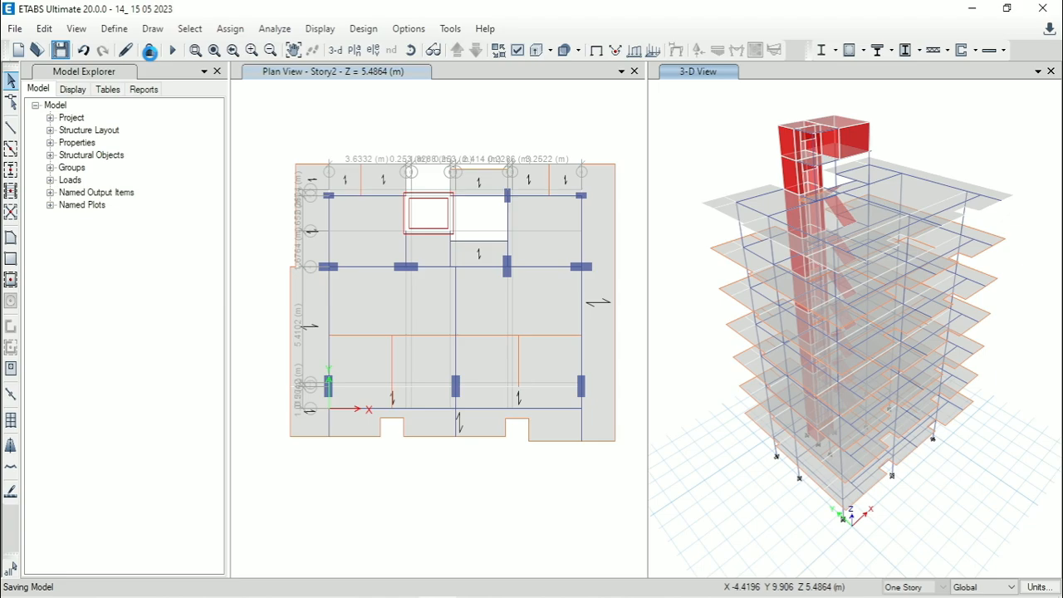
left_click(172, 50)
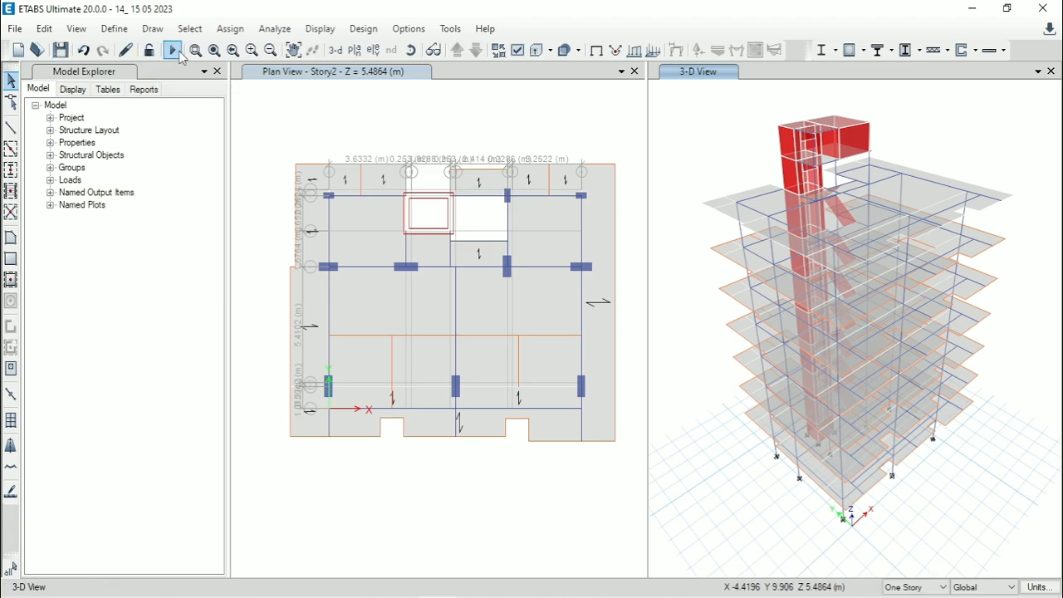
left_click(172, 50)
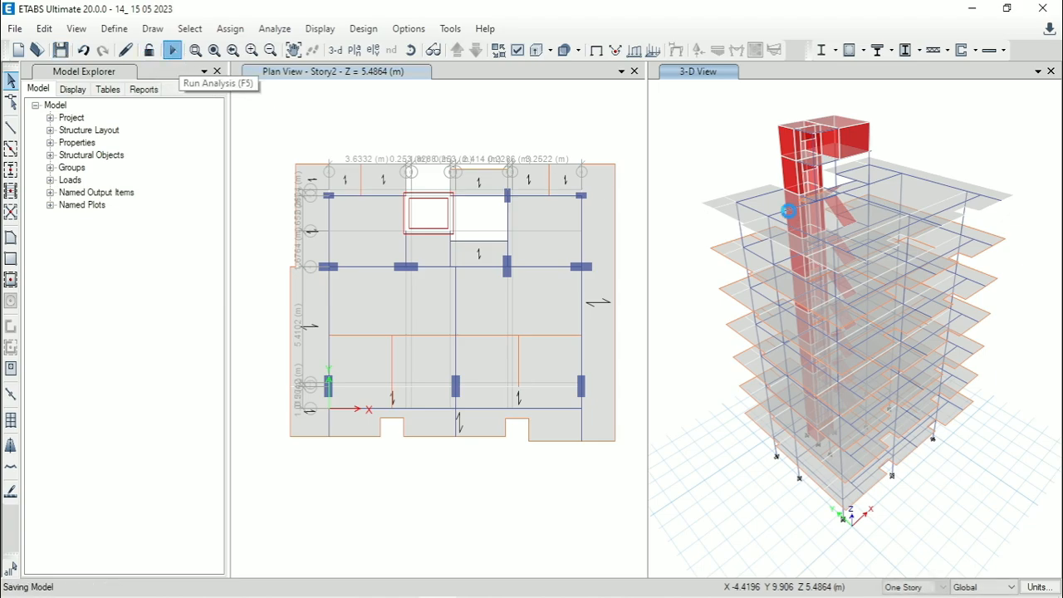
left_click(171, 49)
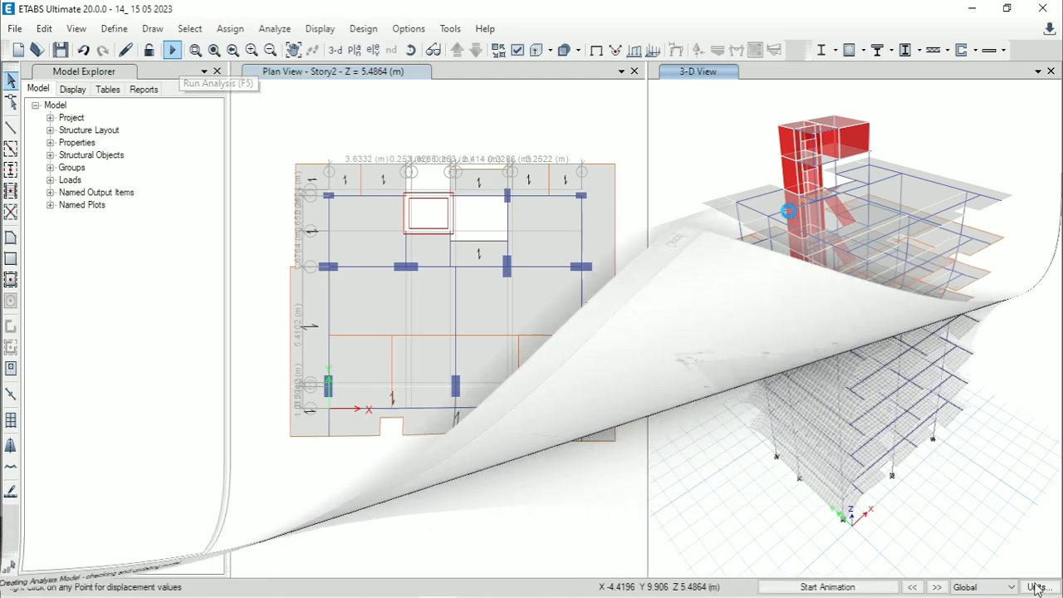
left_click(1038, 588)
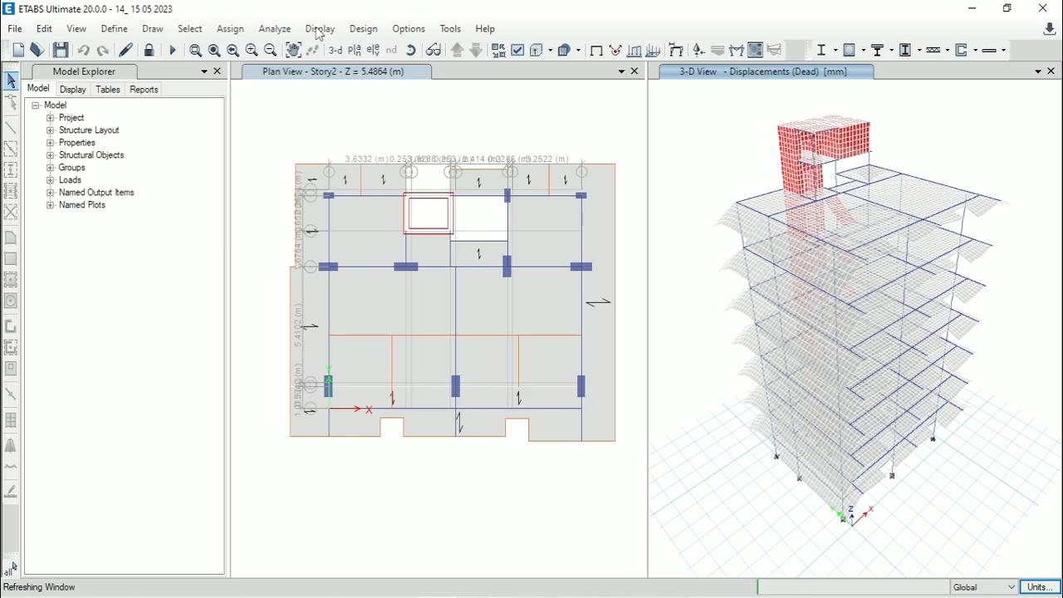
left_click(319, 28)
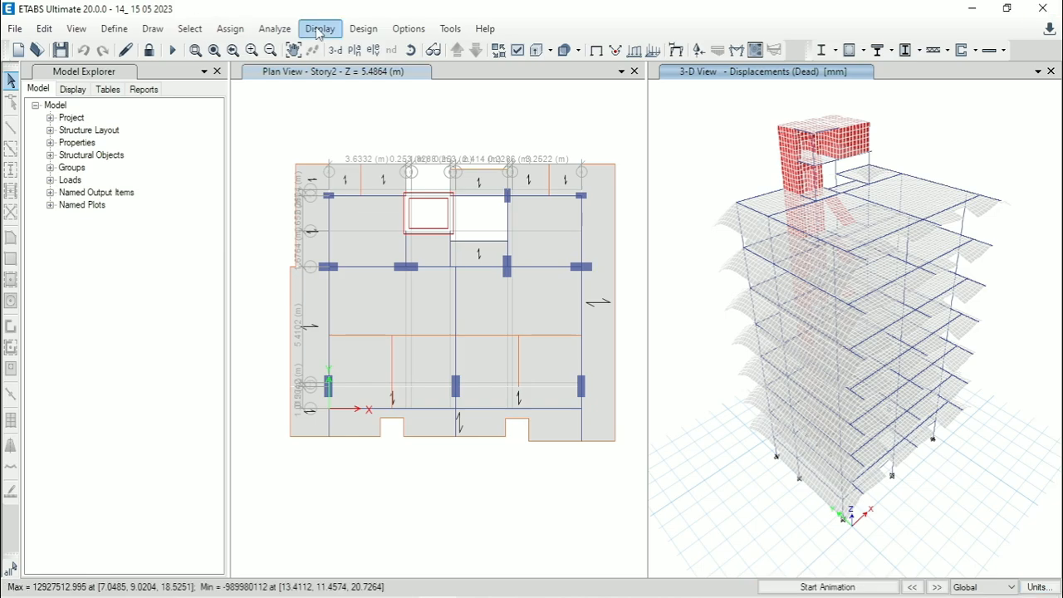
Show the Story Definitions table via Show Tables > Model Definition > System Data
left_click(319, 29)
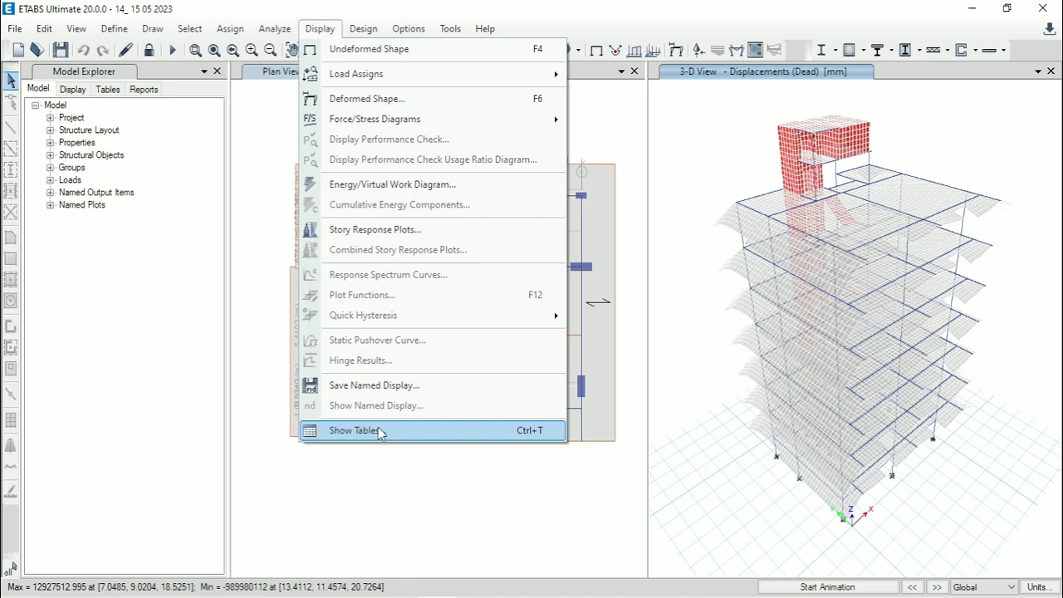
left_click(354, 430)
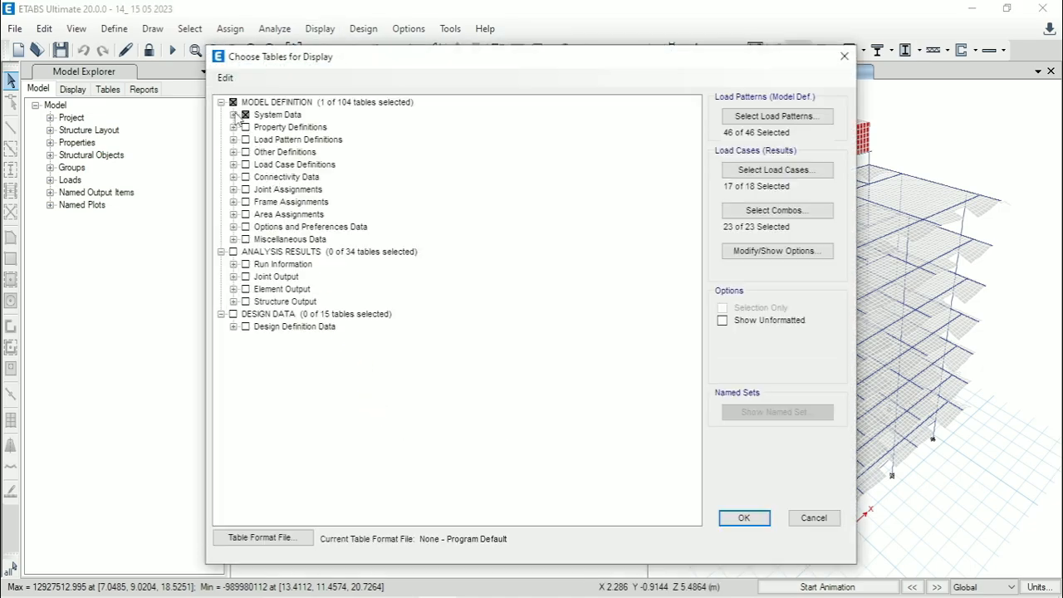
left_click(234, 114)
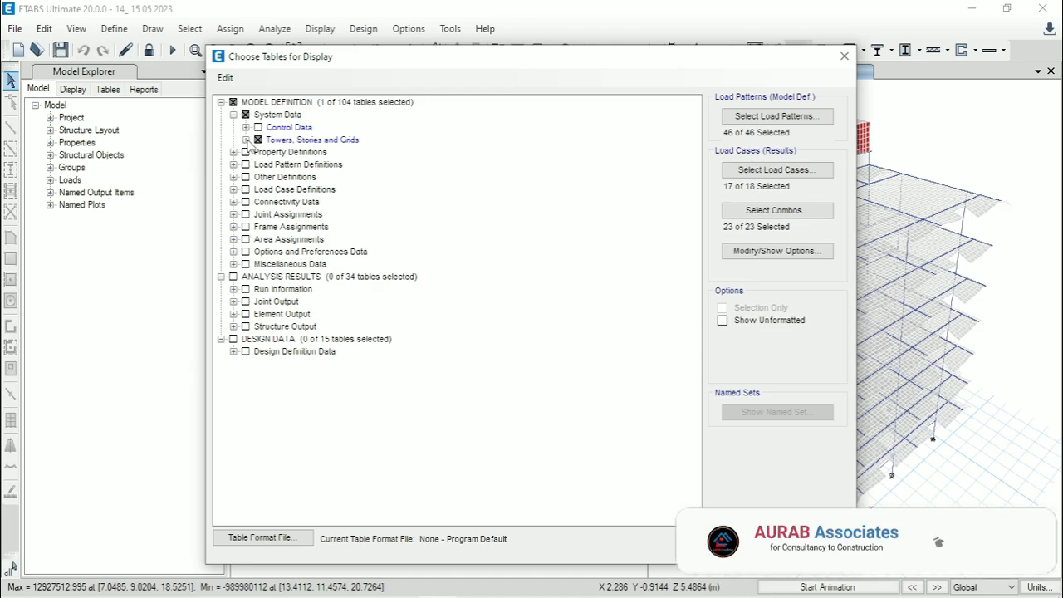
left_click(235, 140)
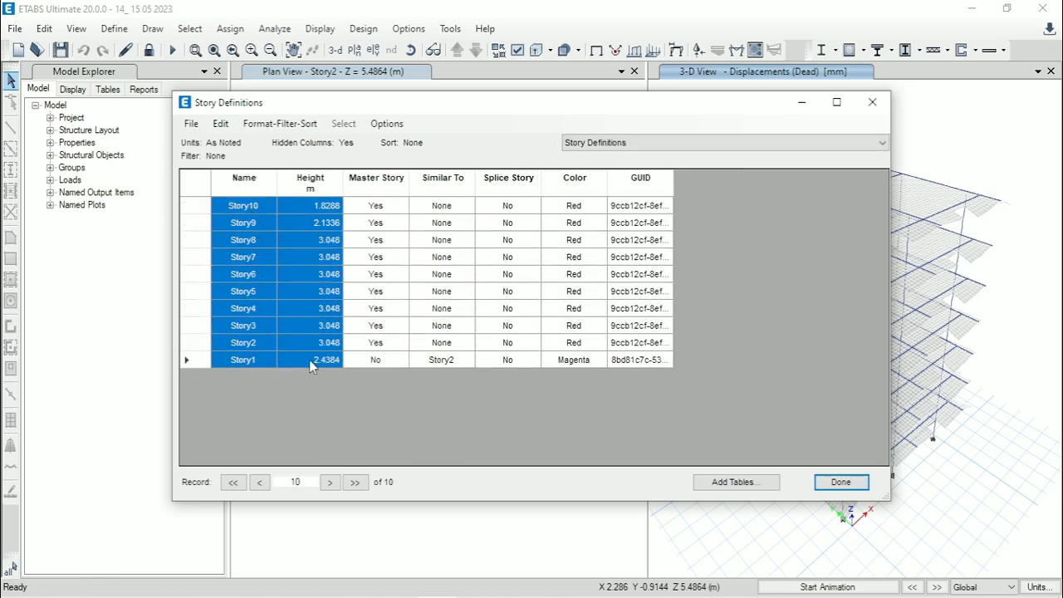
mouse_move(323, 416)
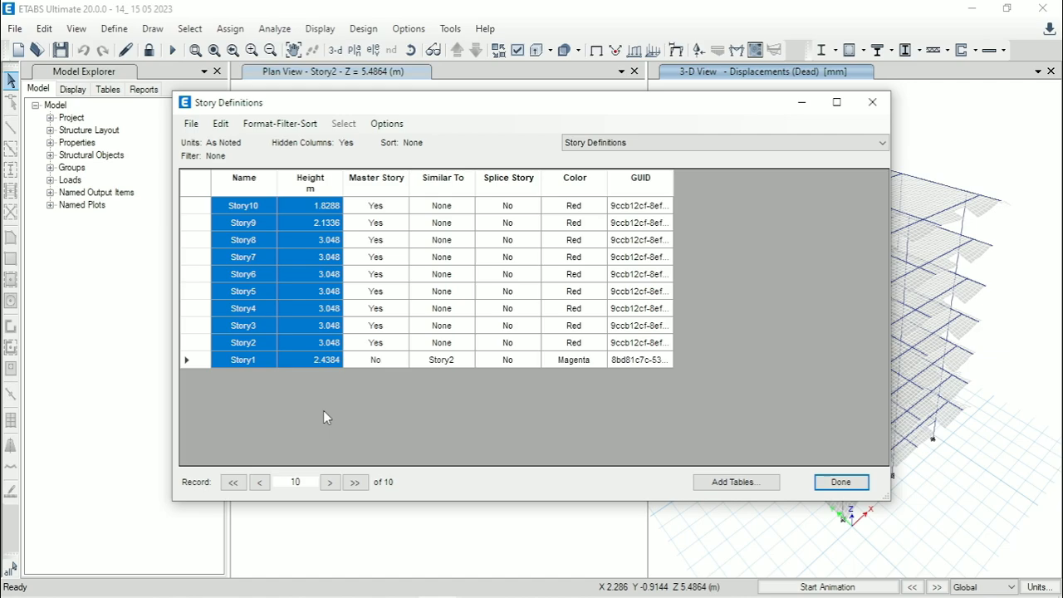
mouse_move(323, 418)
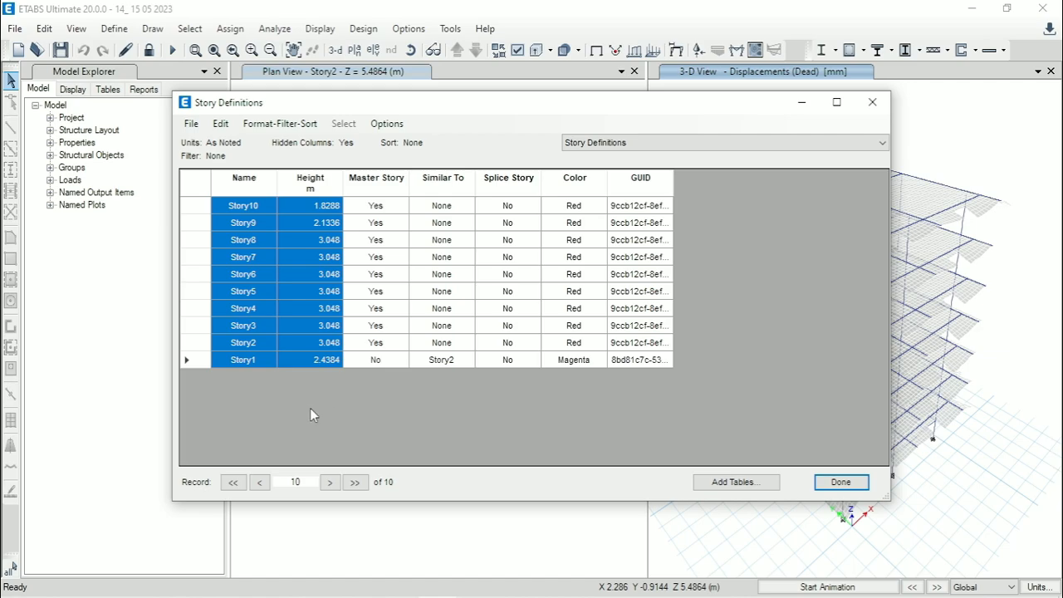
mouse_move(359, 596)
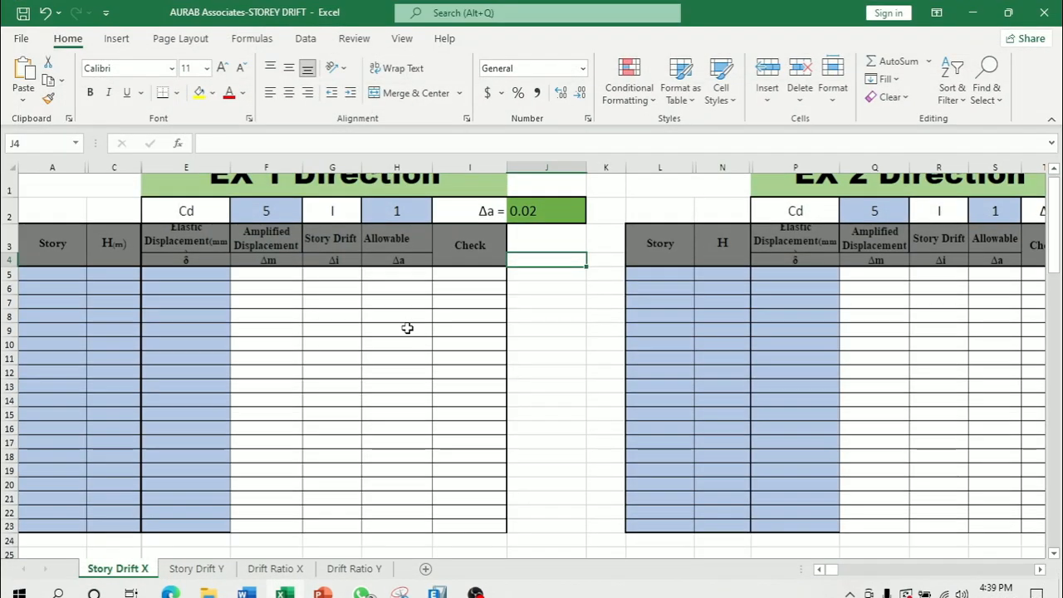
Paste the ETABS story data below the chart and the ten story names into the Story column
scroll("down", 3)
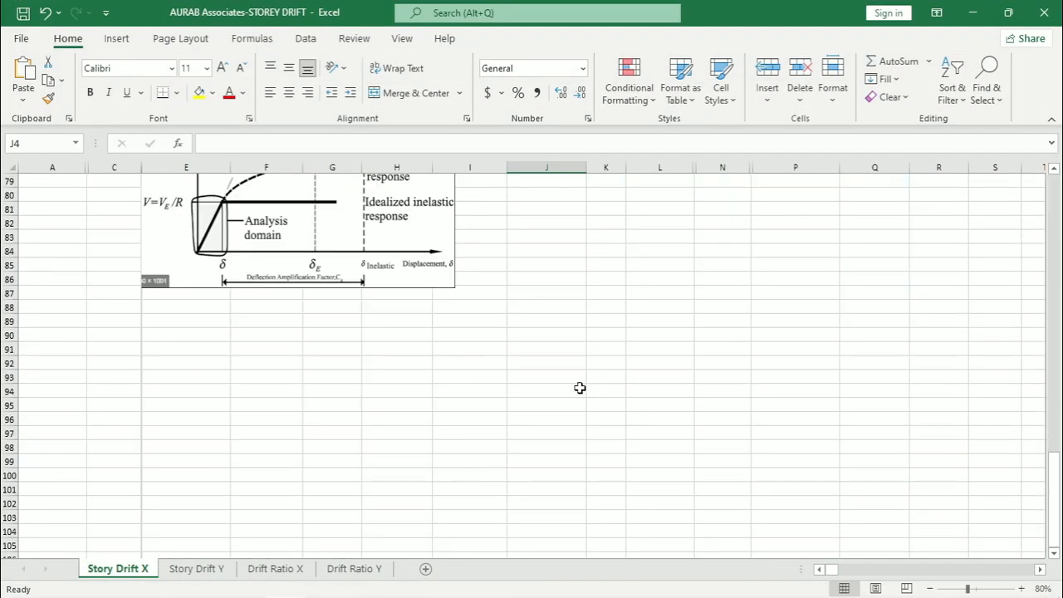
right_click(450, 362)
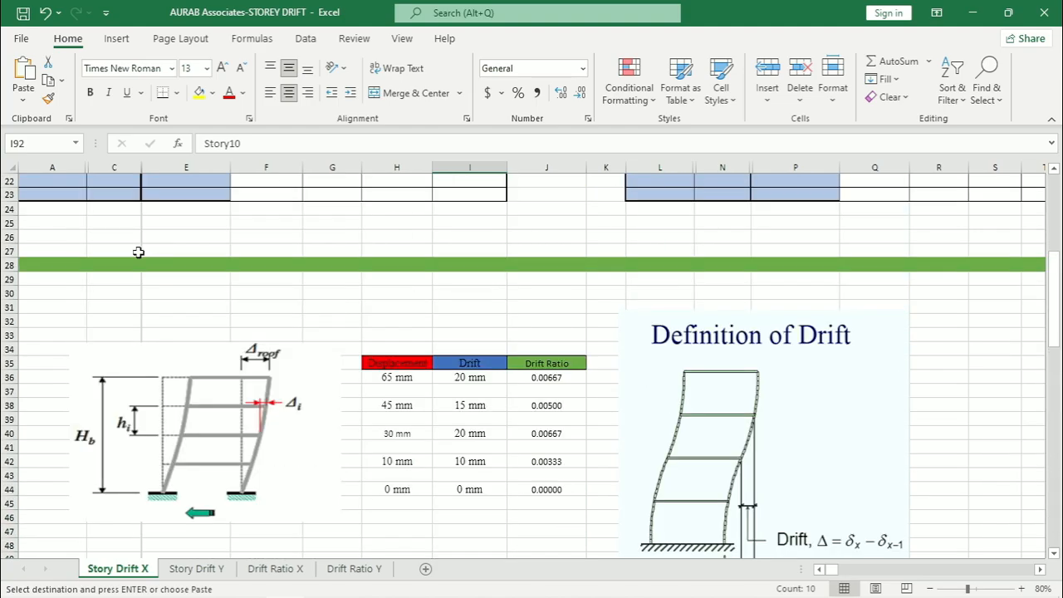
right_click(41, 295)
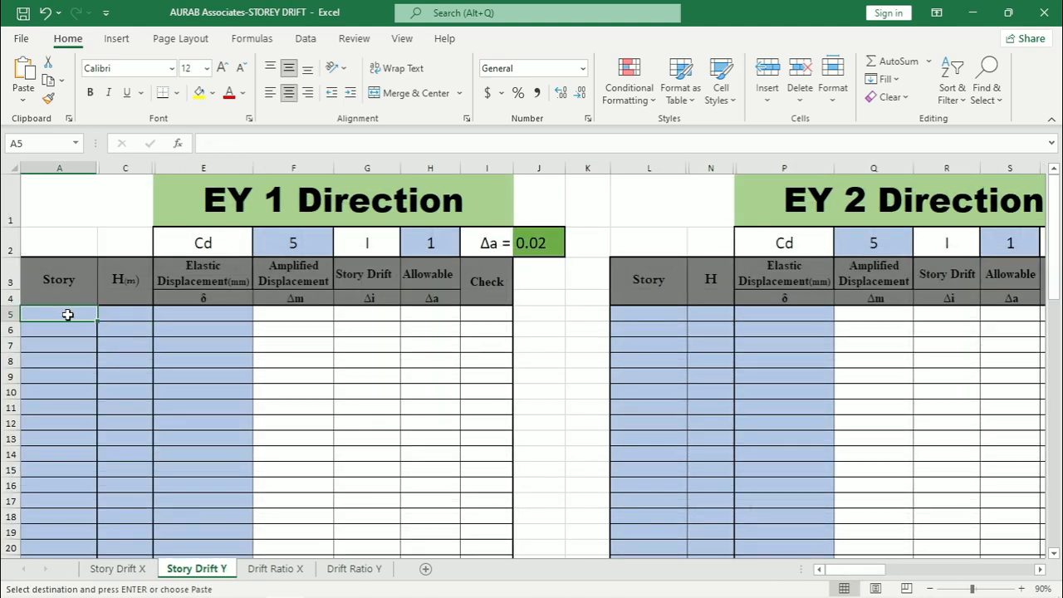
key("ctrl+v")
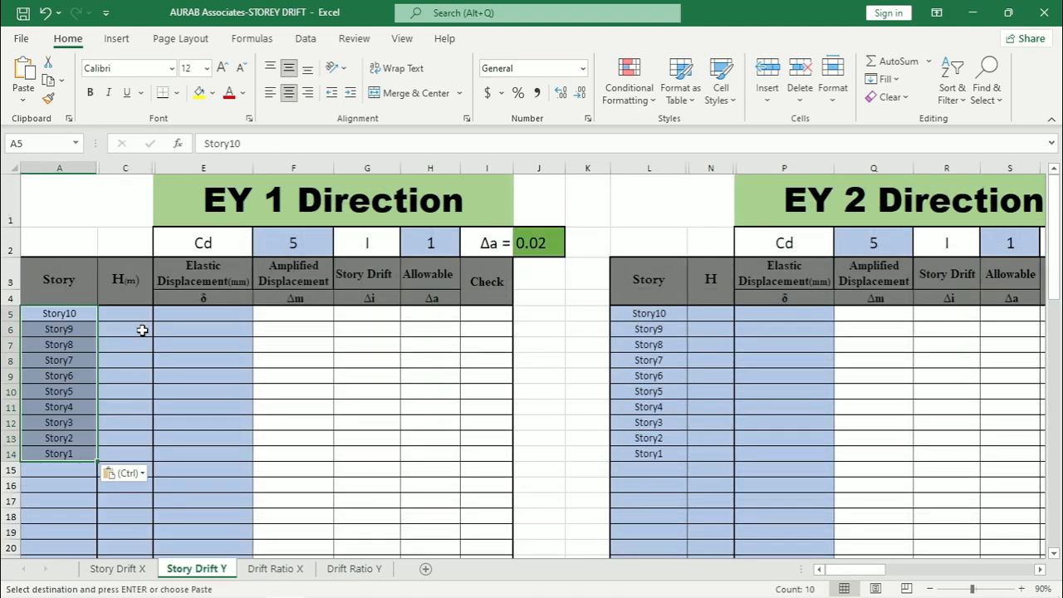
left_click(117, 568)
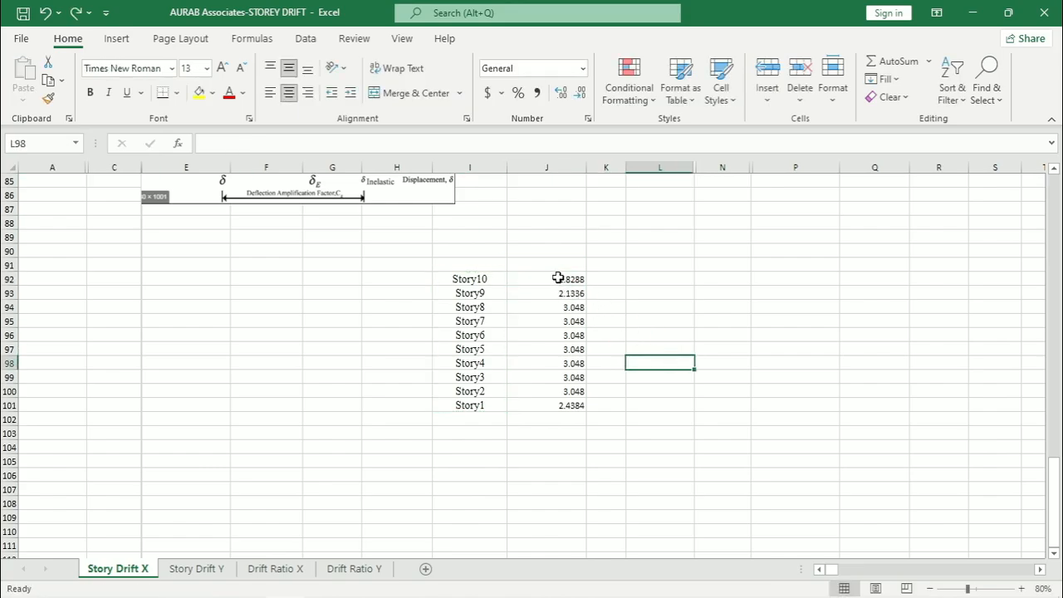
Paste the ten story heights into Story Drift X's H column and the names into Story Drift Y
left_click_drag(547, 278, 546, 406)
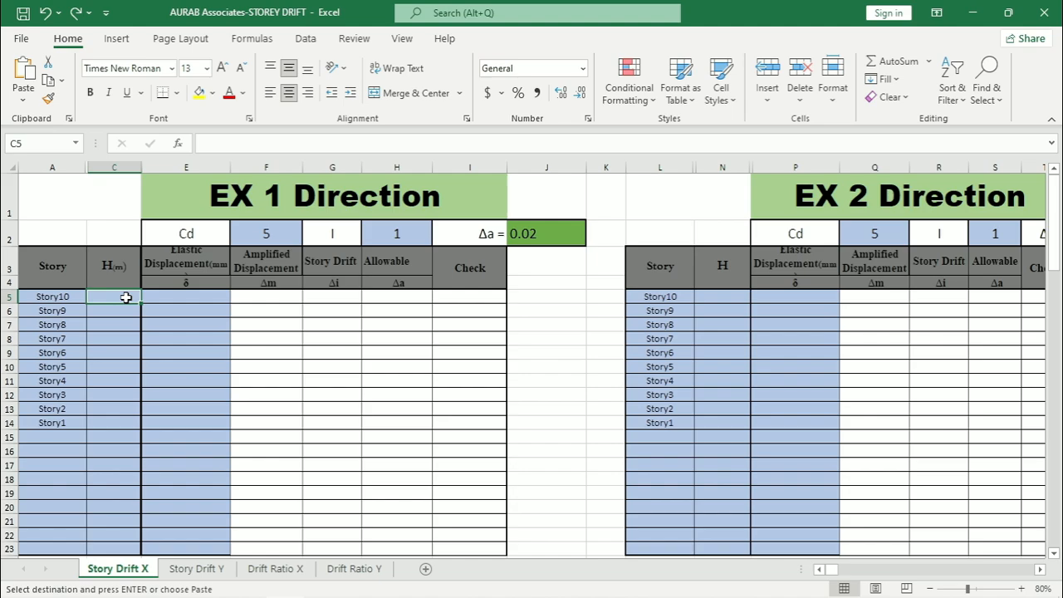
key("ctrl+v")
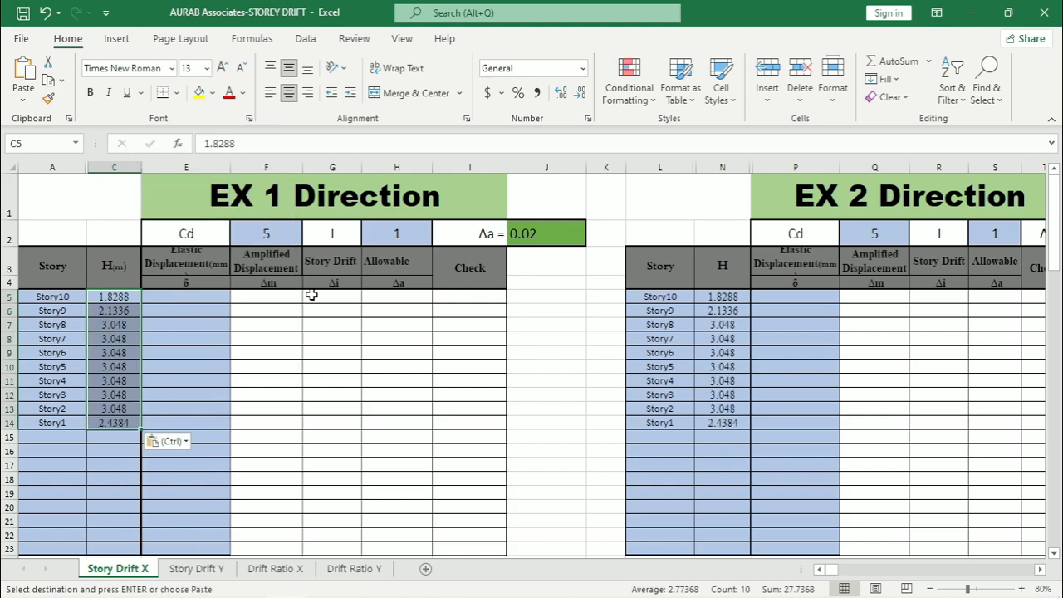
left_click(196, 568)
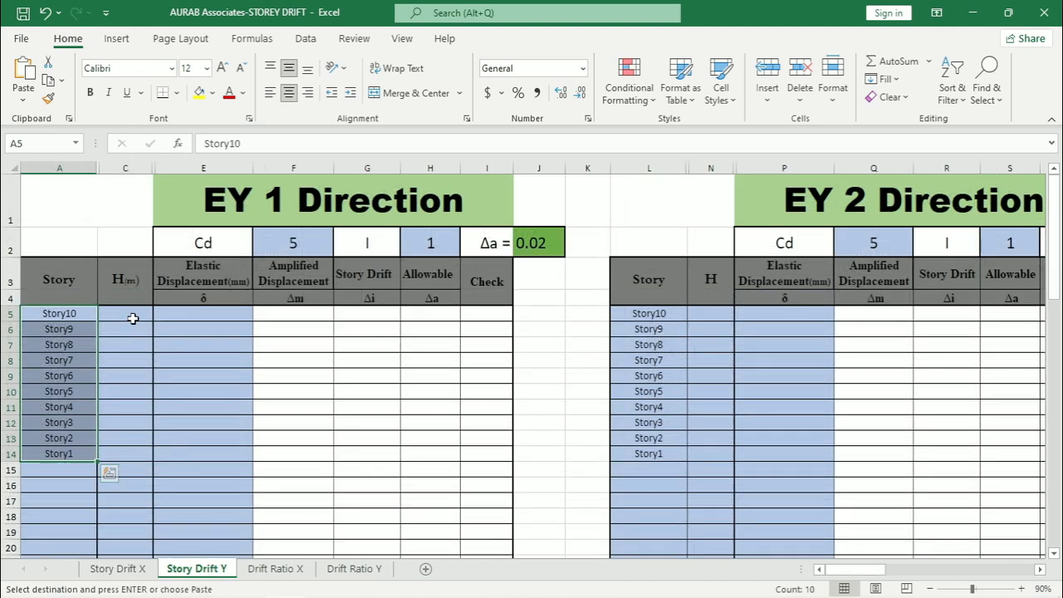
key("ctrl+v")
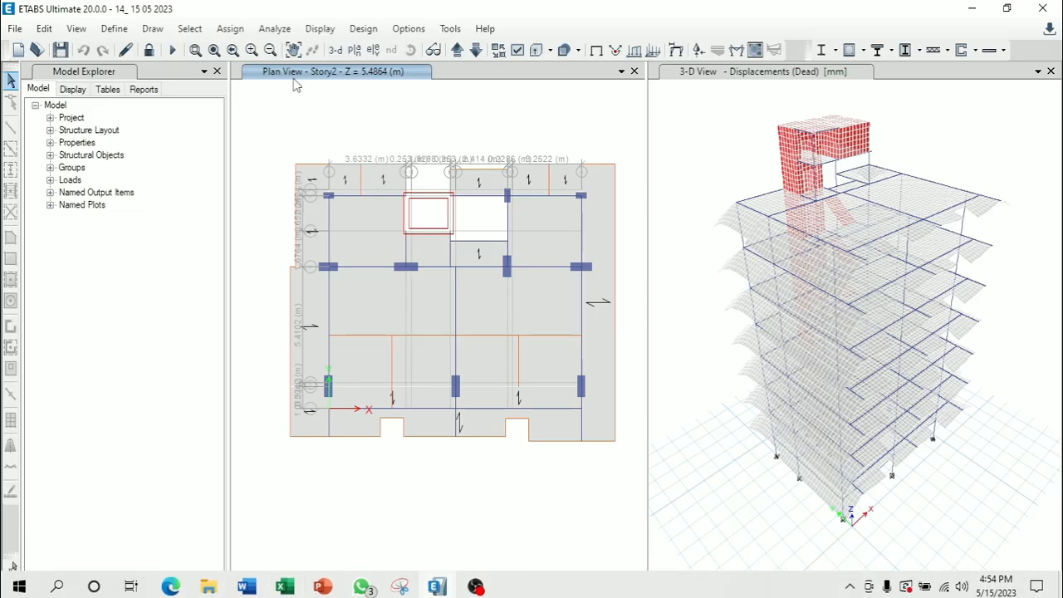
Add Story Max Over Avg Displacements from Analysis Results > Joint Output > Displacements to the displayed tables
left_click(320, 28)
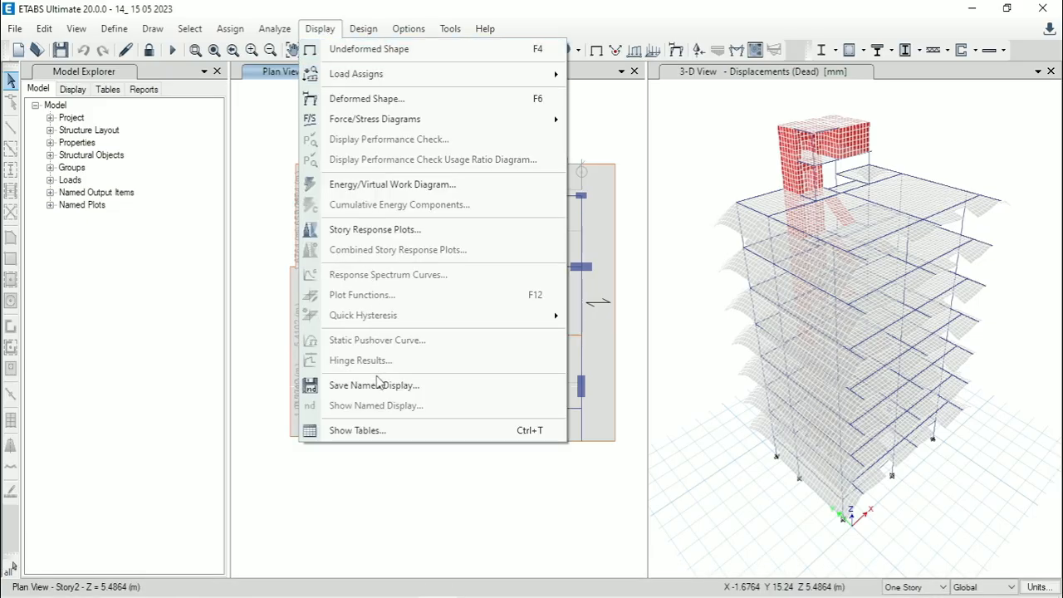
left_click(357, 429)
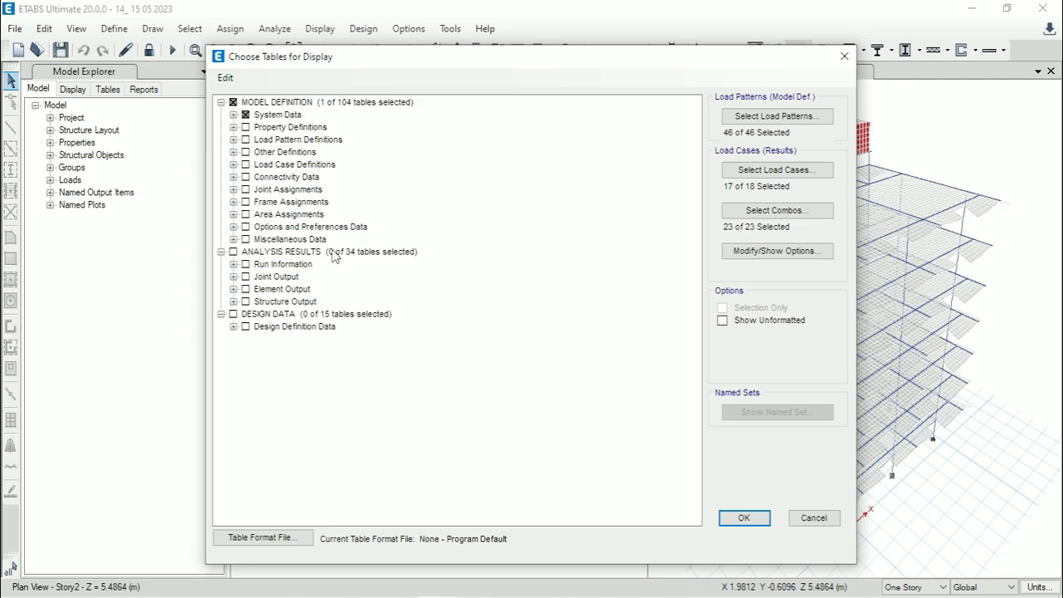
left_click(233, 277)
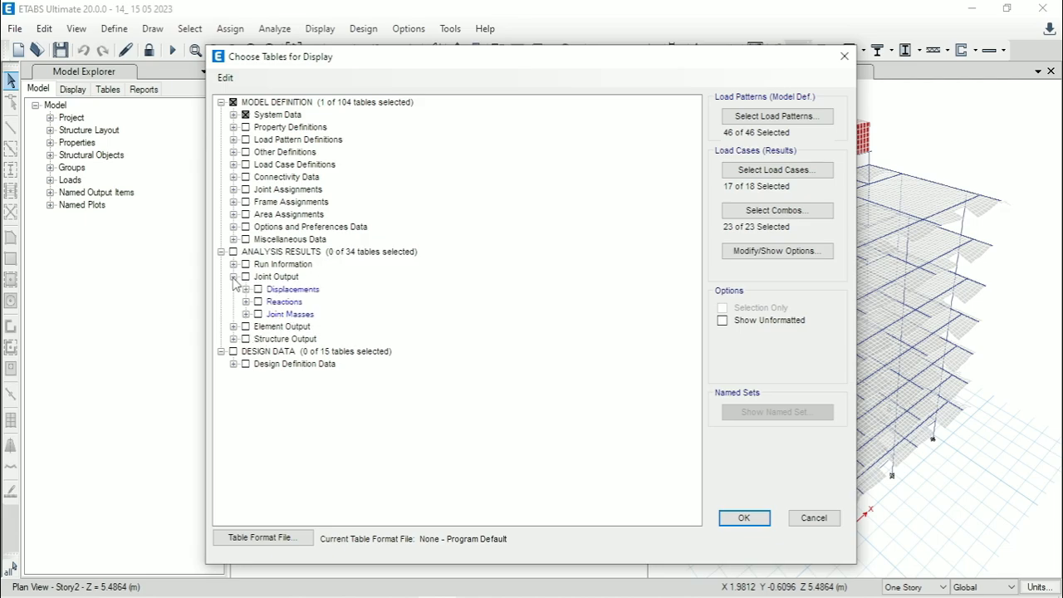
left_click(234, 289)
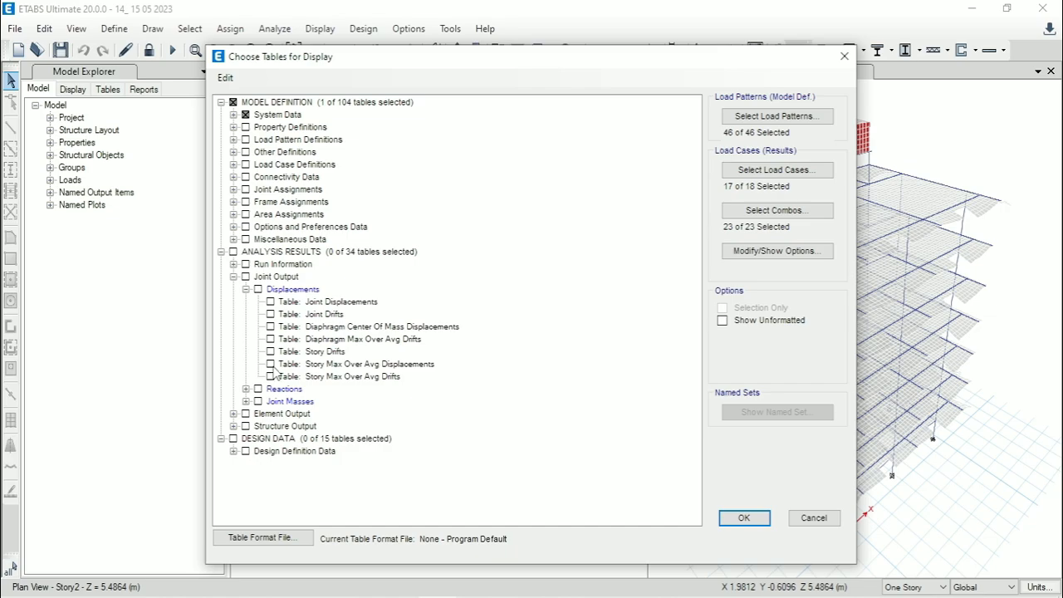
left_click(369, 363)
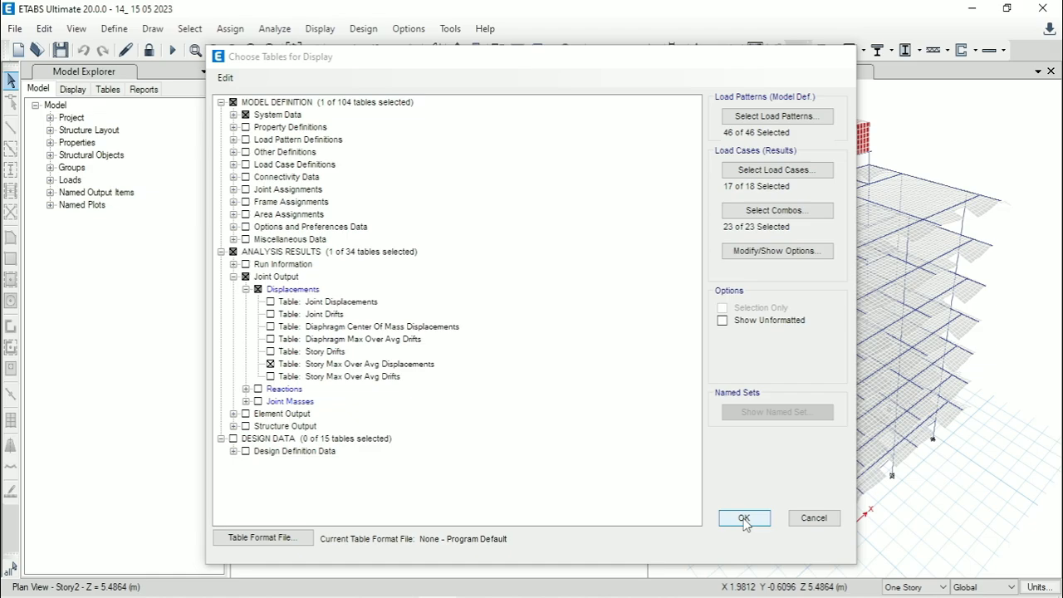
left_click(743, 517)
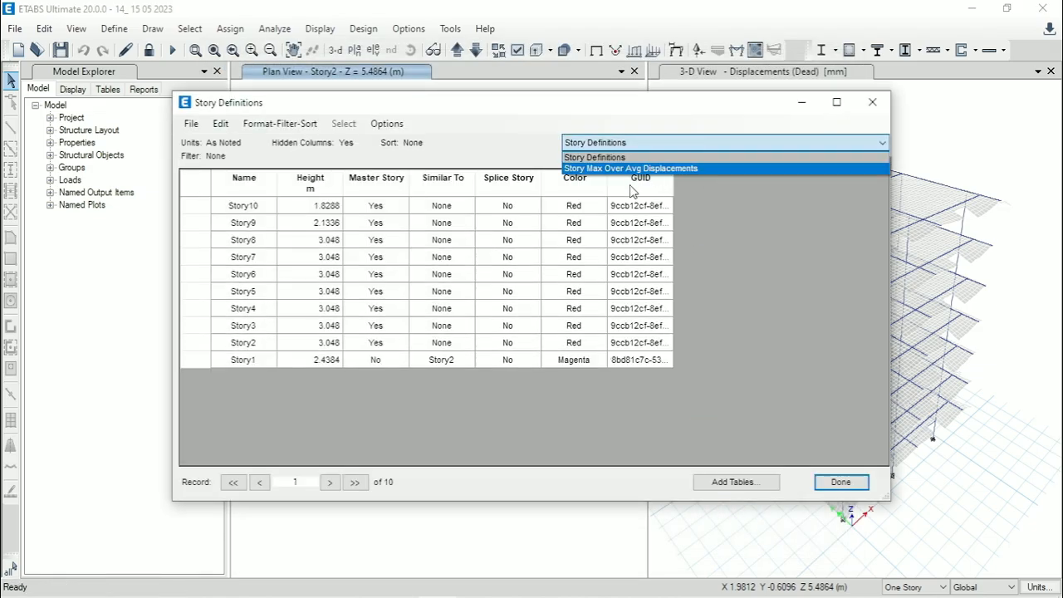
Filter the Story Max Over Avg Displacements table's Output Case to EQ X DR only
left_click(630, 167)
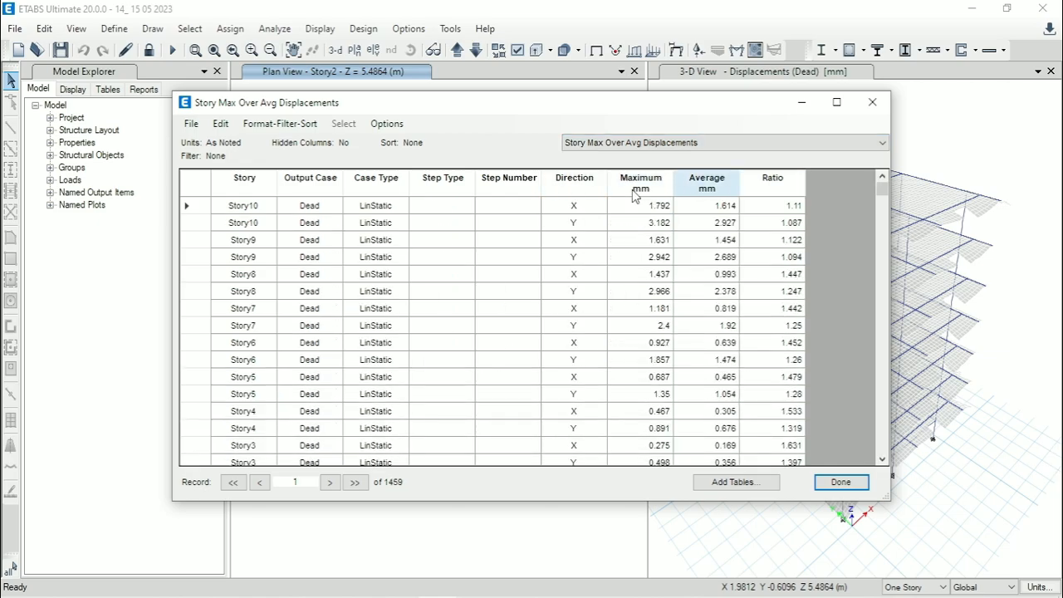
mouse_move(322, 187)
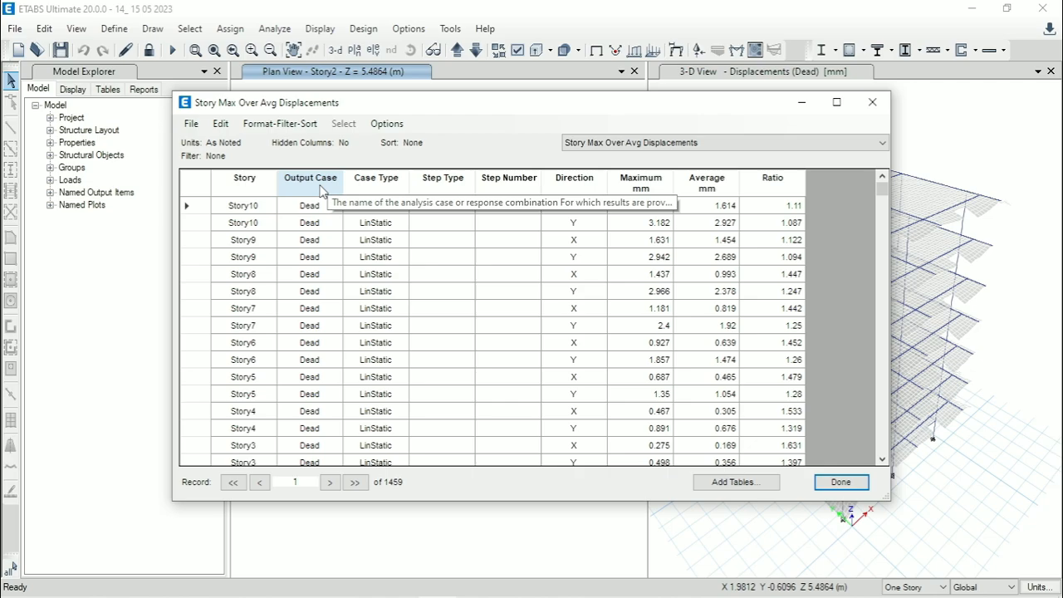
left_click(310, 178)
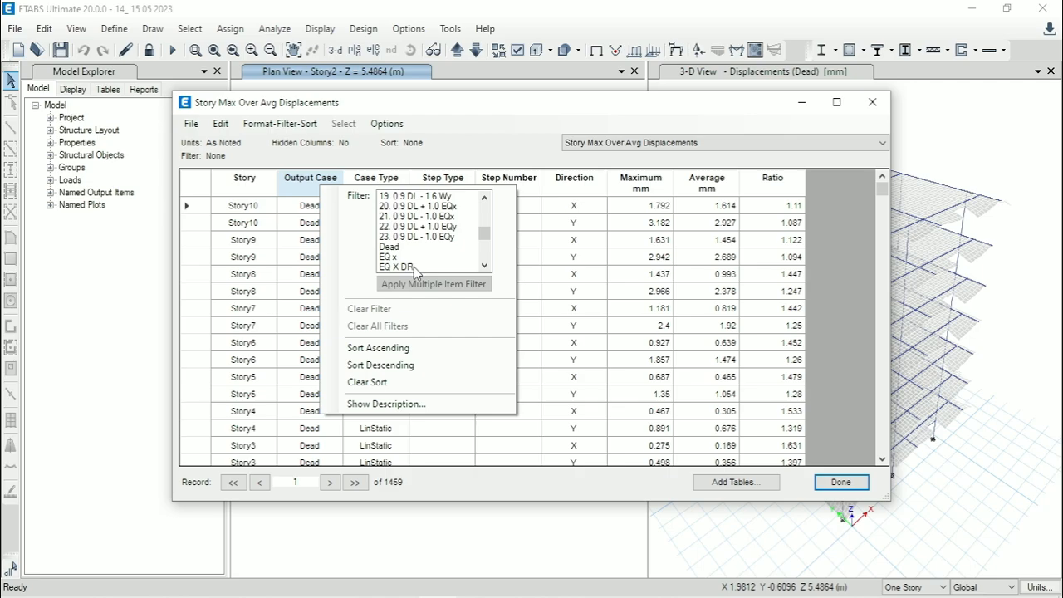
left_click(425, 266)
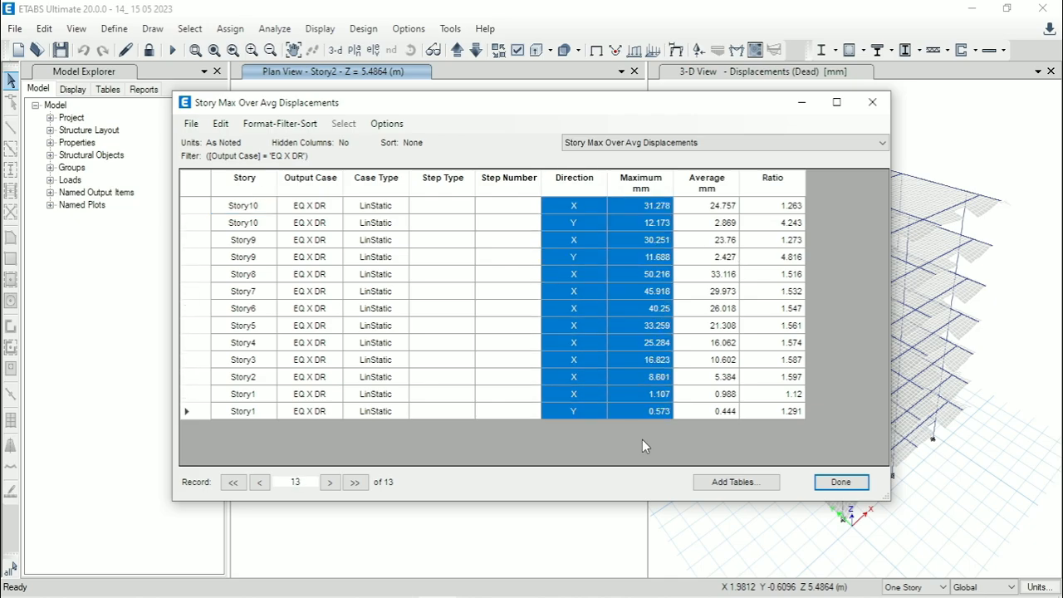
mouse_move(640, 330)
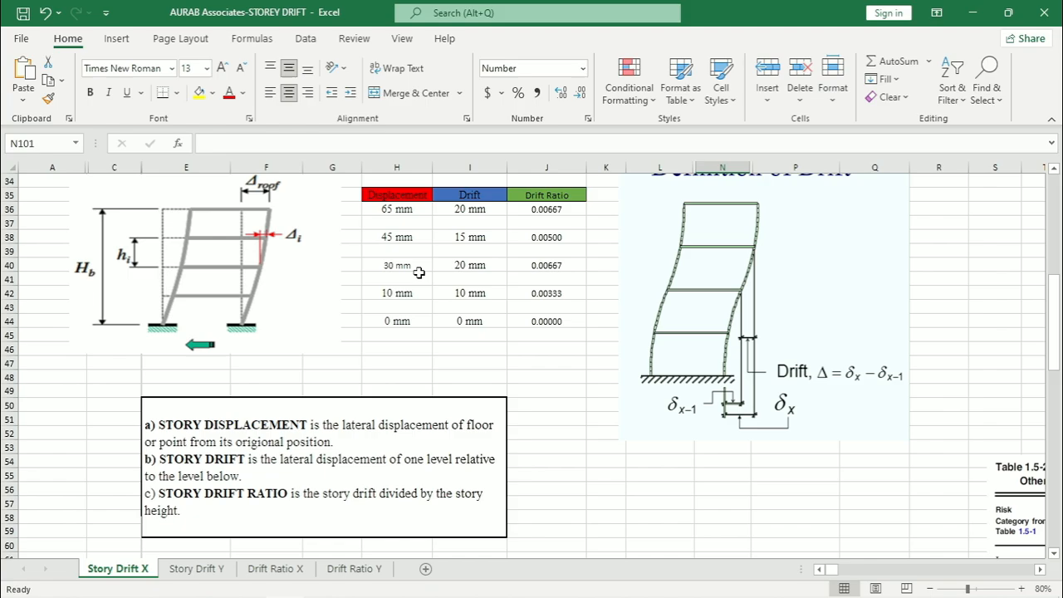
Paste the EQ X DR directions and maxima below the sheet and delete the Y-direction rows
scroll("down", 3)
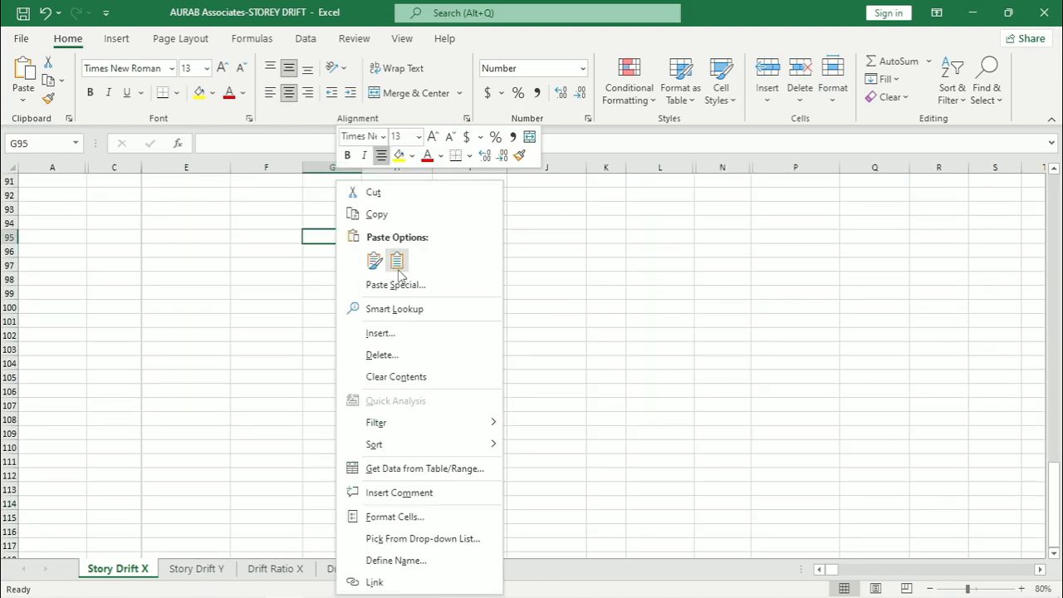
left_click(397, 261)
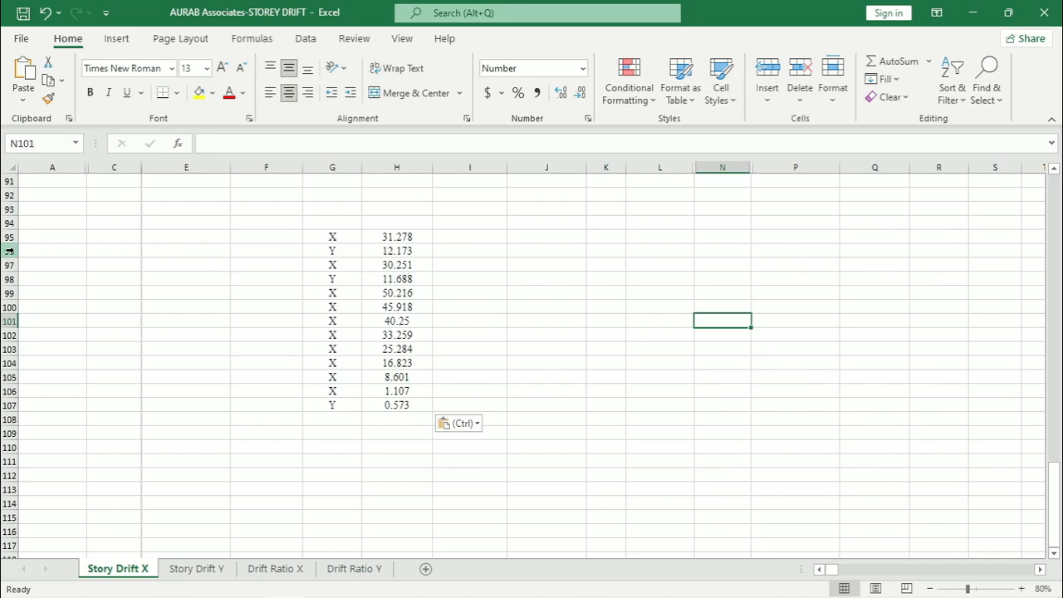
right_click(53, 250)
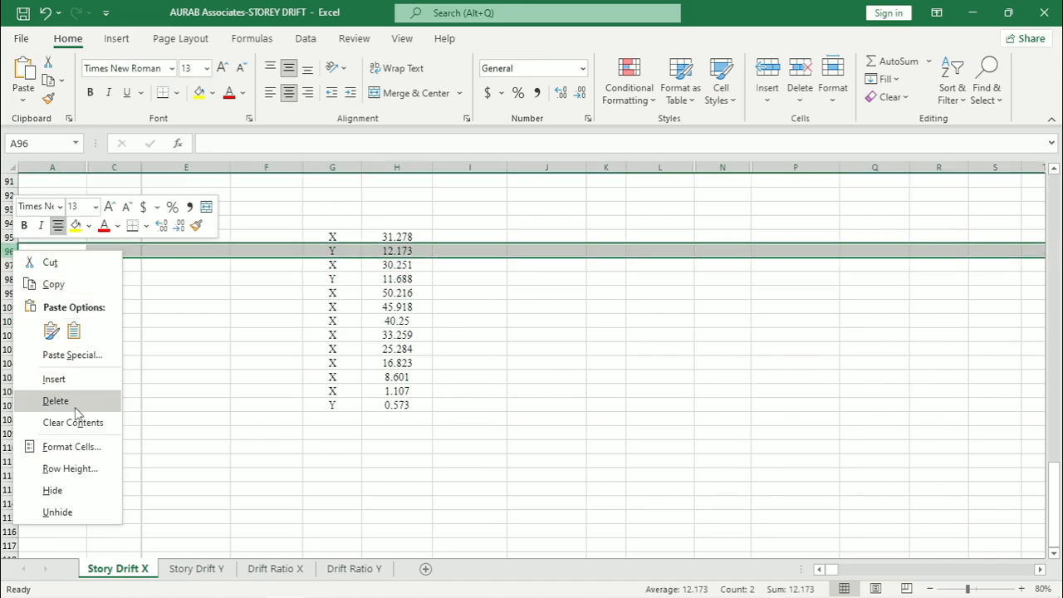
left_click(56, 400)
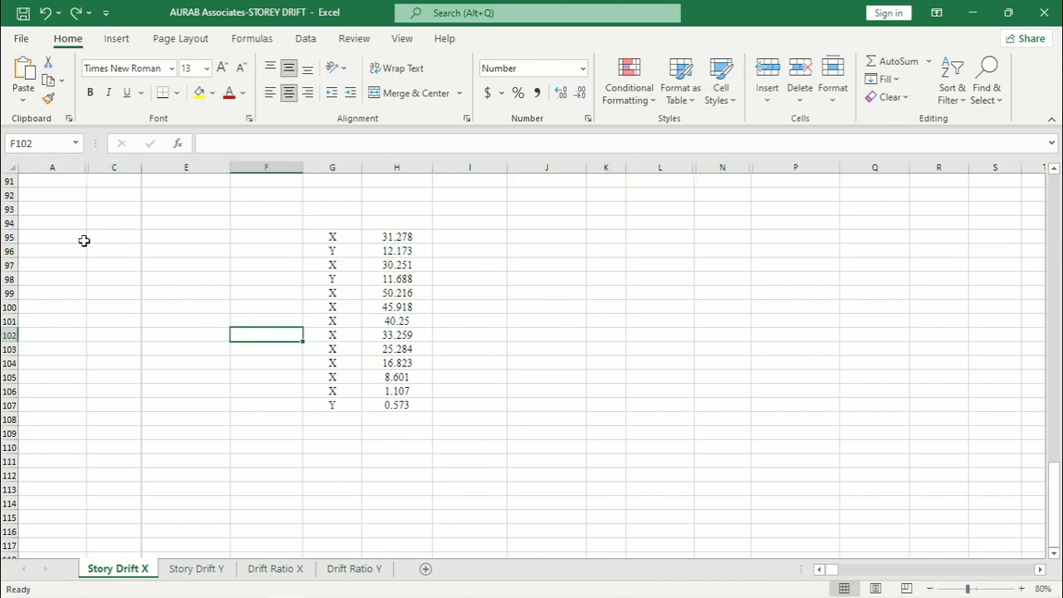
right_click(10, 250)
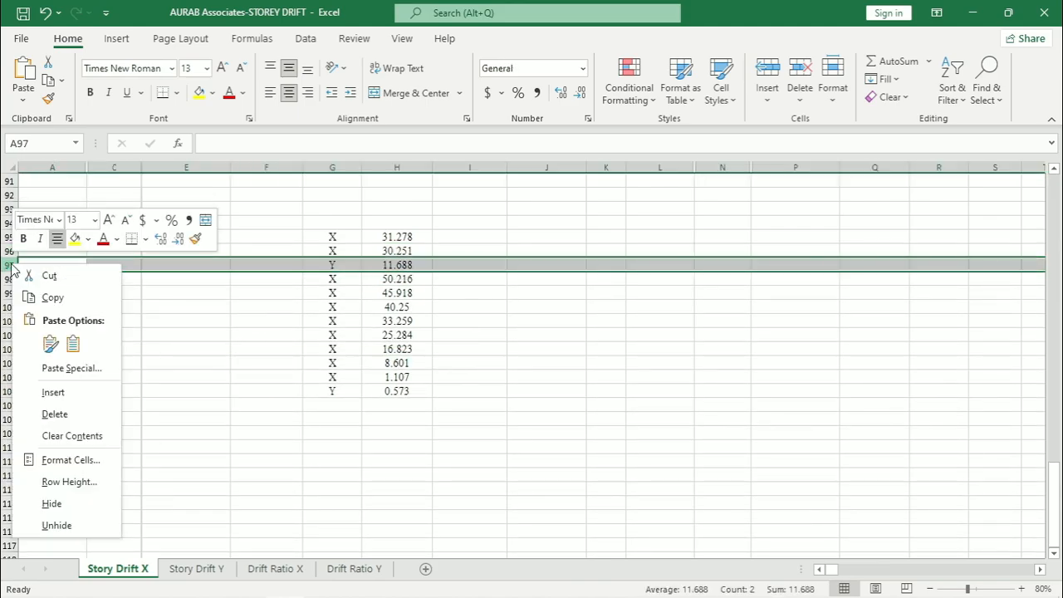
left_click(54, 414)
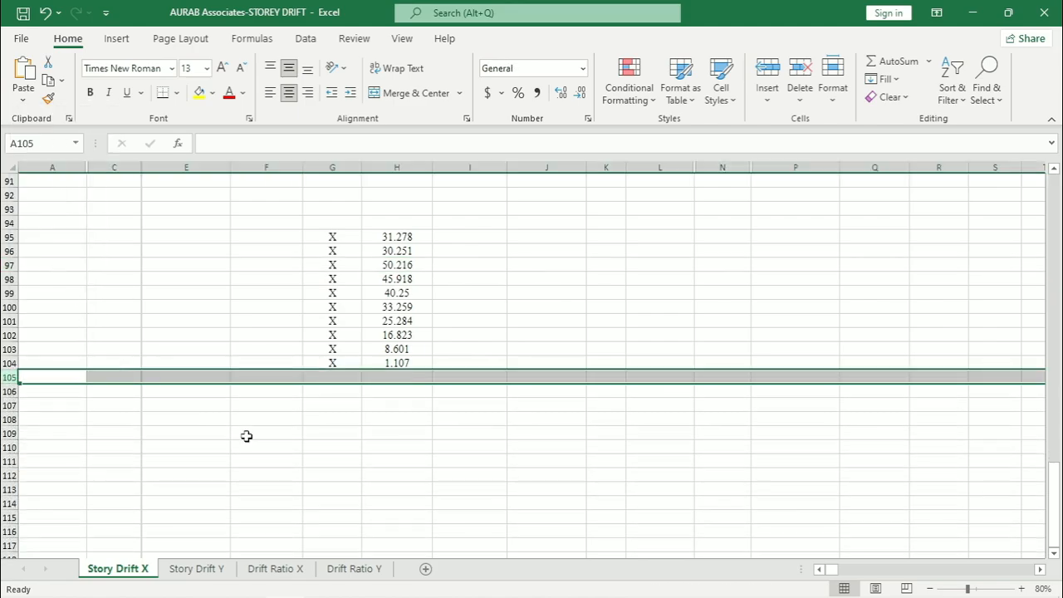
Select the remaining ten X-direction displacement values for copying
left_click(266, 433)
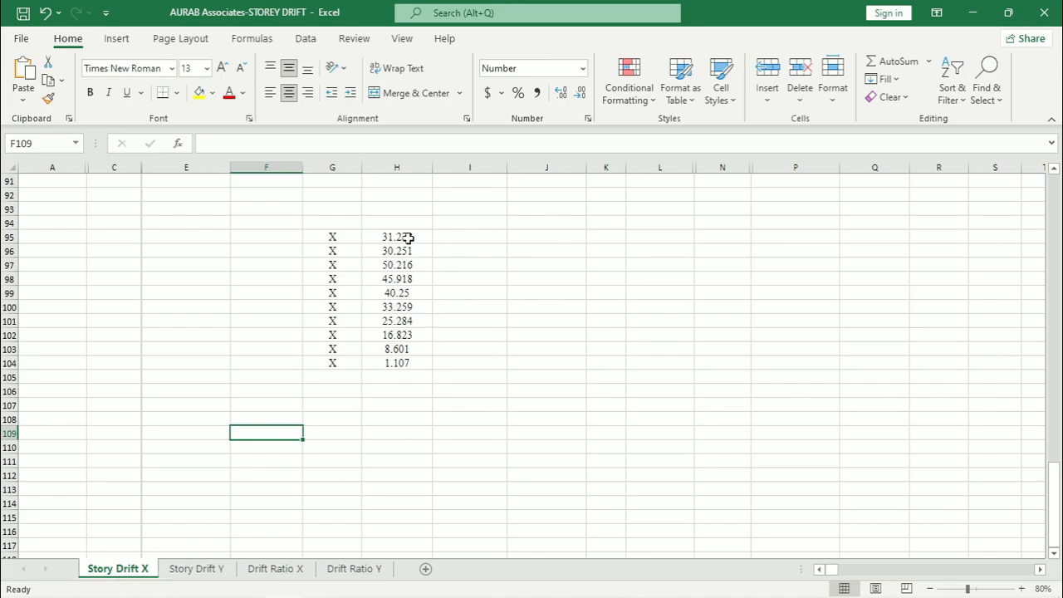
left_click_drag(396, 236, 396, 363)
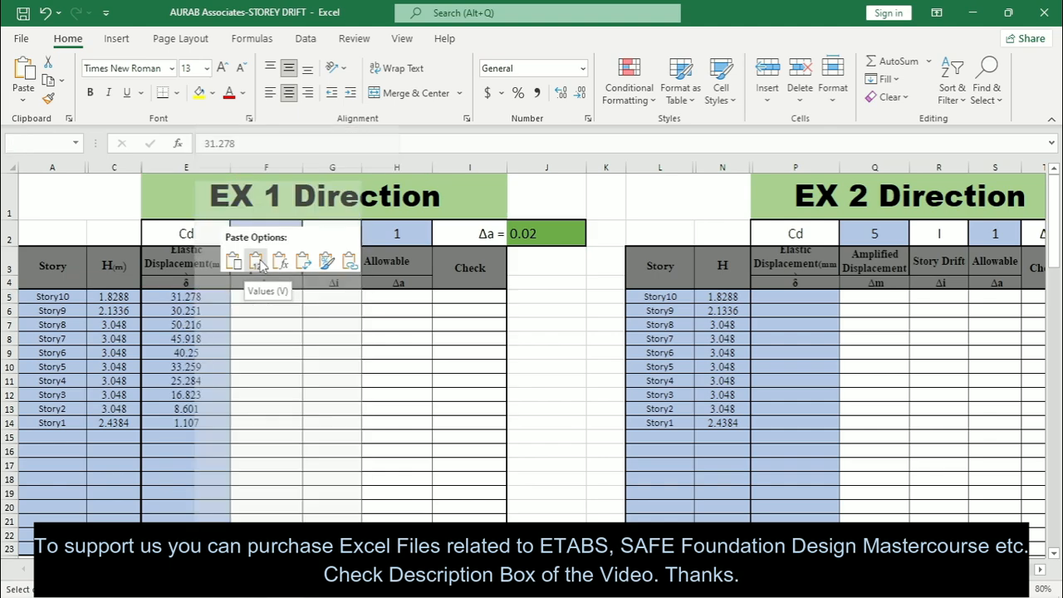
Paste the EQ X DR values into the EX 1 Direction displacements and add a 'Base' row
left_click(256, 260)
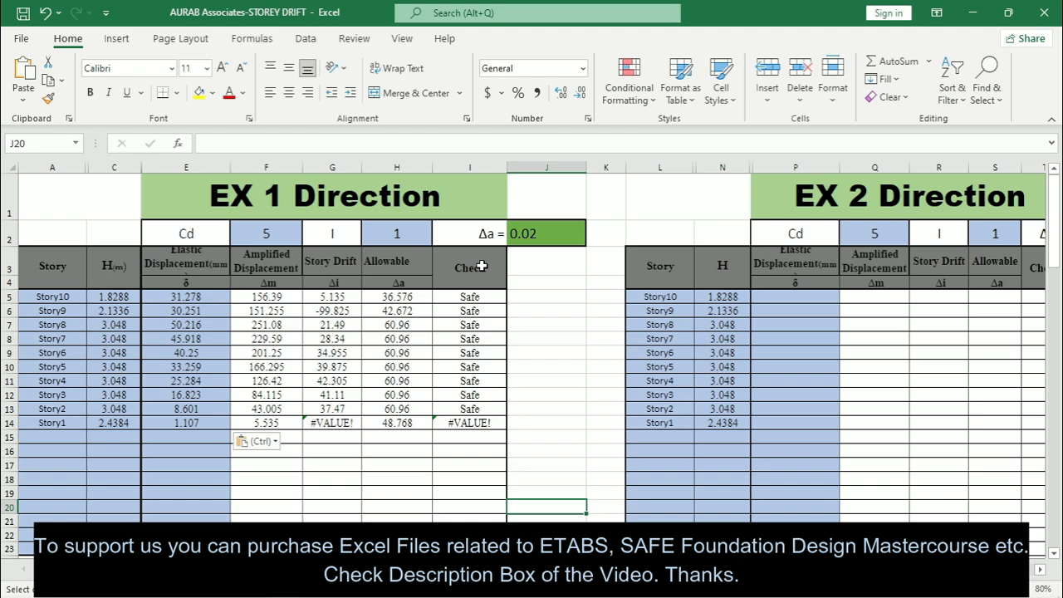
mouse_move(94, 491)
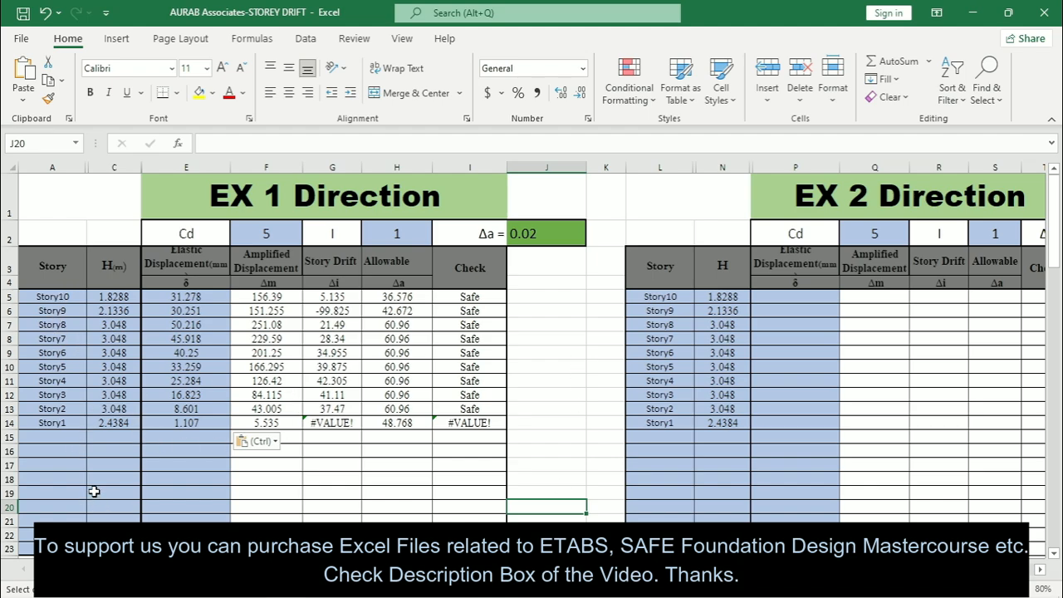
mouse_move(260, 509)
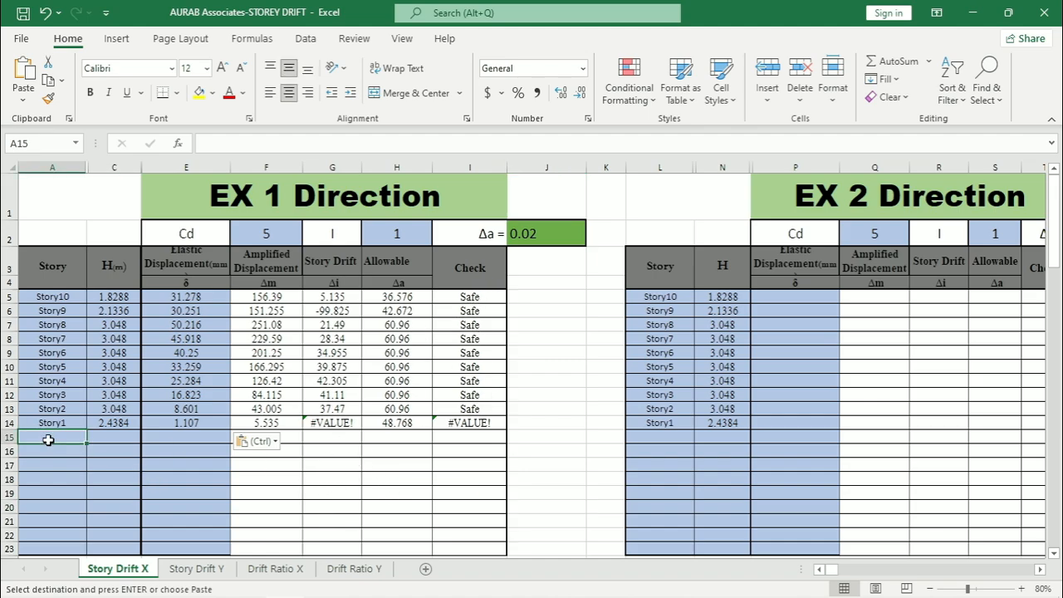
type("Base")
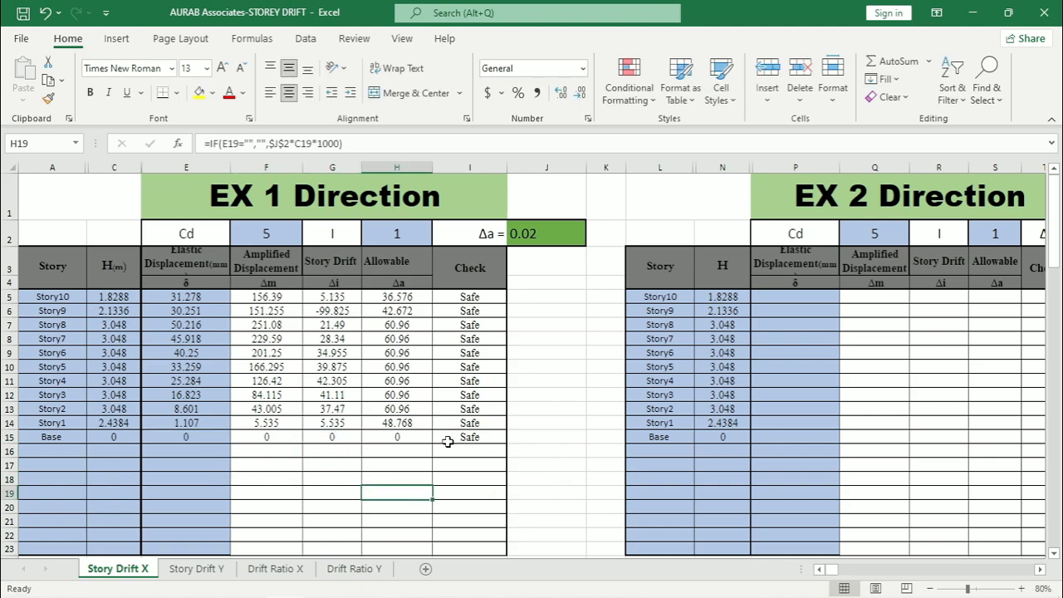
mouse_move(473, 241)
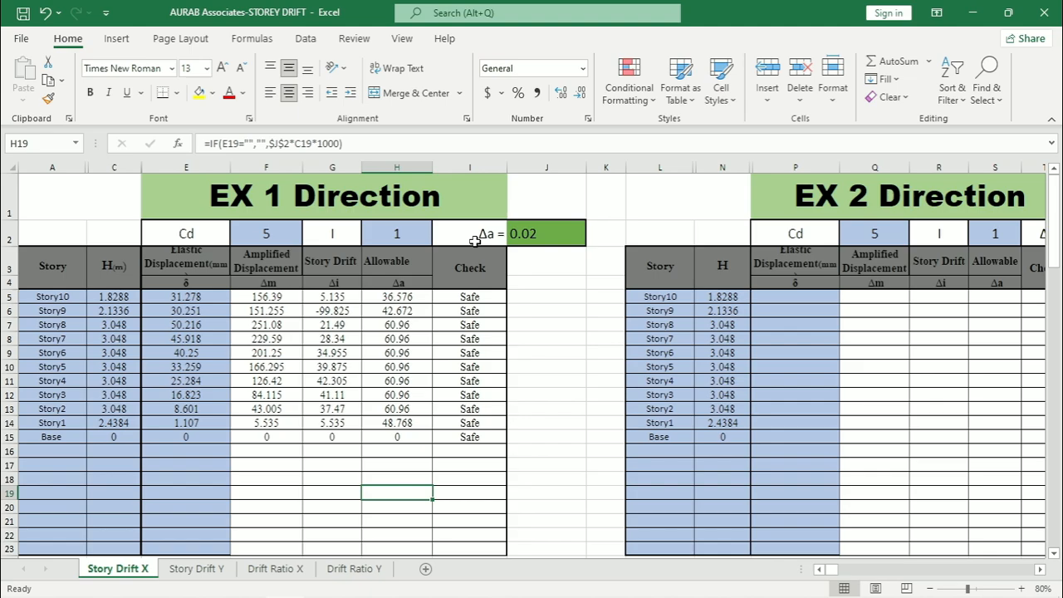
mouse_move(249, 334)
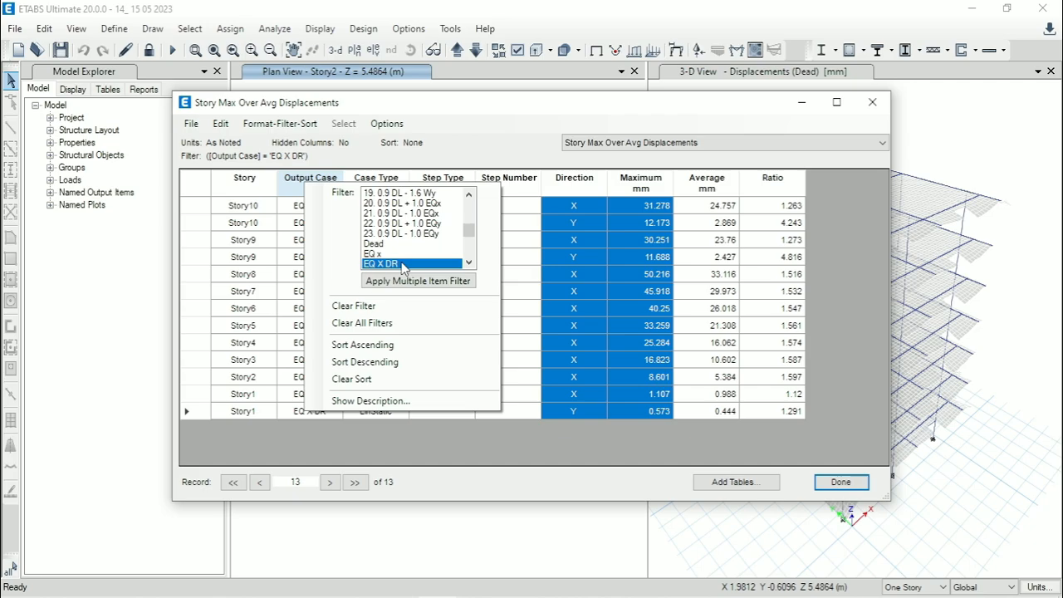
Refilter the displacement table's Output Case to EQ Y DR and return to the spreadsheet
left_click(381, 263)
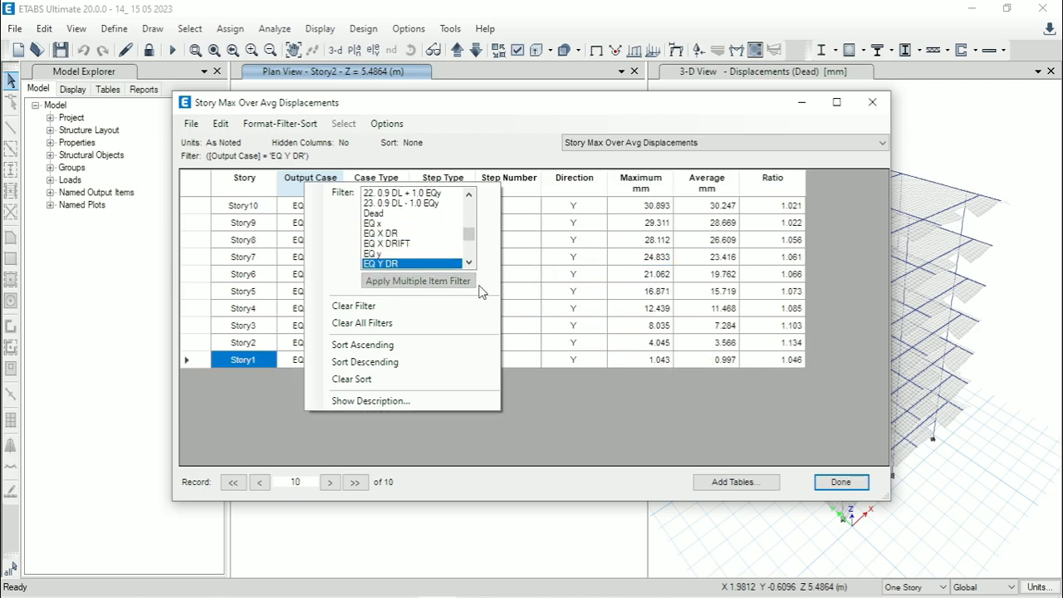
left_click(417, 281)
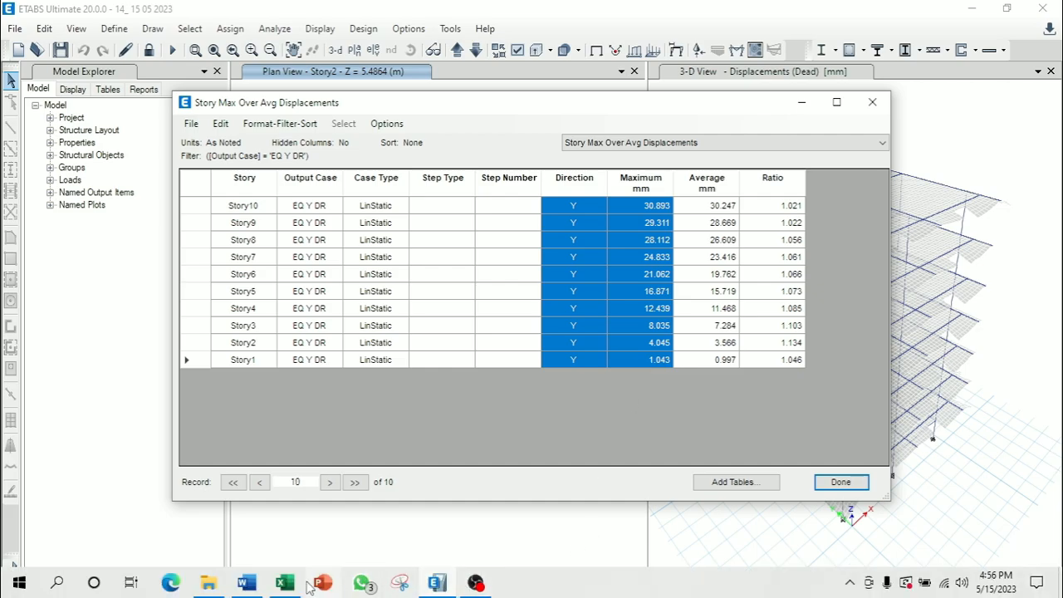
left_click(284, 582)
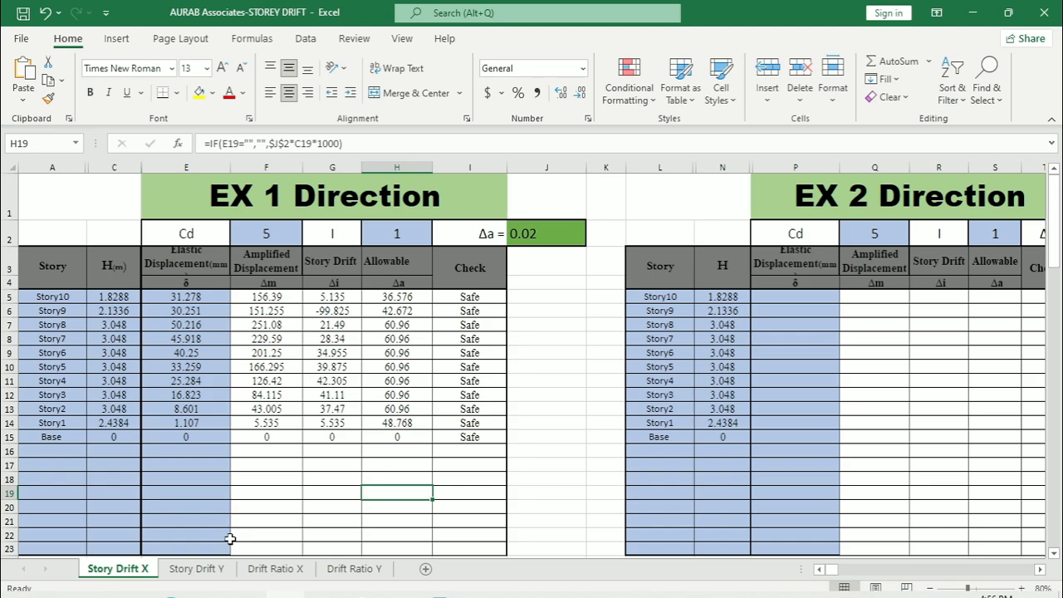
Paste the EQ Y DR maxima into Story Drift Y's displacement column and add a 'Base' row
left_click(196, 568)
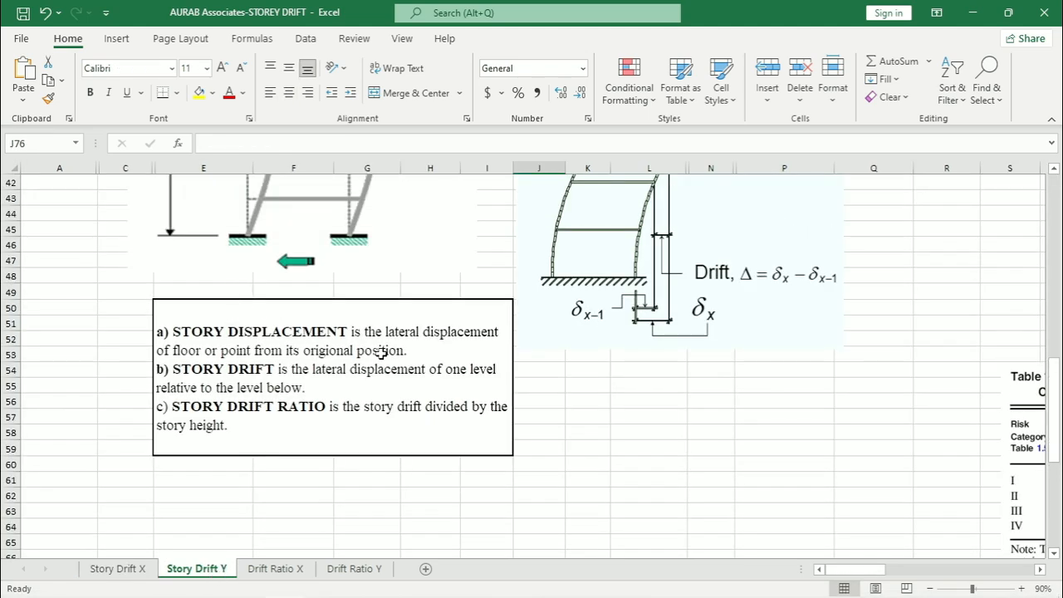
scroll("down", 3)
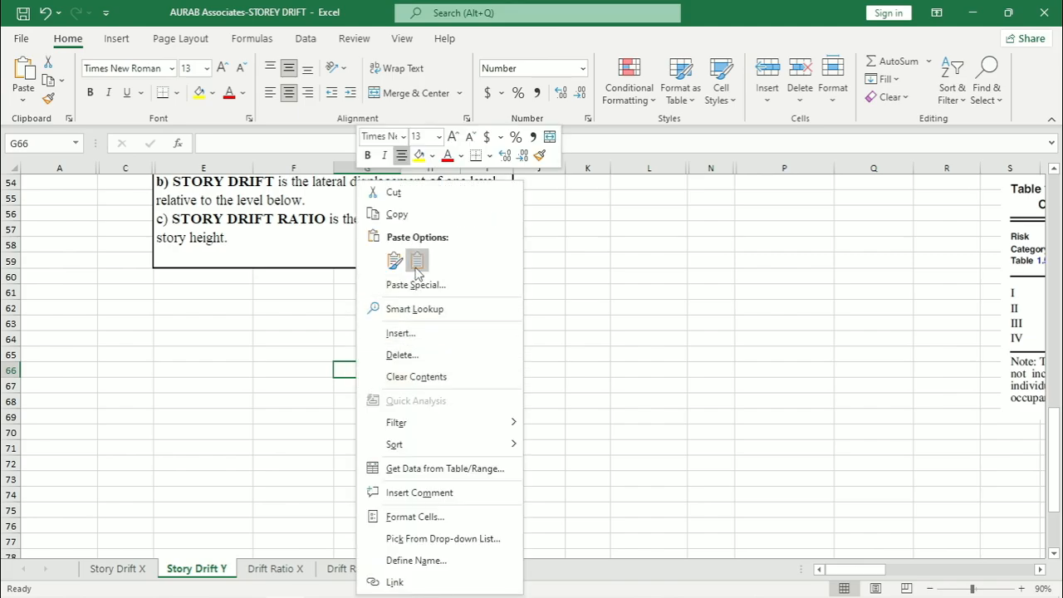
left_click(394, 260)
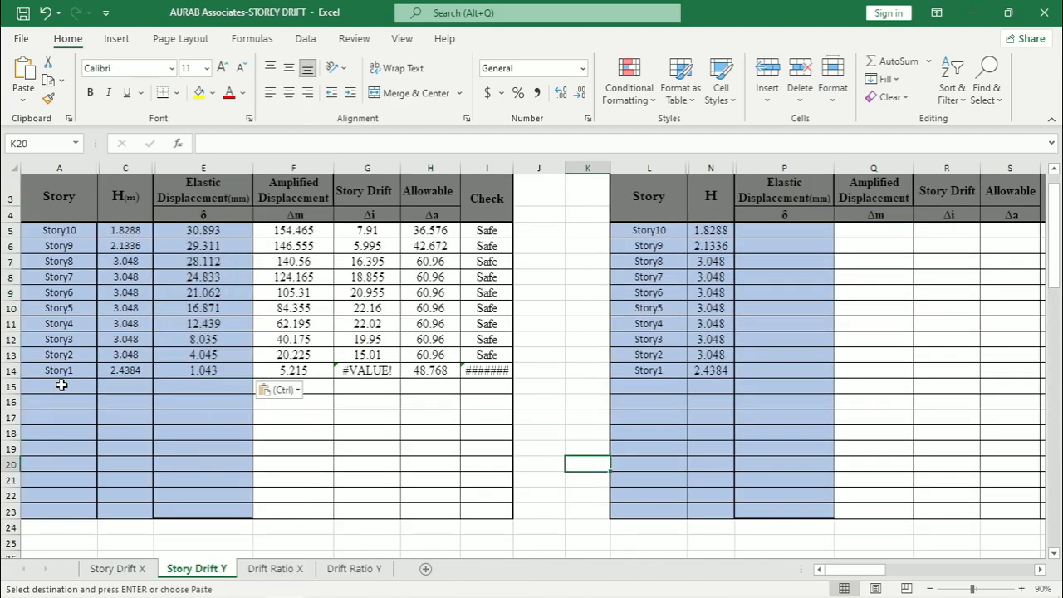
type("Base")
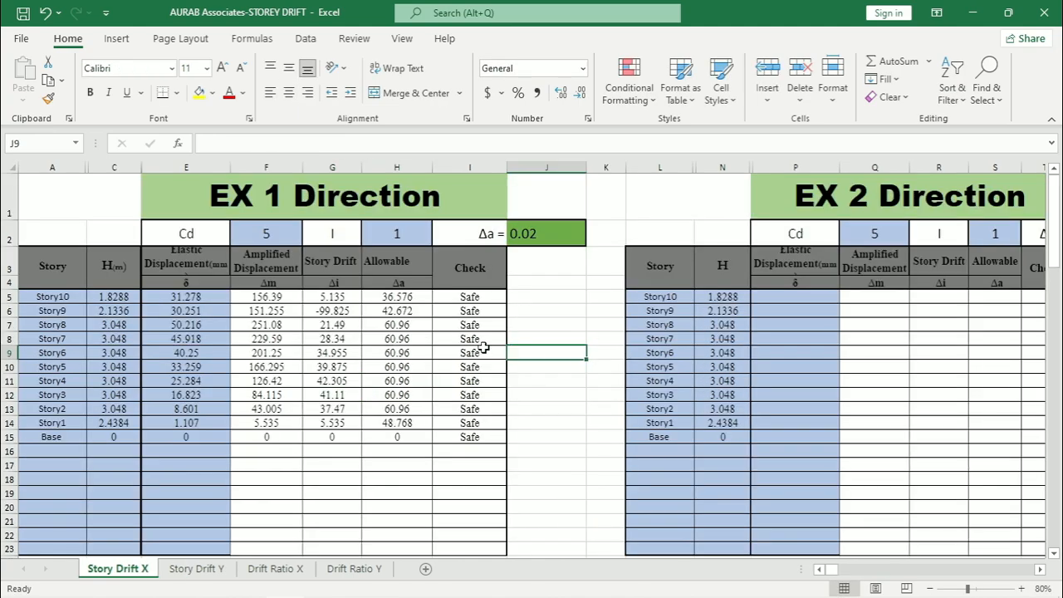
mouse_move(518, 363)
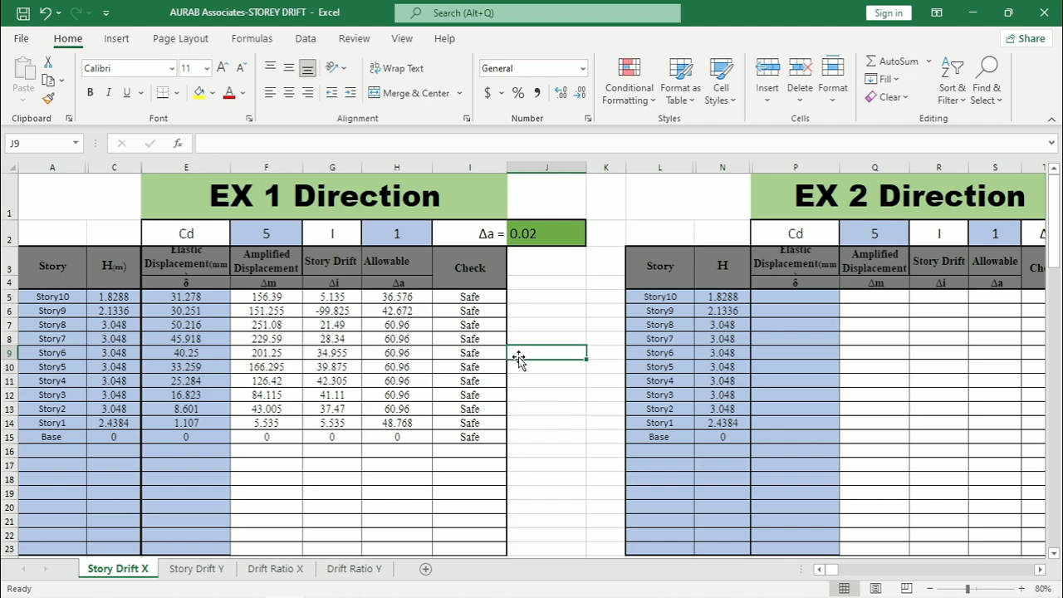
mouse_move(517, 363)
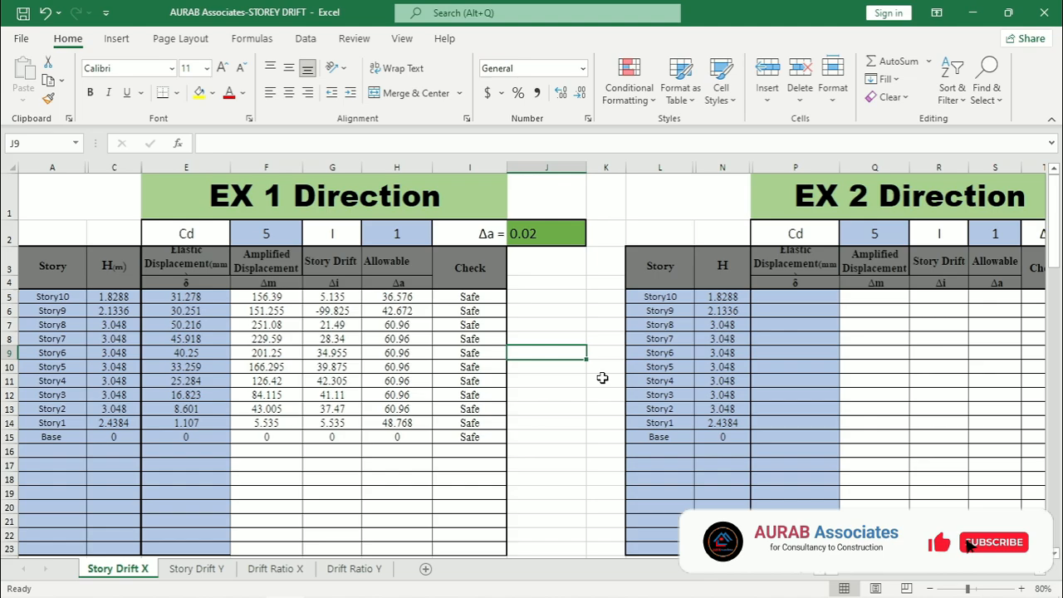
left_click(993, 543)
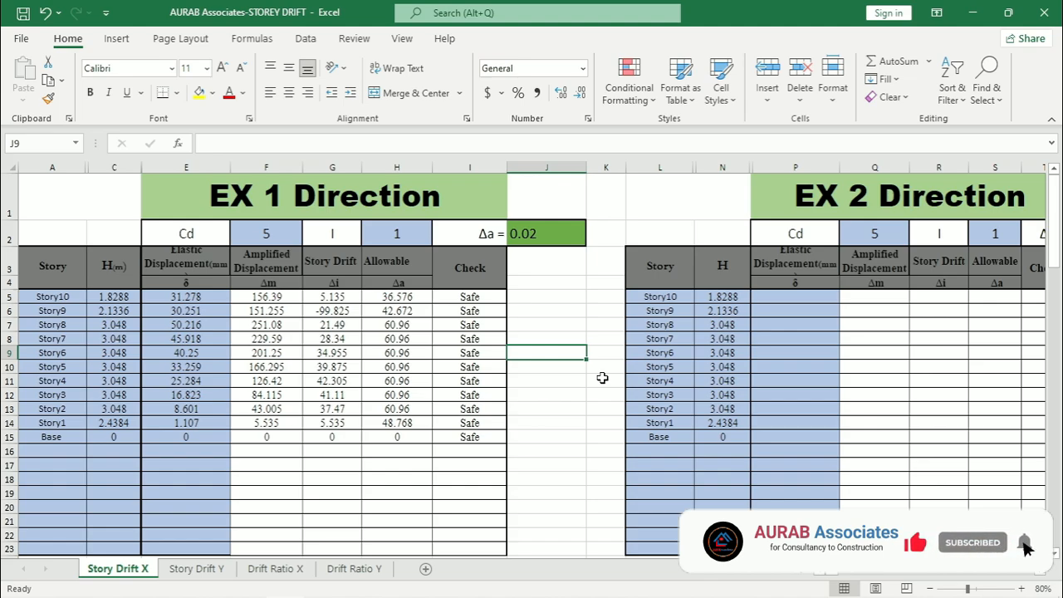